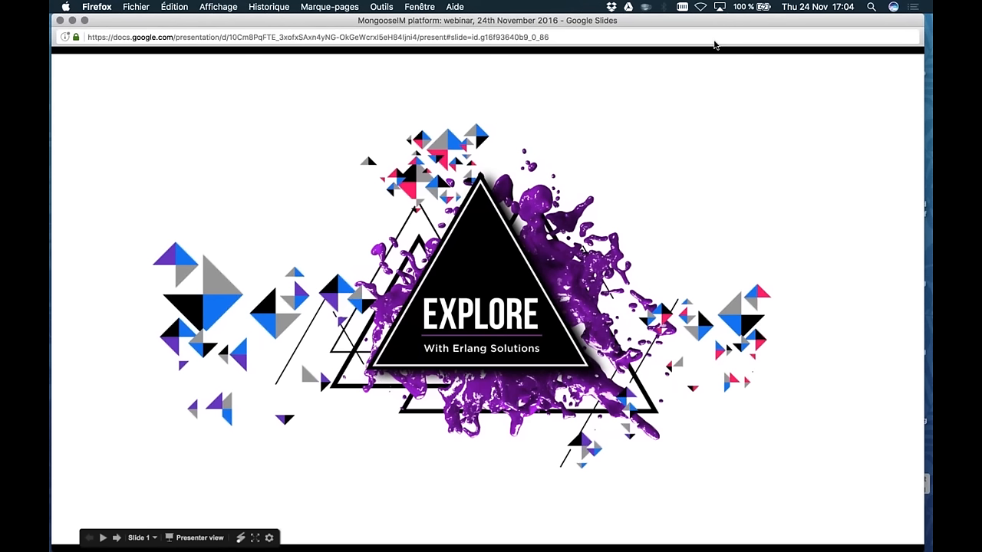
pyautogui.moveTo(612, 144)
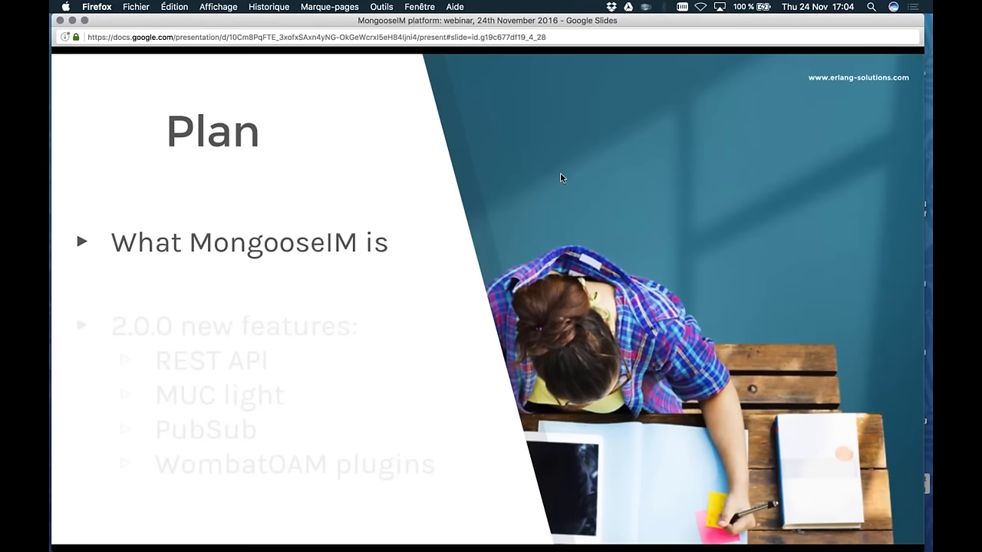
# - Show the mongoose slide, then advance to the Mobile messaging slide
pyautogui.press('Right')
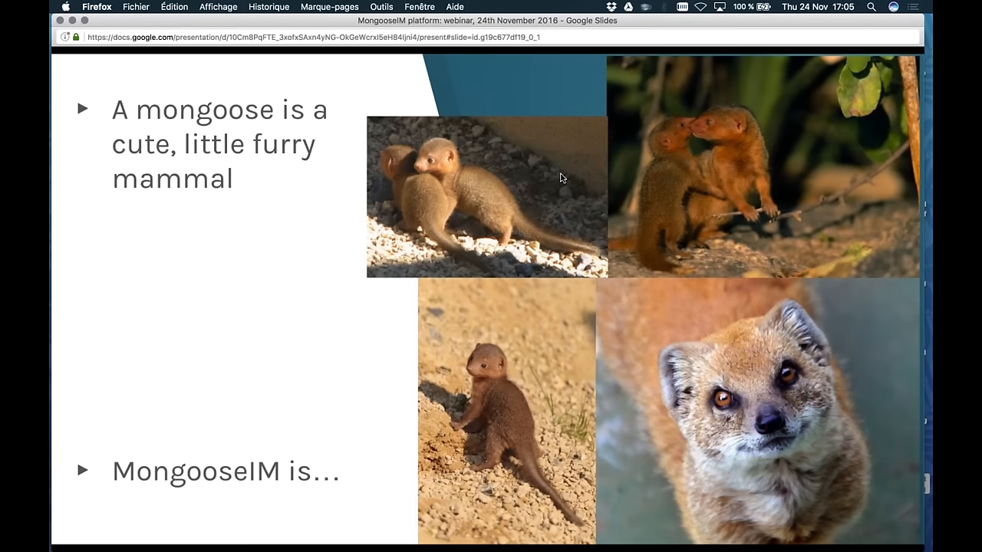
pyautogui.press('Right')
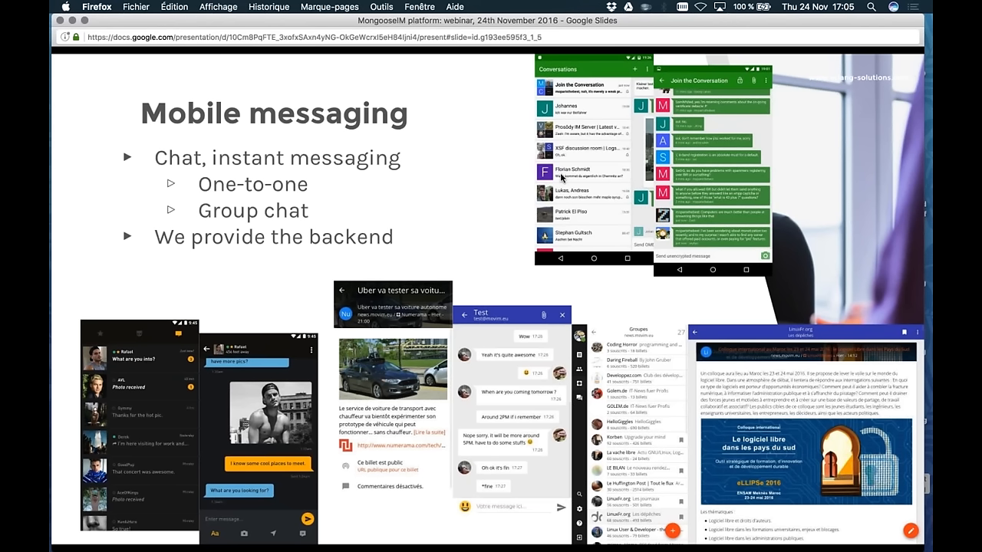
pyautogui.moveTo(562, 178)
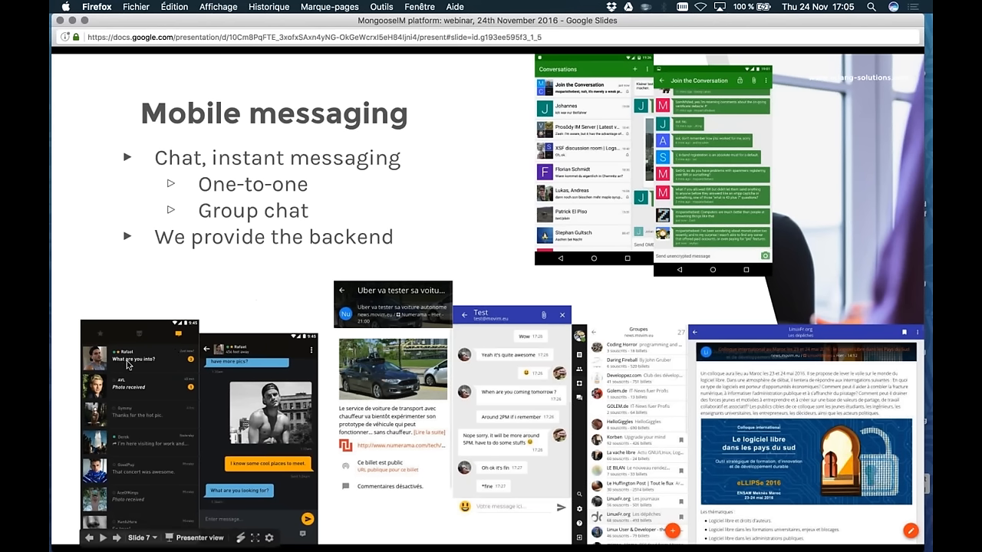
pyautogui.moveTo(130, 500)
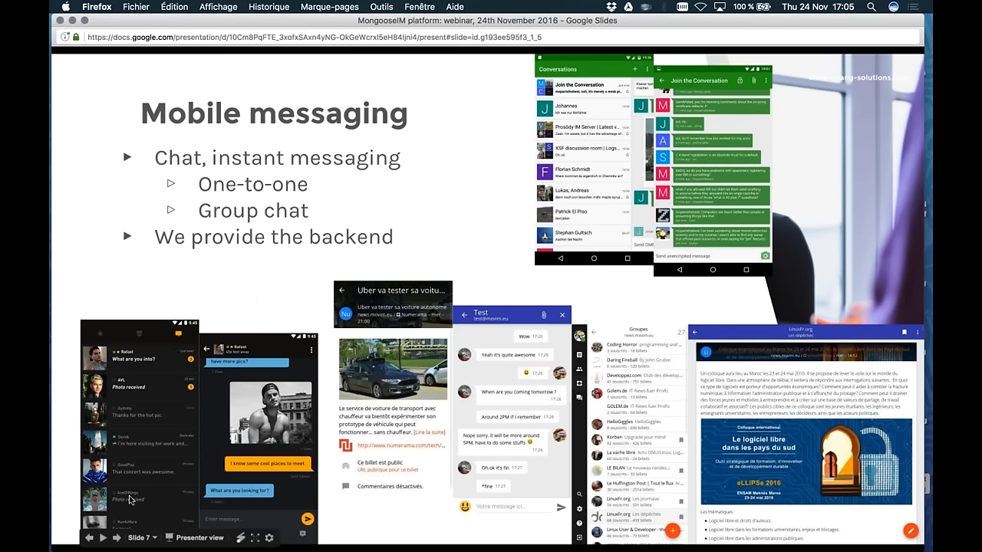
pyautogui.moveTo(247, 376)
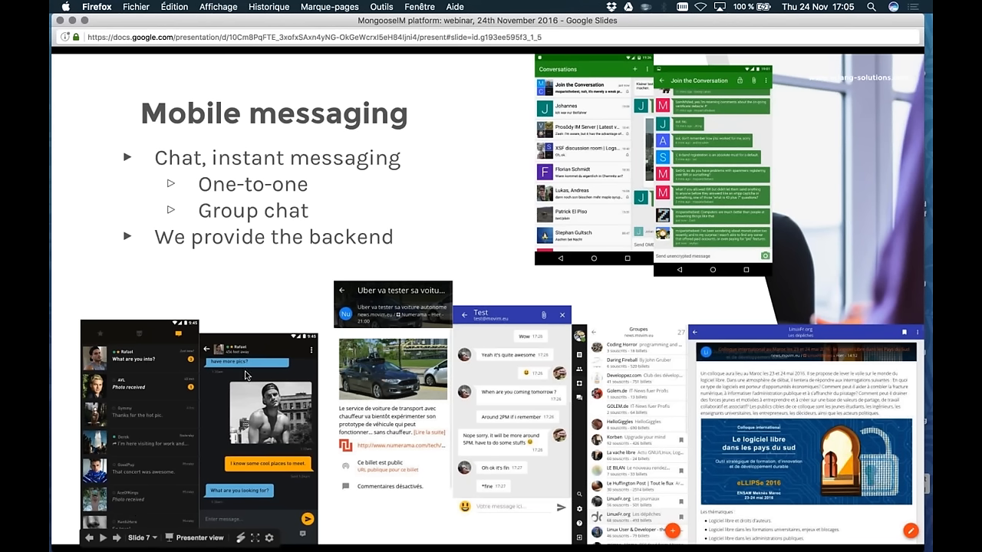
pyautogui.moveTo(260, 481)
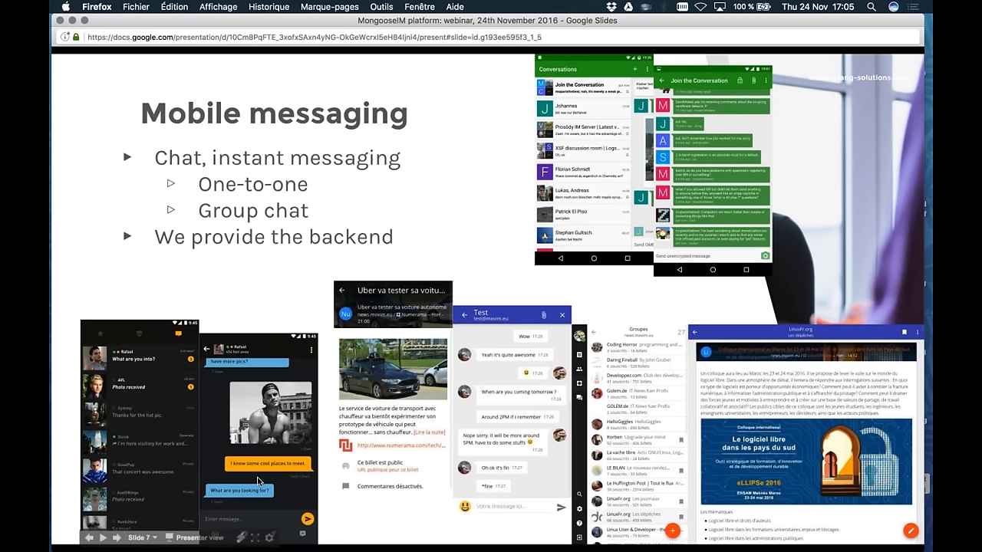
pyautogui.moveTo(280, 440)
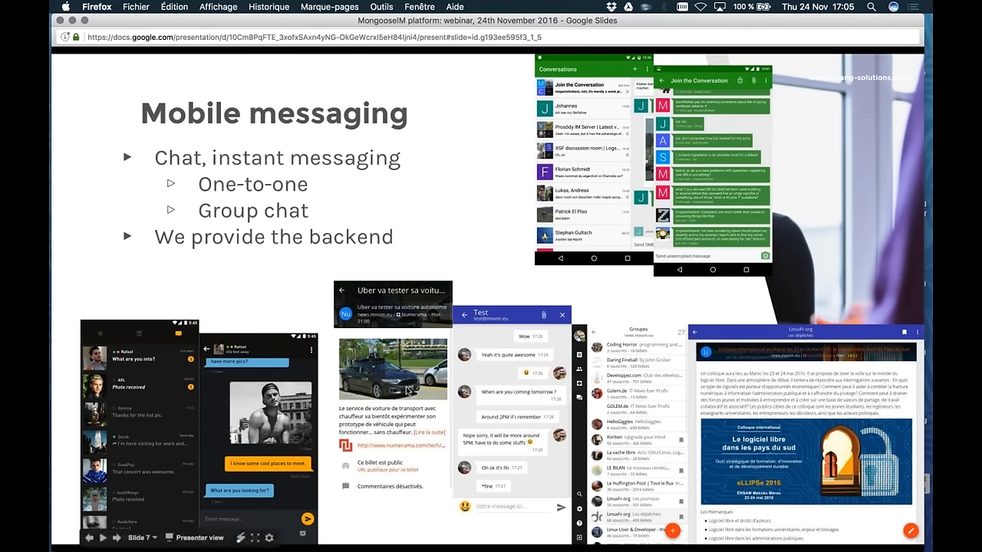
pyautogui.moveTo(395, 438)
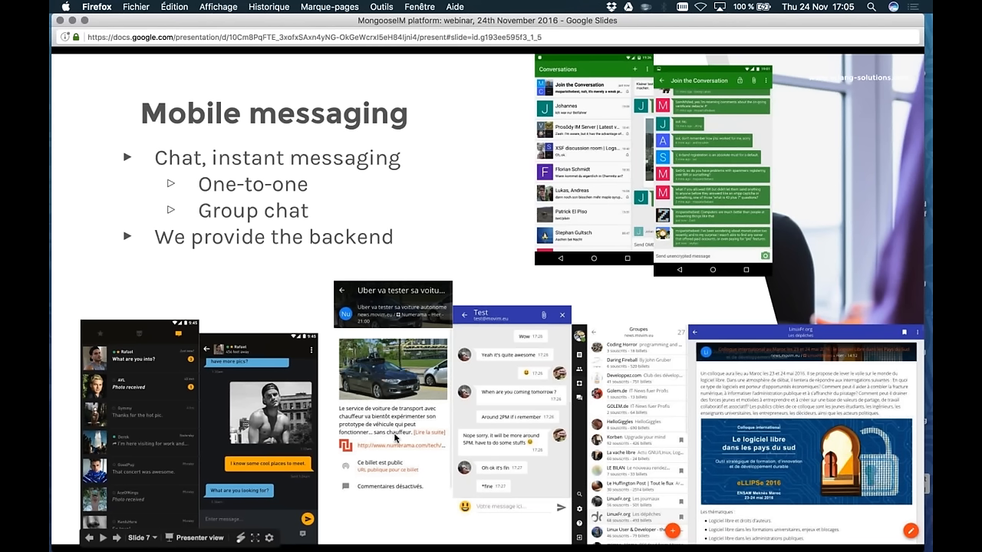
pyautogui.moveTo(525, 493)
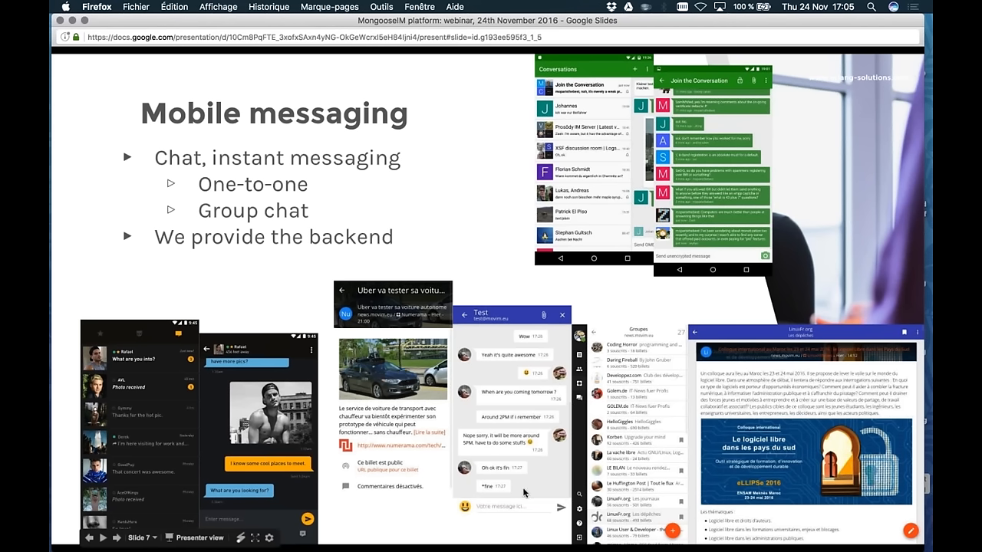
pyautogui.moveTo(666, 483)
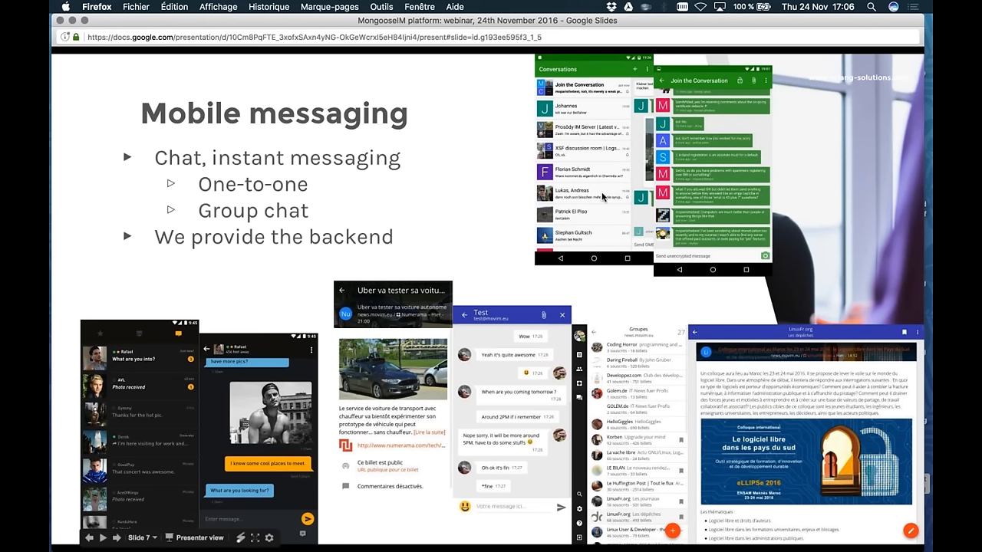
pyautogui.moveTo(604, 166)
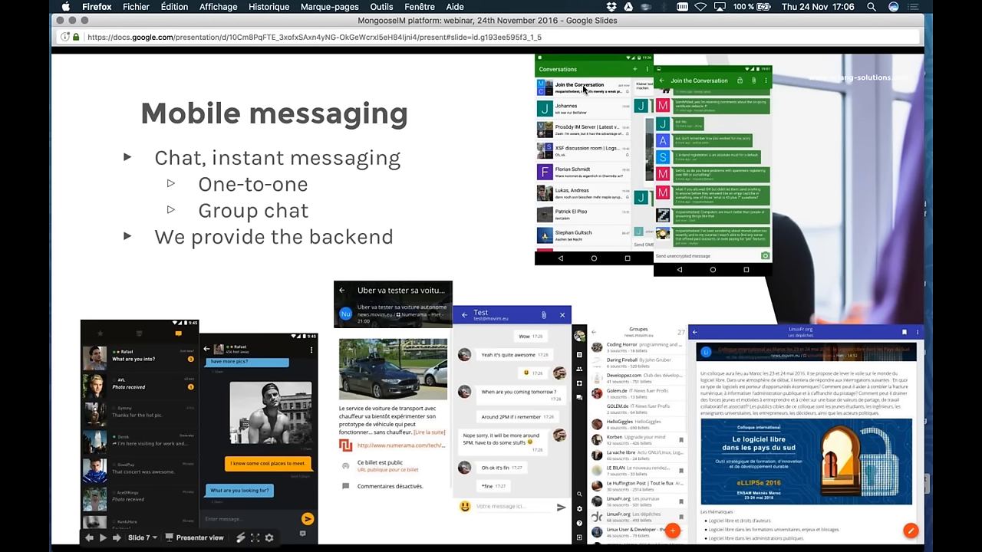
pyautogui.moveTo(583, 232)
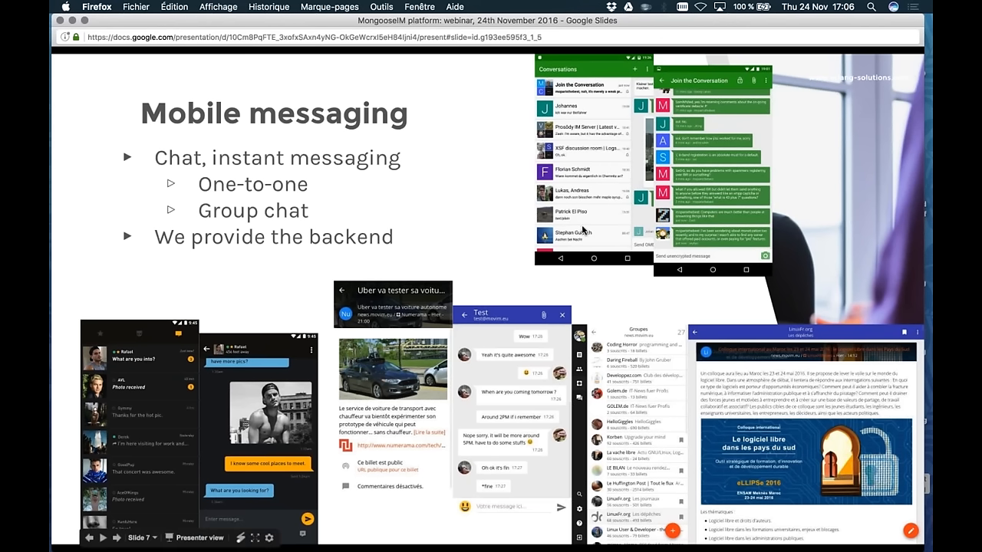
pyautogui.moveTo(698, 235)
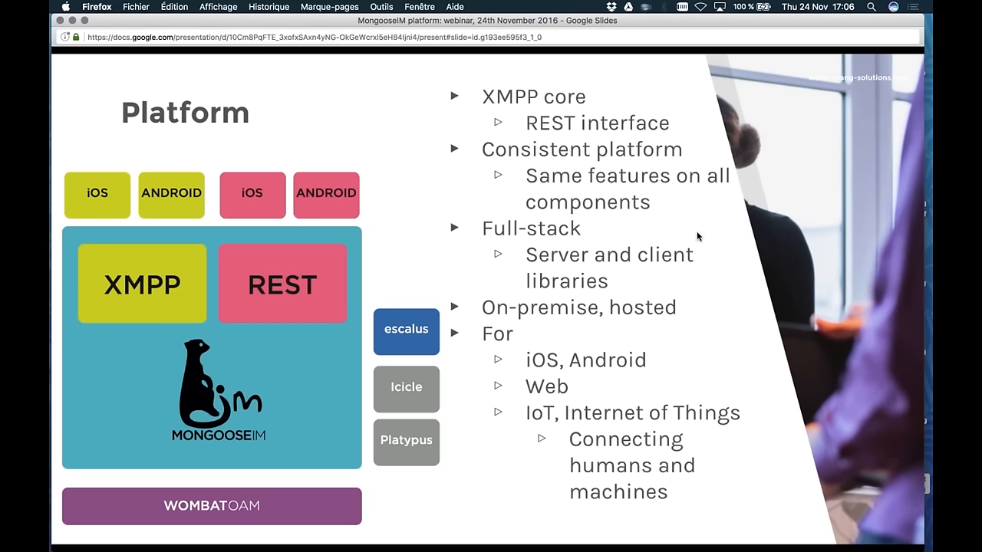
pyautogui.moveTo(71, 297)
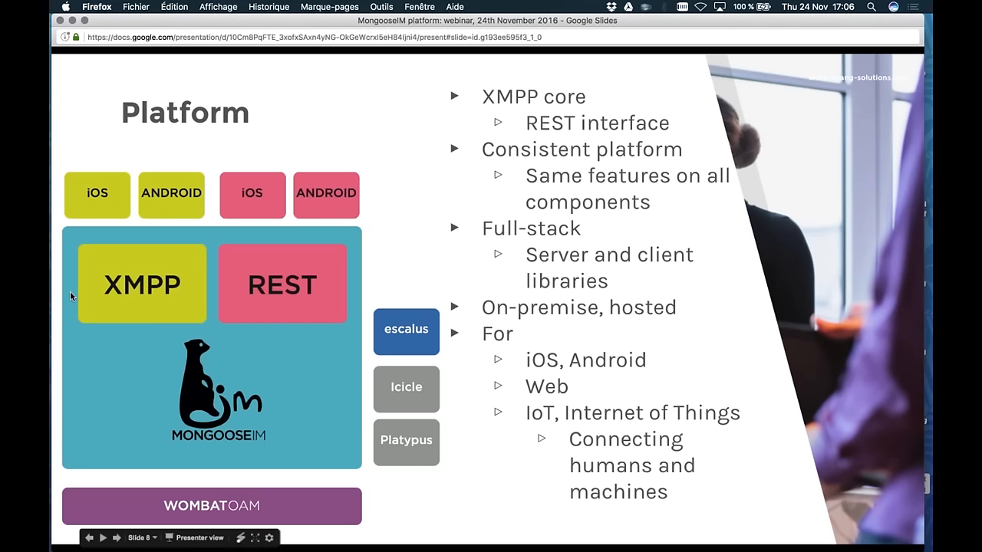
pyautogui.moveTo(187, 323)
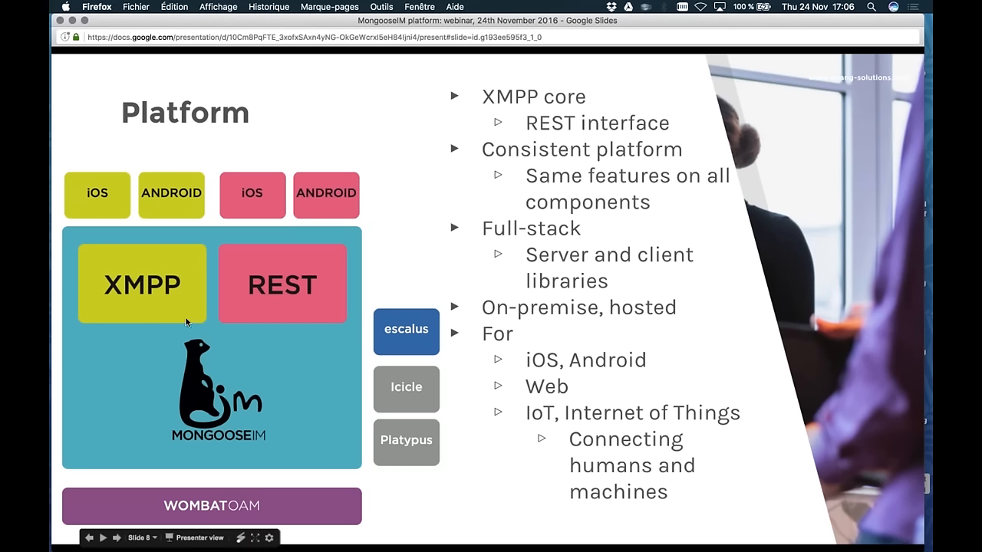
pyautogui.moveTo(153, 164)
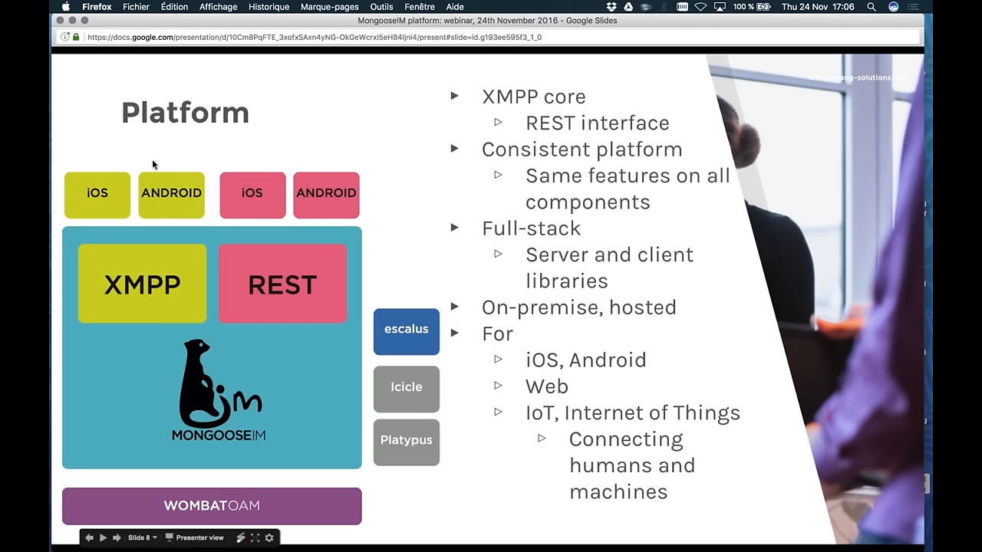
pyautogui.moveTo(219, 318)
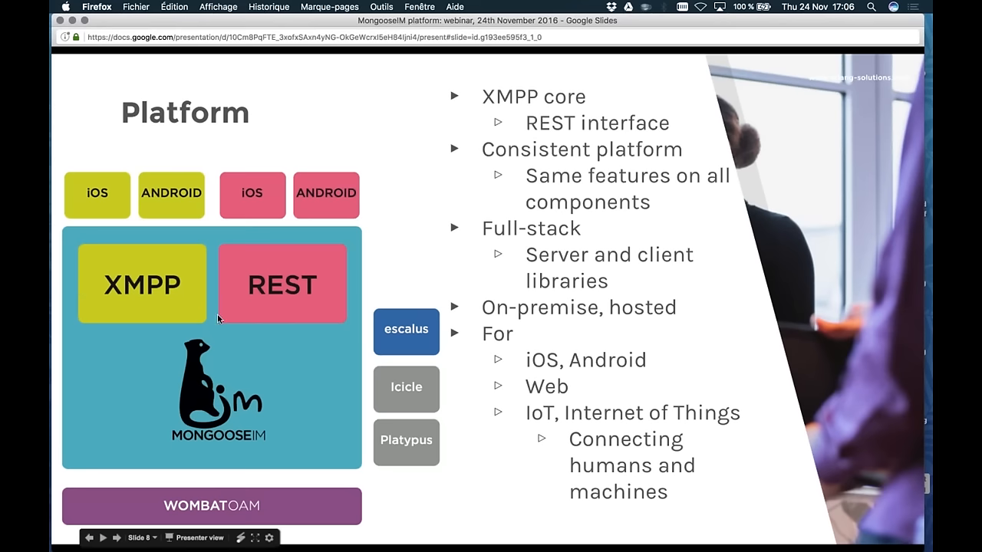
pyautogui.moveTo(227, 259)
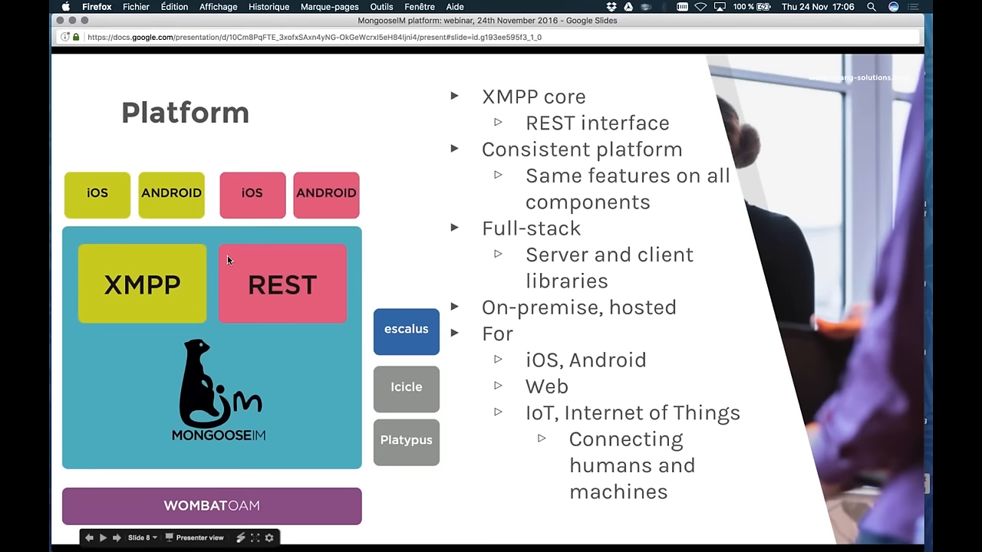
pyautogui.moveTo(198, 170)
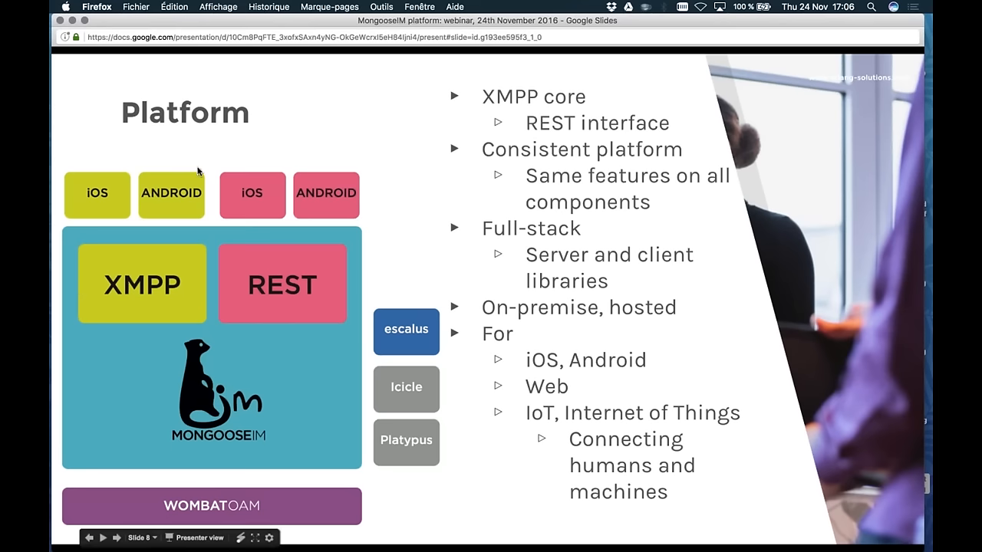
pyautogui.moveTo(169, 197)
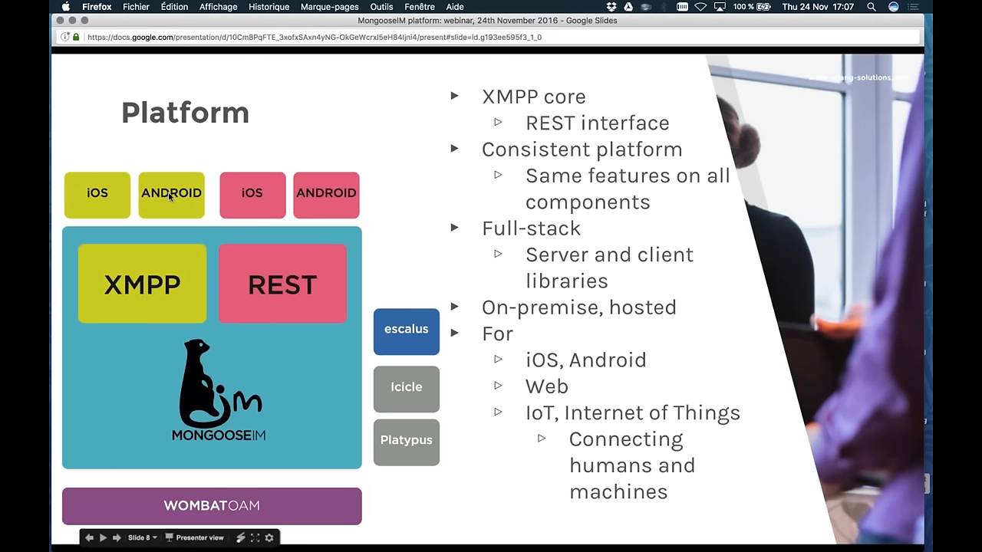
pyautogui.moveTo(92, 275)
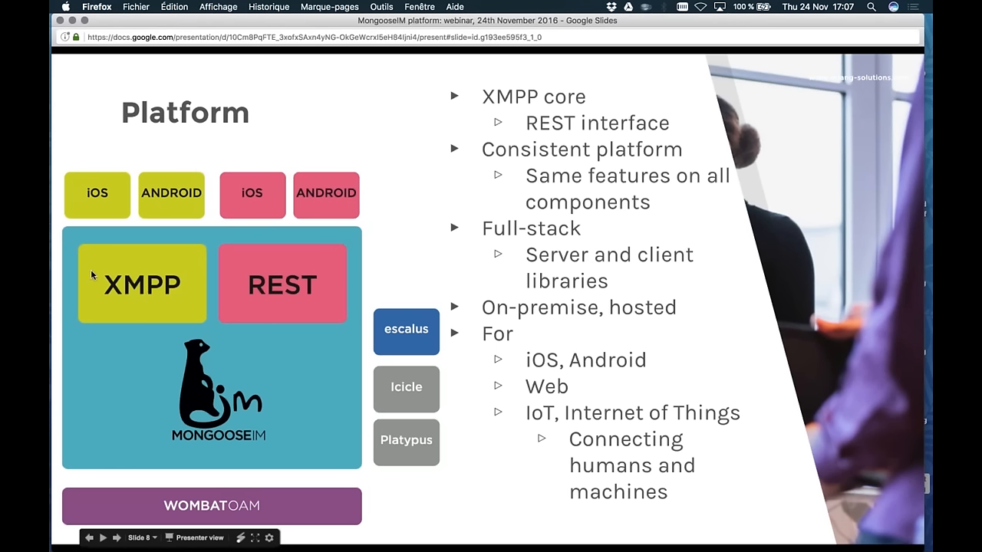
pyautogui.moveTo(130, 302)
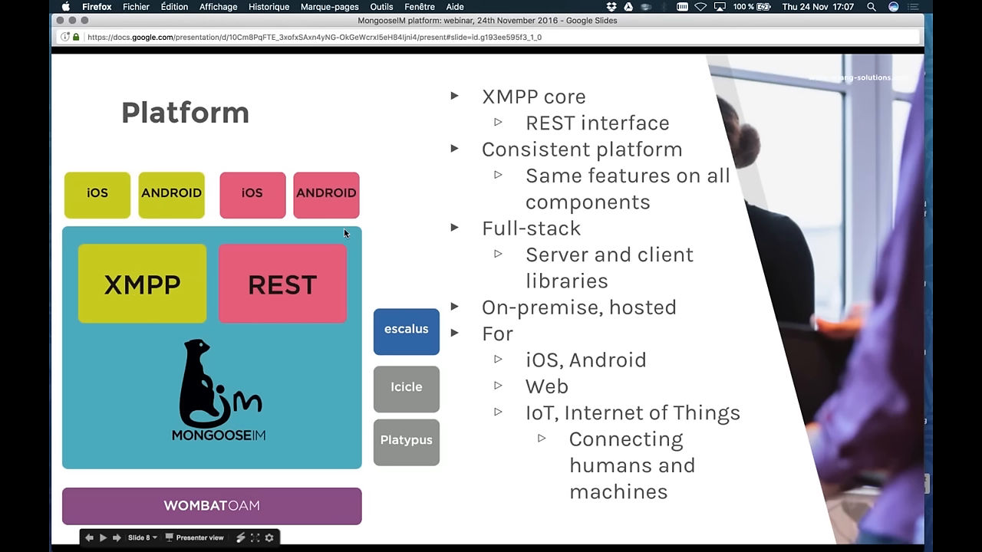
pyautogui.moveTo(263, 278)
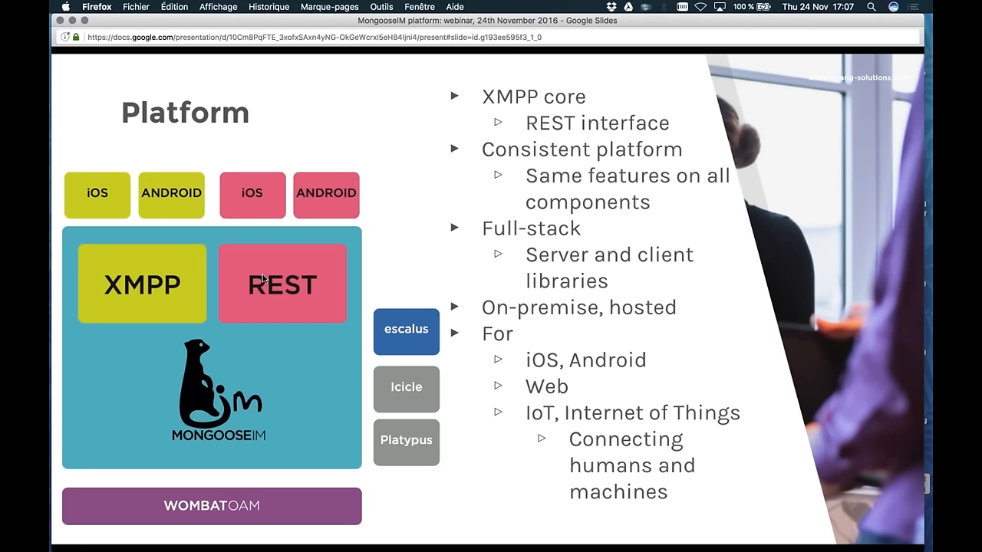
pyautogui.moveTo(256, 504)
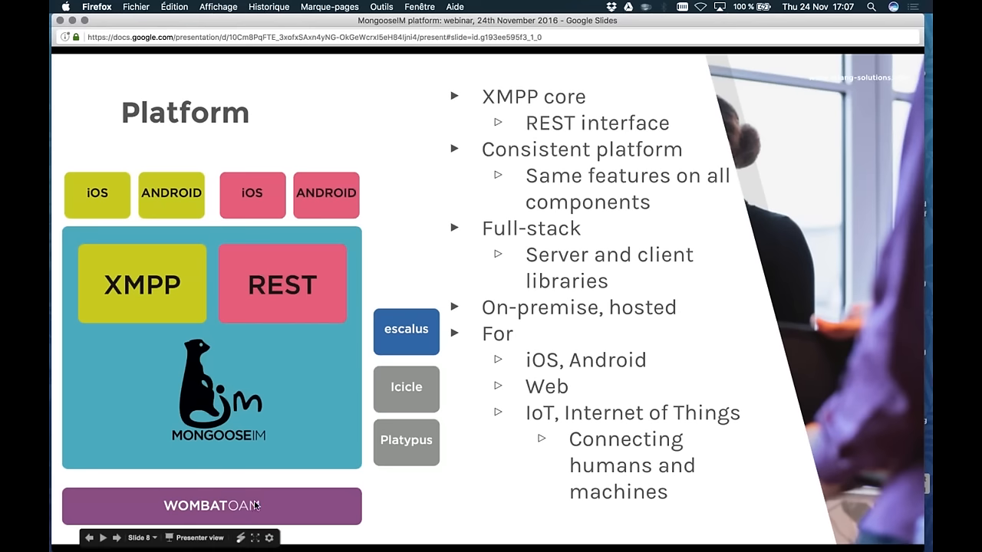
pyautogui.moveTo(242, 522)
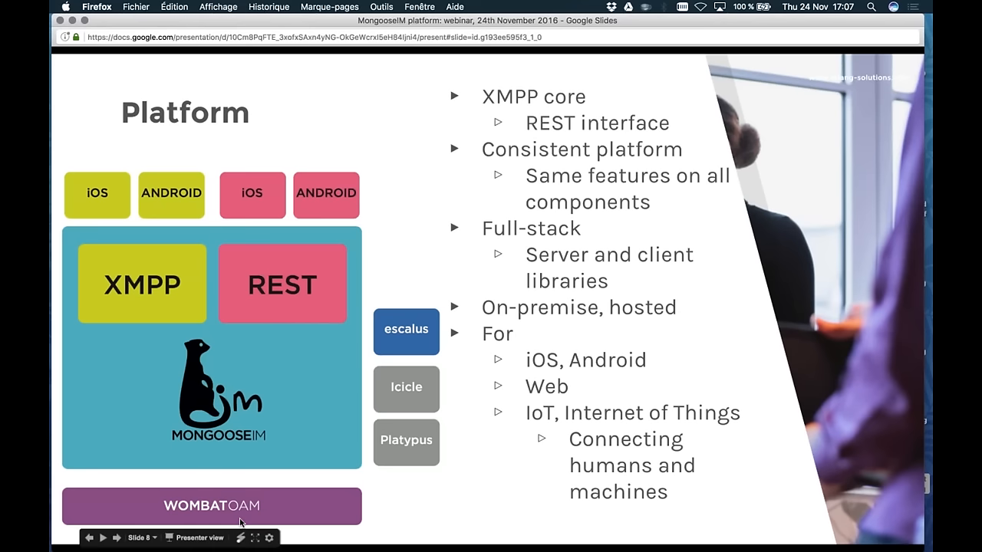
pyautogui.moveTo(264, 514)
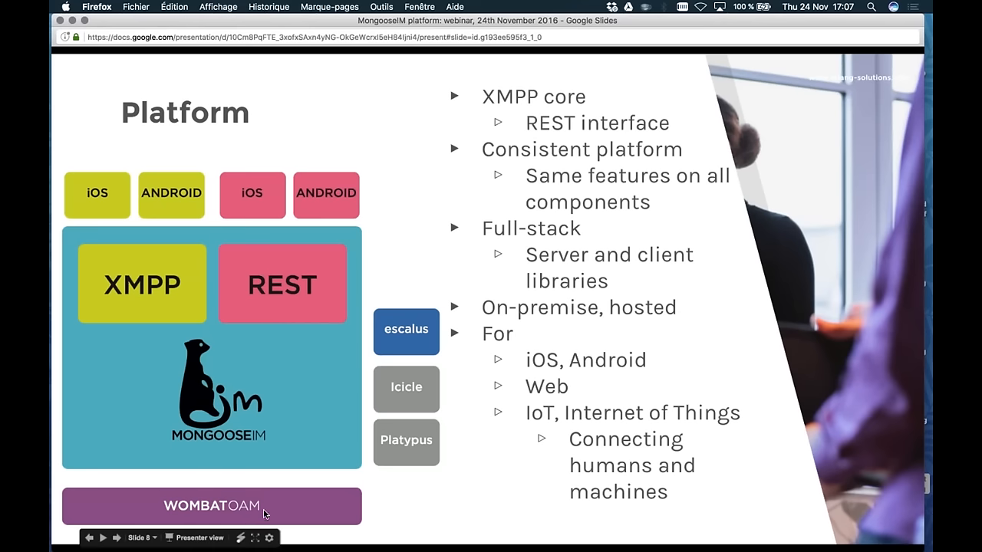
pyautogui.moveTo(430, 342)
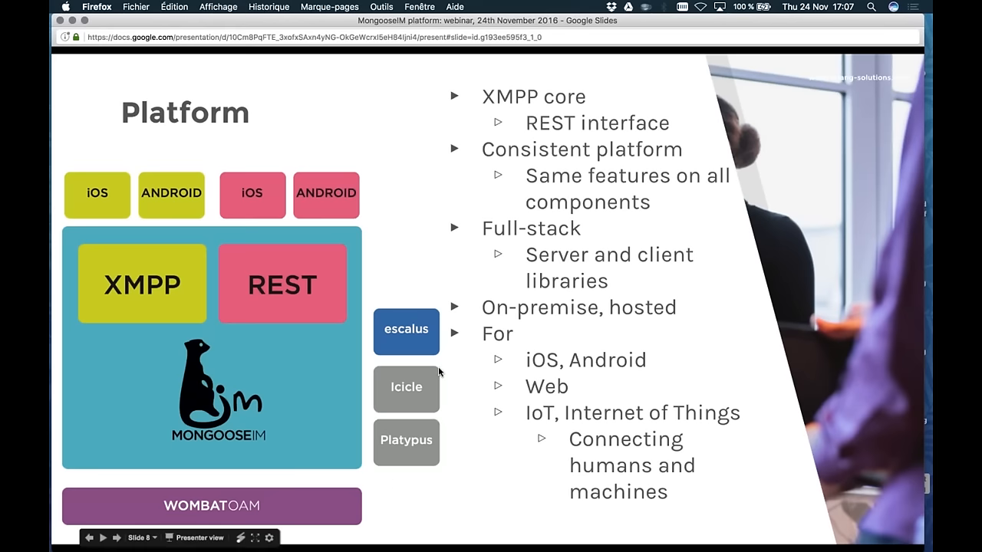
pyautogui.moveTo(427, 381)
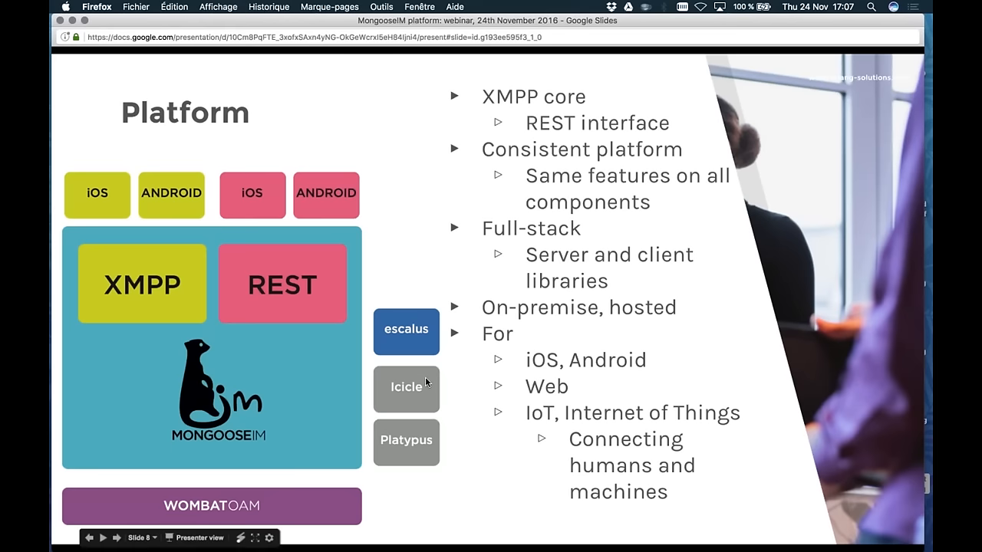
pyautogui.moveTo(376, 476)
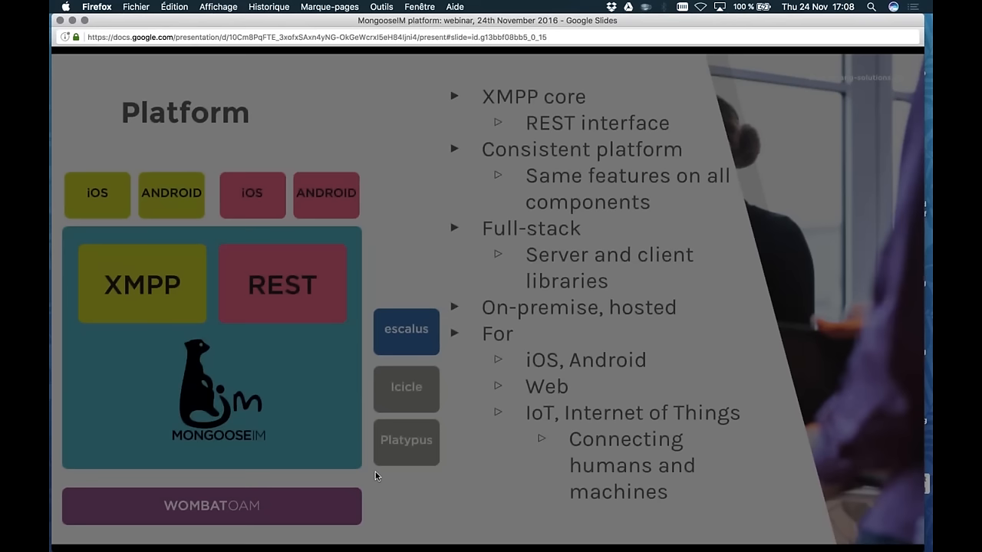
# - Advance to slide 9, 'Components', listing the MongooseIM server, client libraries, WombatOAM and Escalus
pyautogui.press('right')
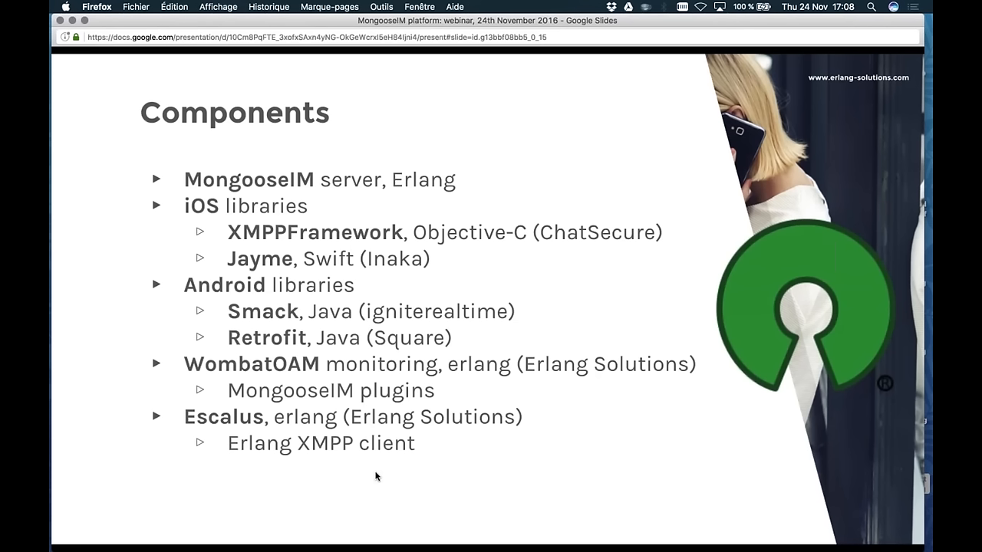
pyautogui.moveTo(398, 190)
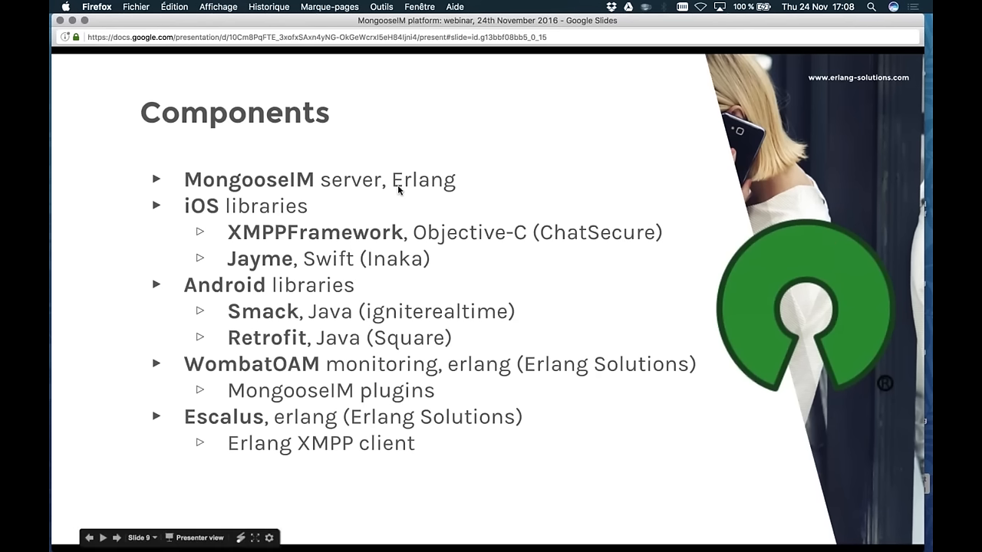
pyautogui.moveTo(219, 210)
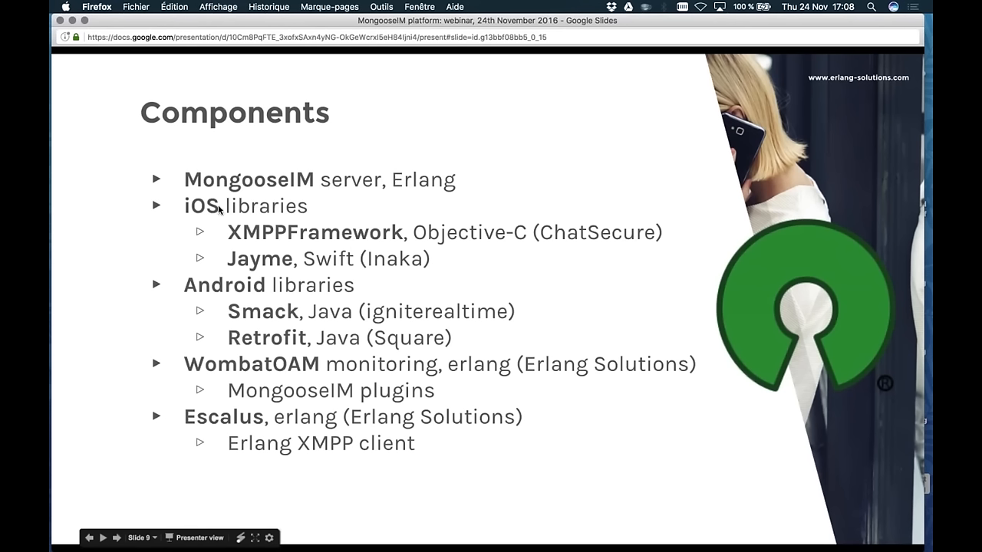
pyautogui.moveTo(233, 236)
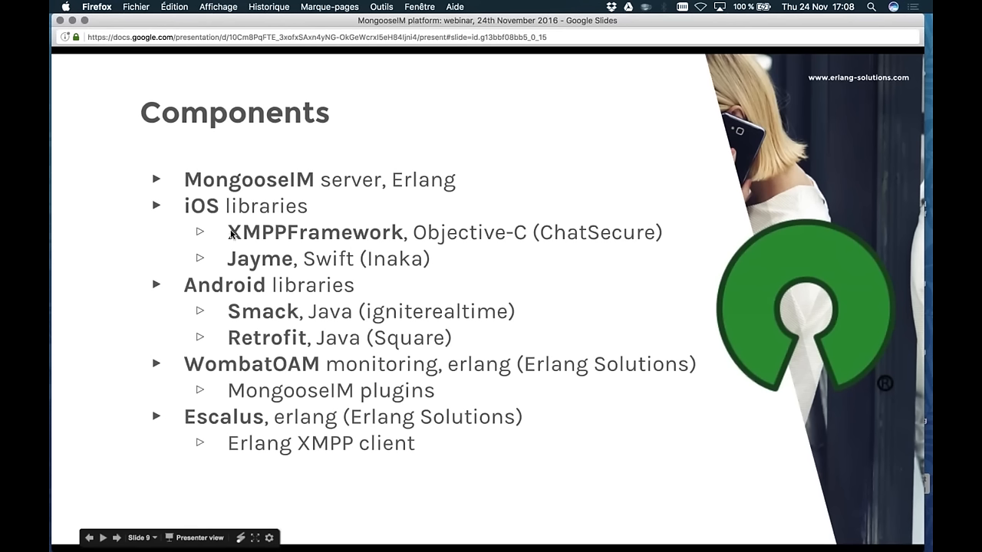
pyautogui.moveTo(229, 236)
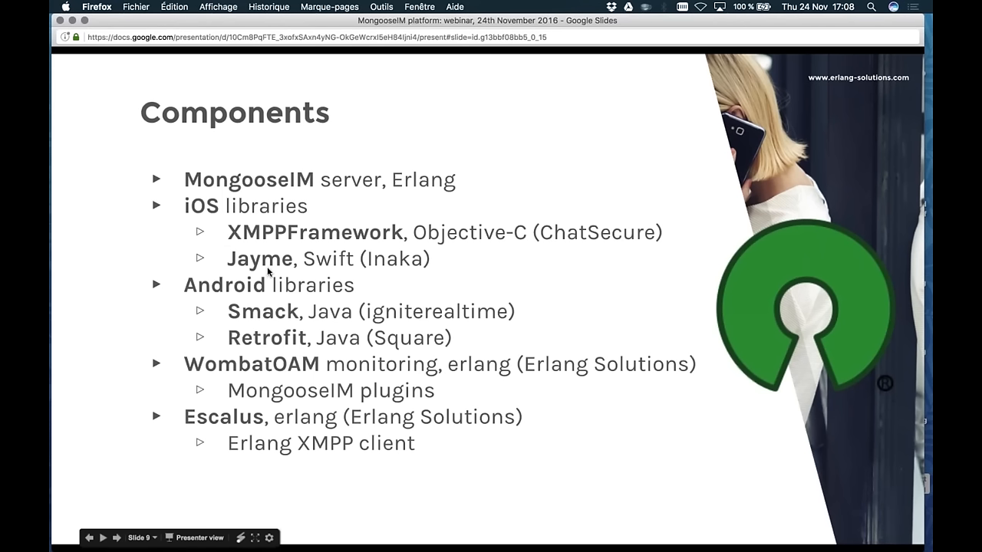
pyautogui.moveTo(205, 294)
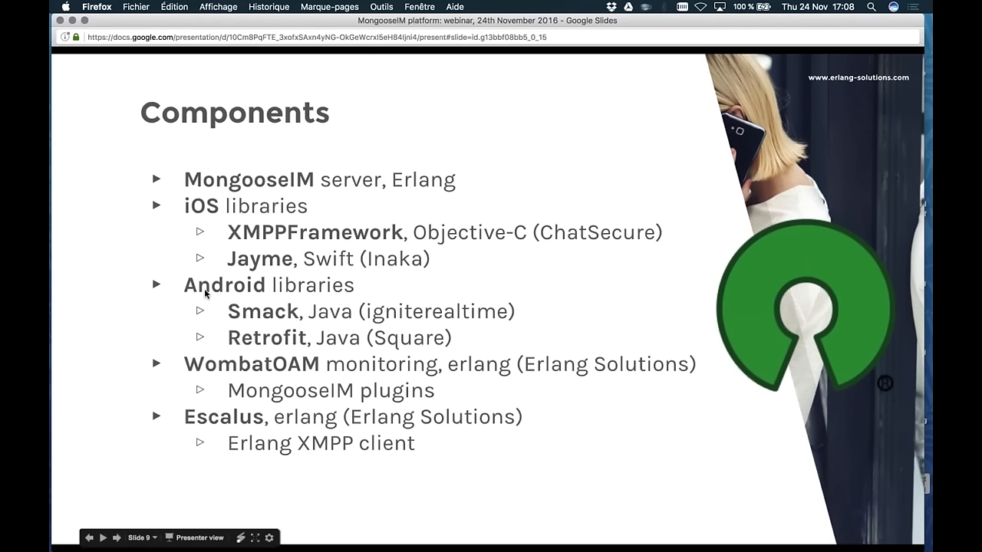
pyautogui.moveTo(232, 316)
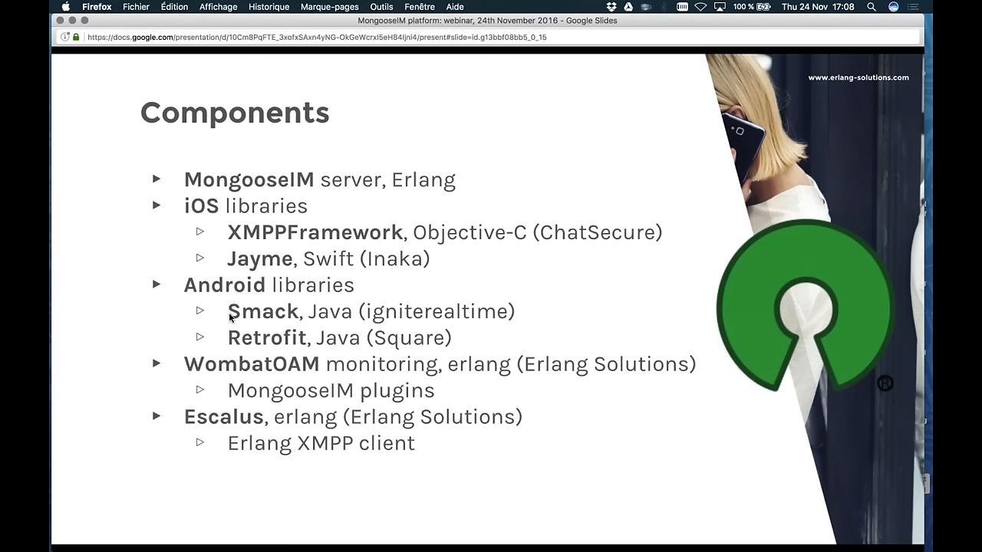
pyautogui.moveTo(232, 346)
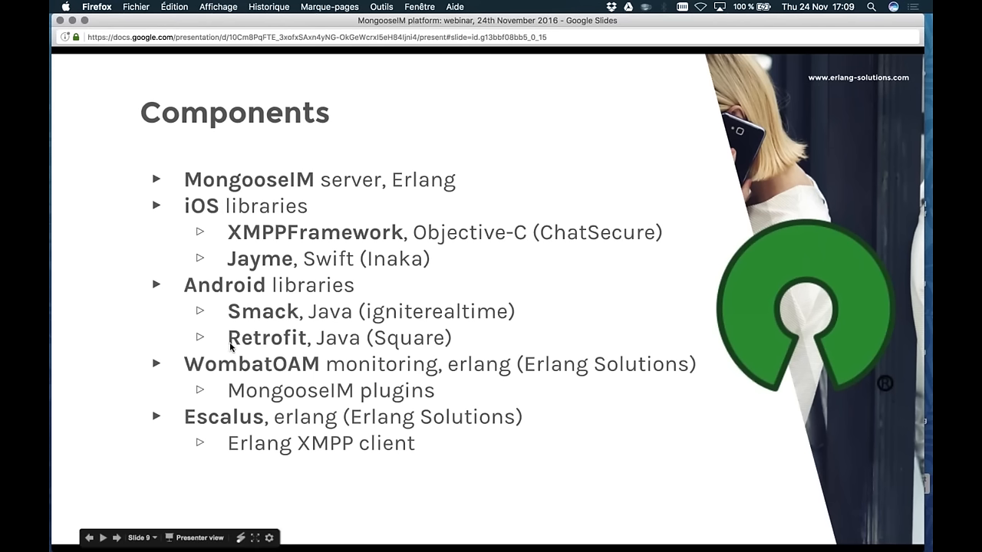
pyautogui.moveTo(197, 367)
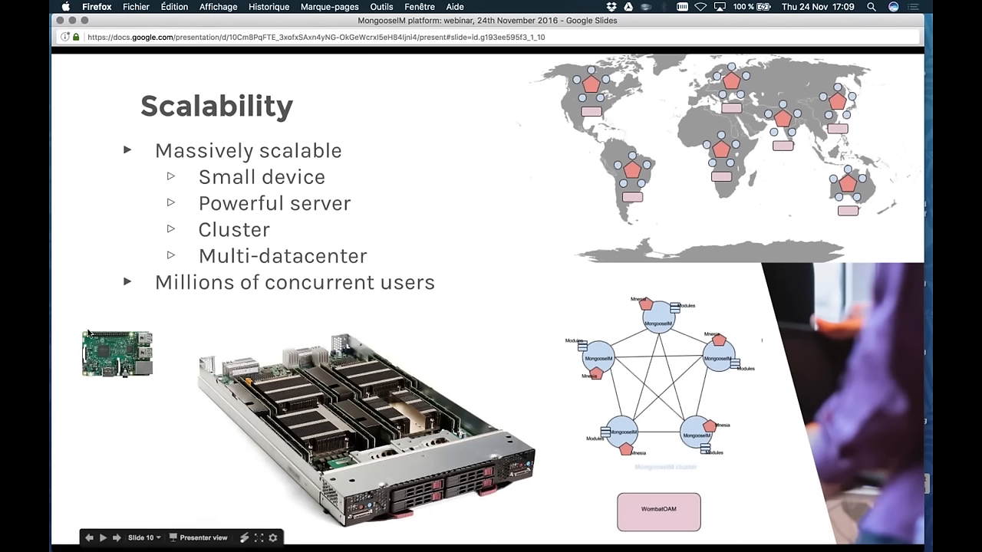
pyautogui.moveTo(115, 336)
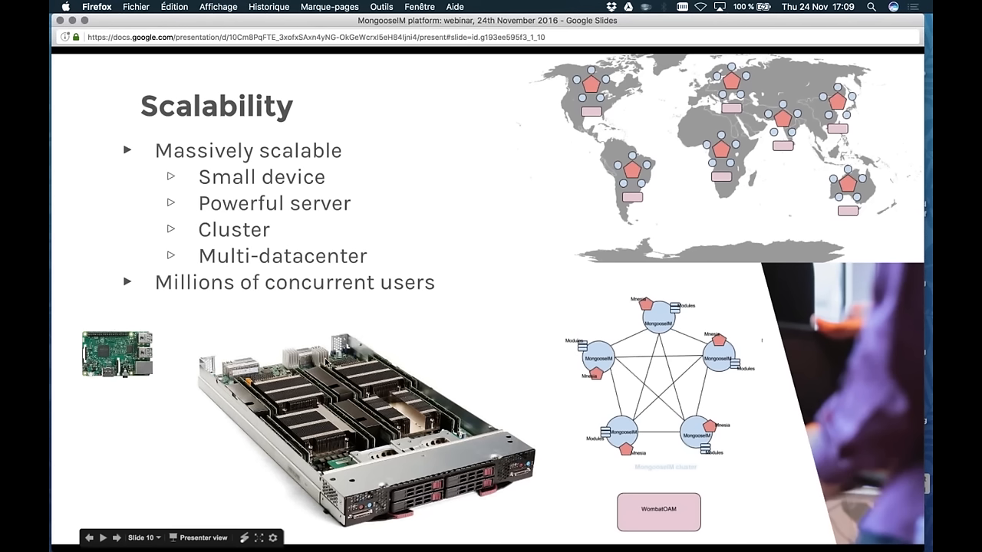
pyautogui.moveTo(395, 398)
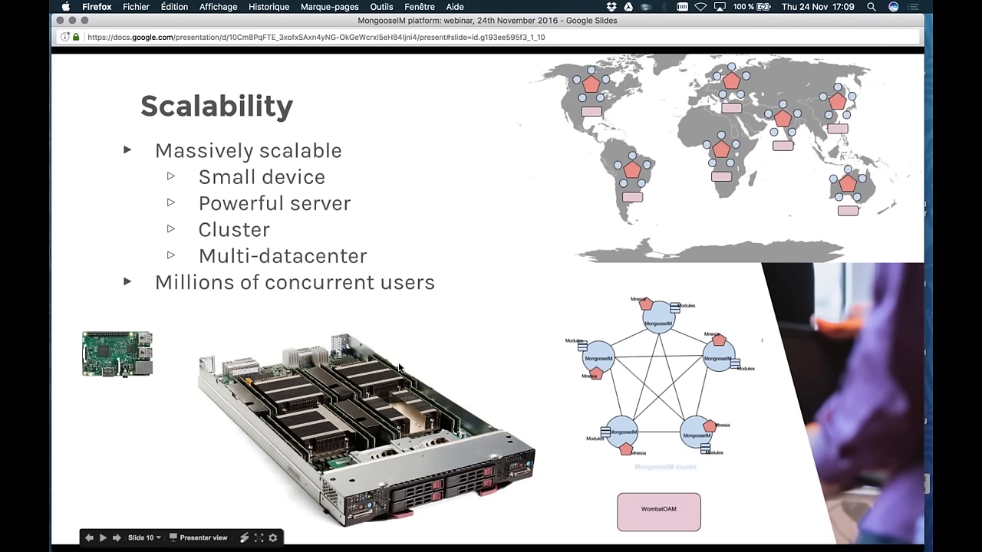
pyautogui.moveTo(431, 433)
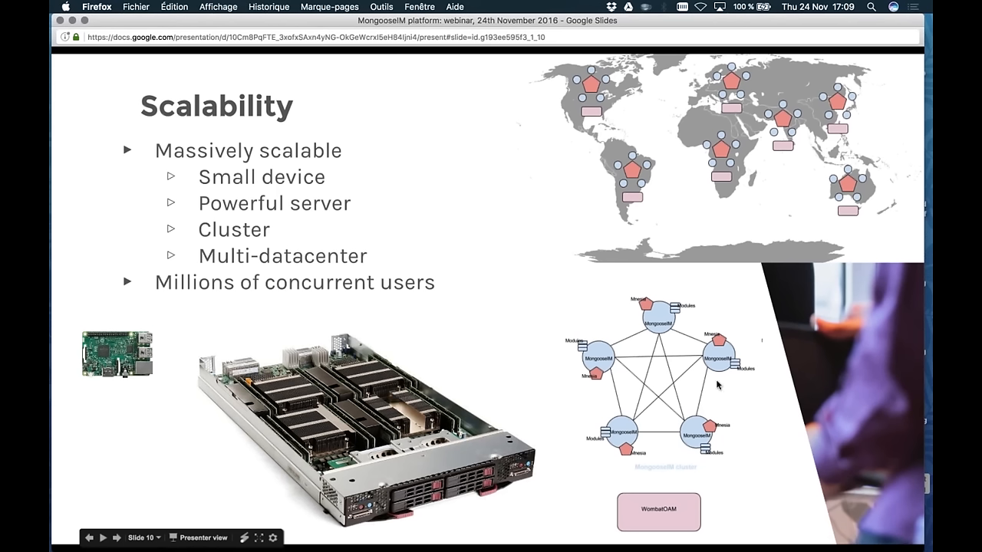
pyautogui.moveTo(621, 342)
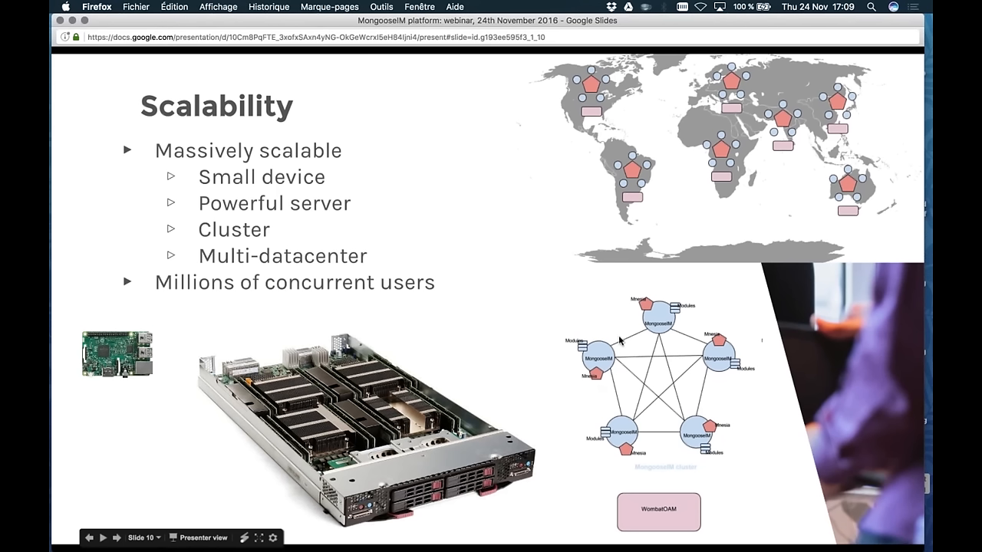
pyautogui.moveTo(637, 330)
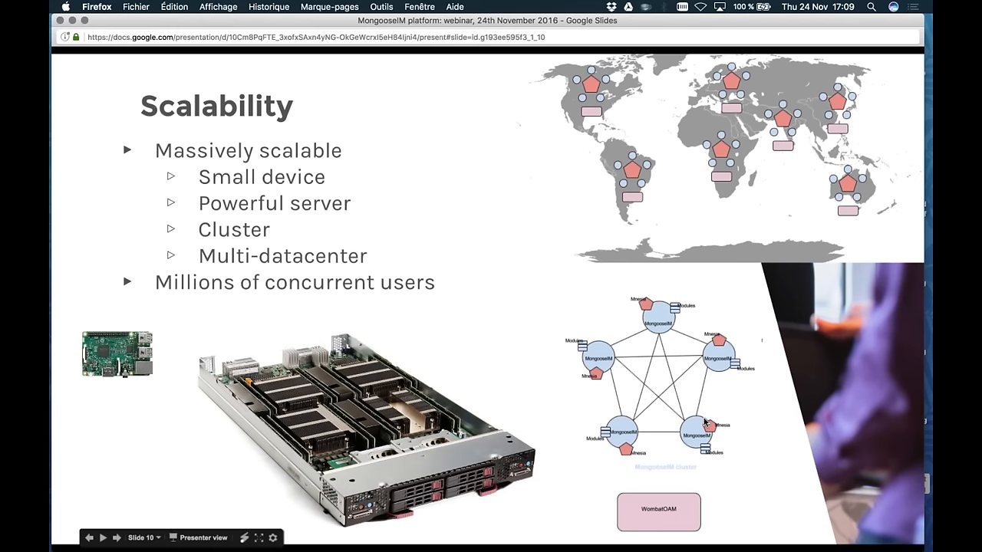
pyautogui.moveTo(716, 351)
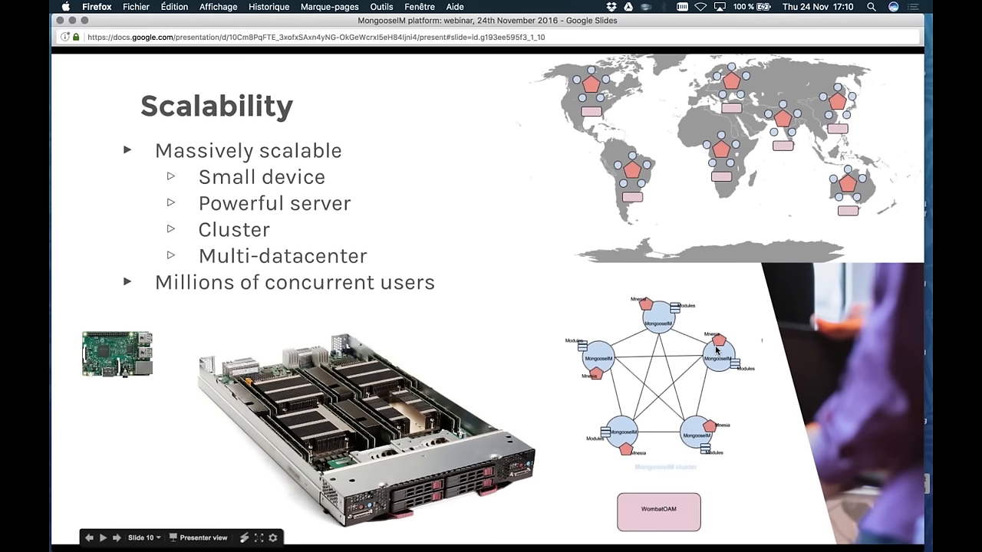
pyautogui.moveTo(655, 280)
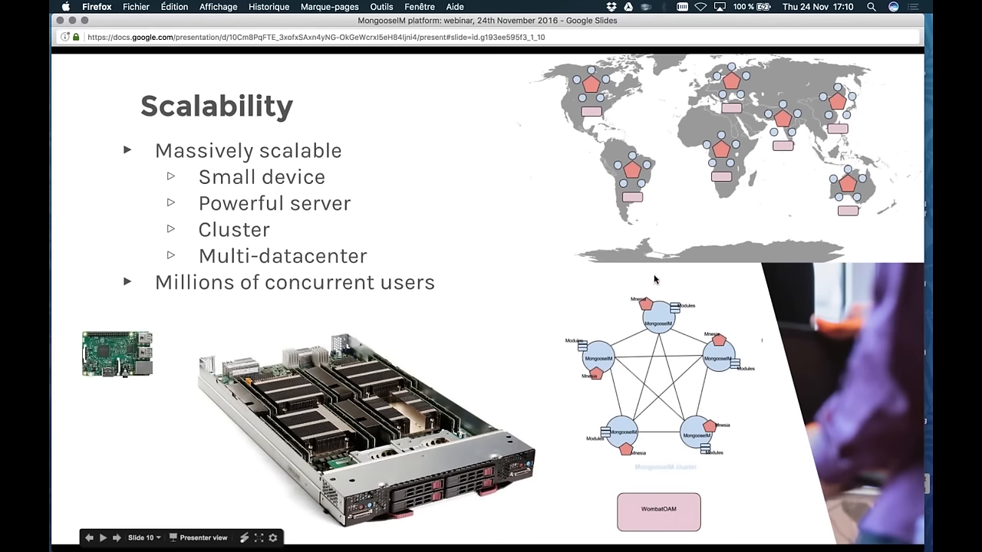
pyautogui.moveTo(668, 219)
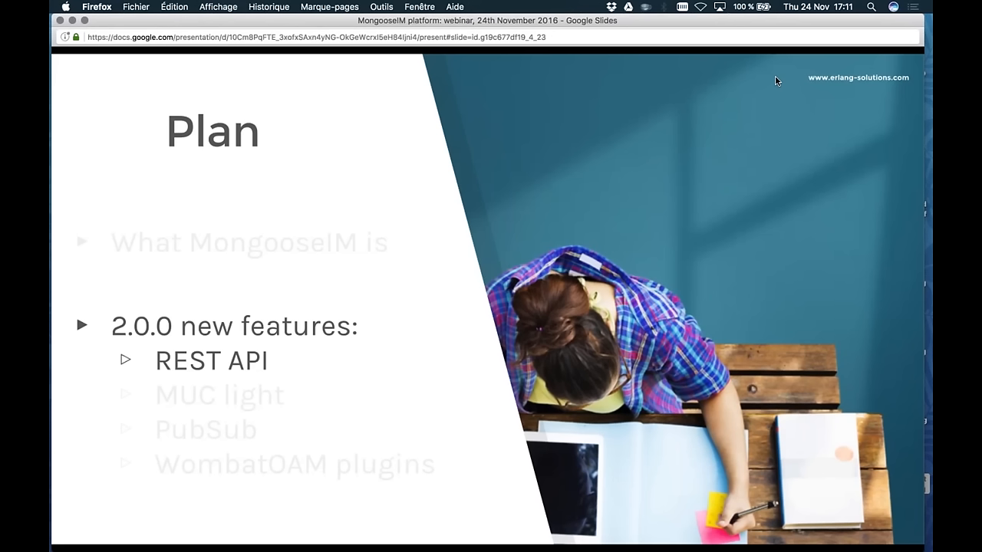
# - Advance past the Plan slide to the 'REST API, what?' slide
pyautogui.press('right')
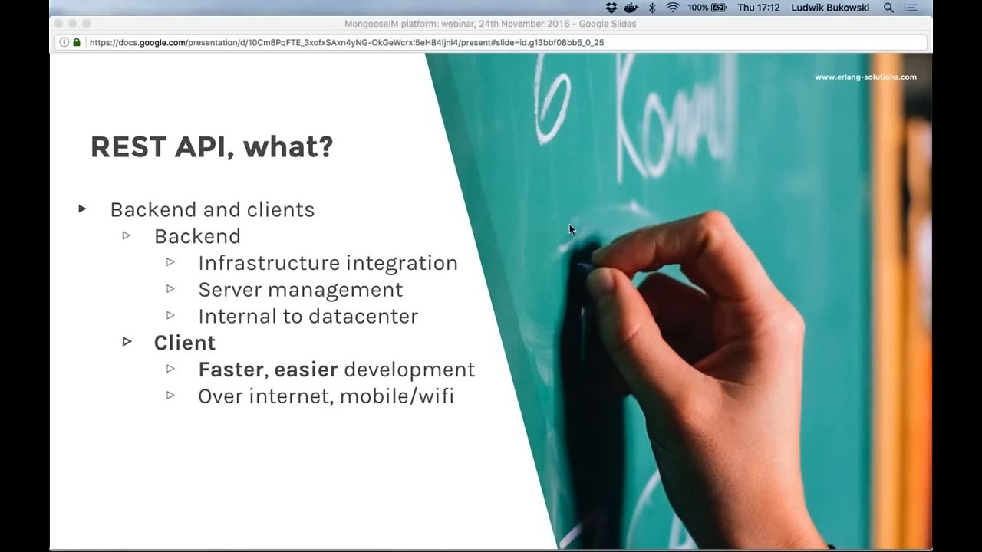
pyautogui.moveTo(469, 255)
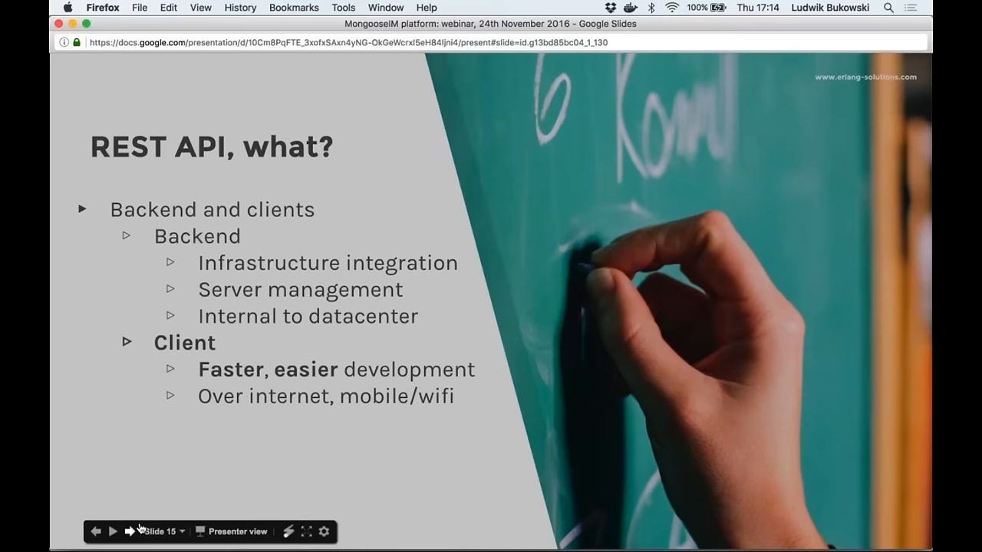
# - Advance to the 'REST API for clients' slide
pyautogui.click(132, 531)
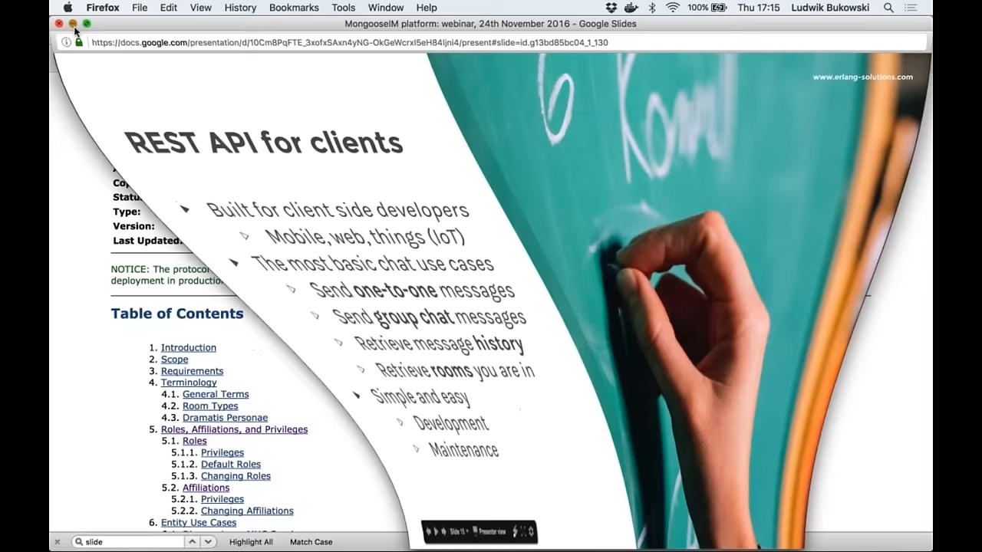
# - In the MongooseIM client REST API docs, expand the GET /rooms operation details
pyautogui.click(469, 35)
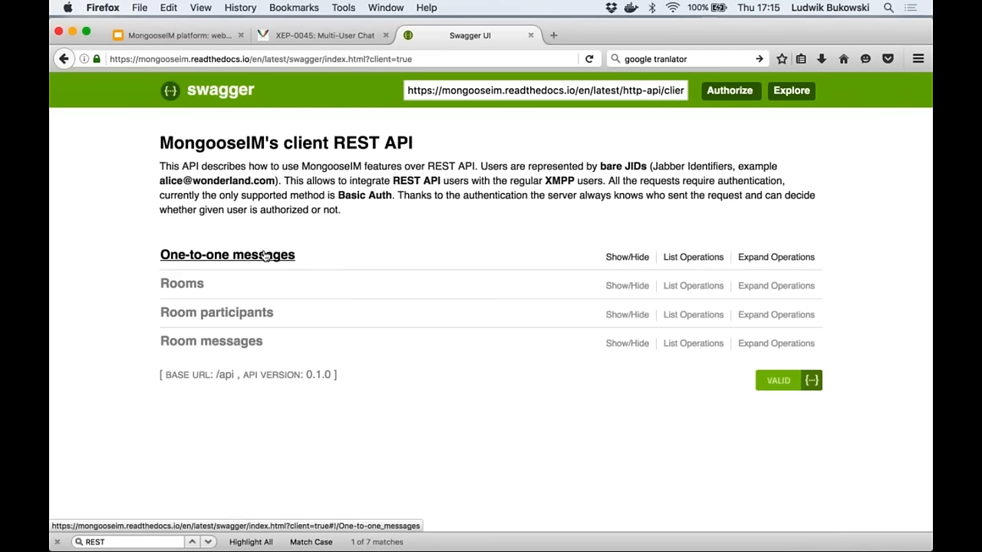
pyautogui.click(227, 255)
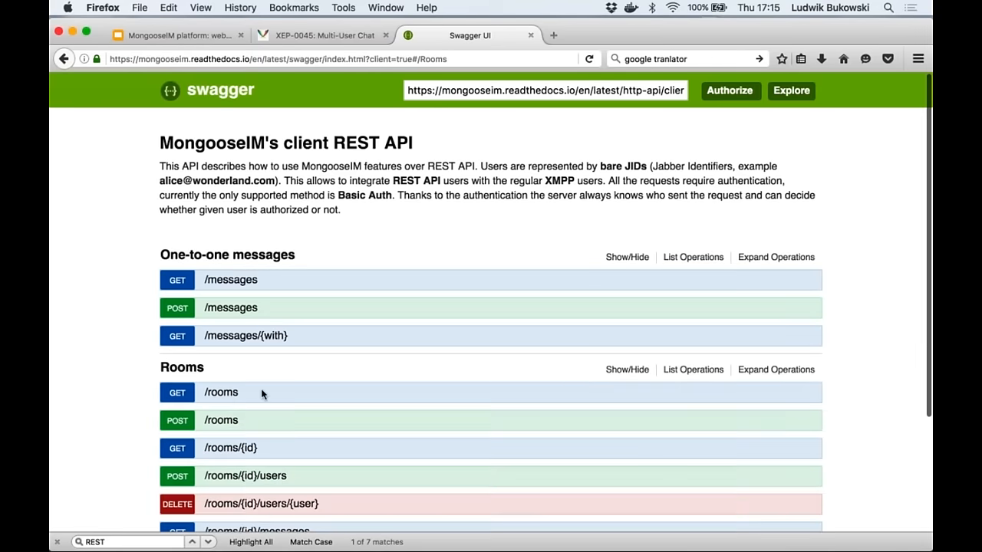
pyautogui.scroll(-3)
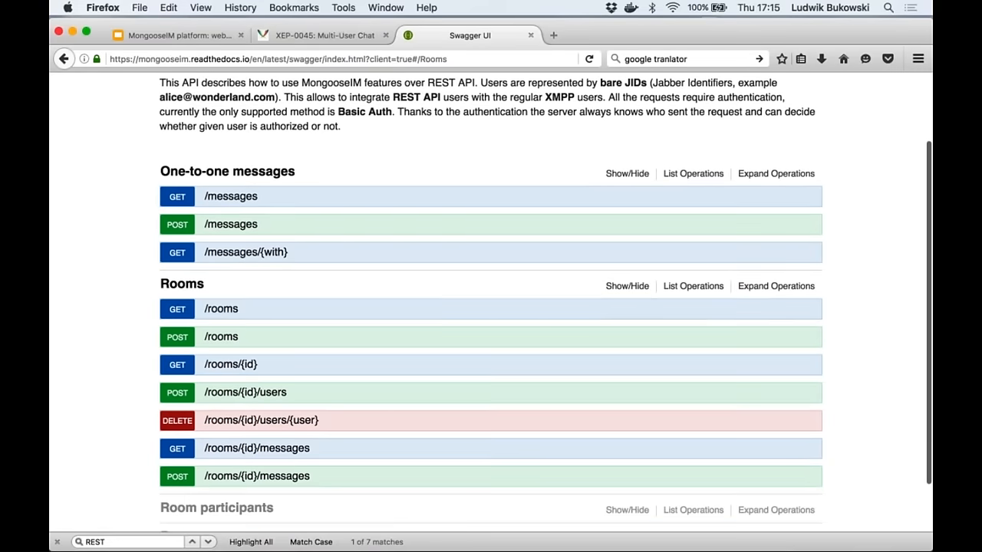
pyautogui.click(221, 309)
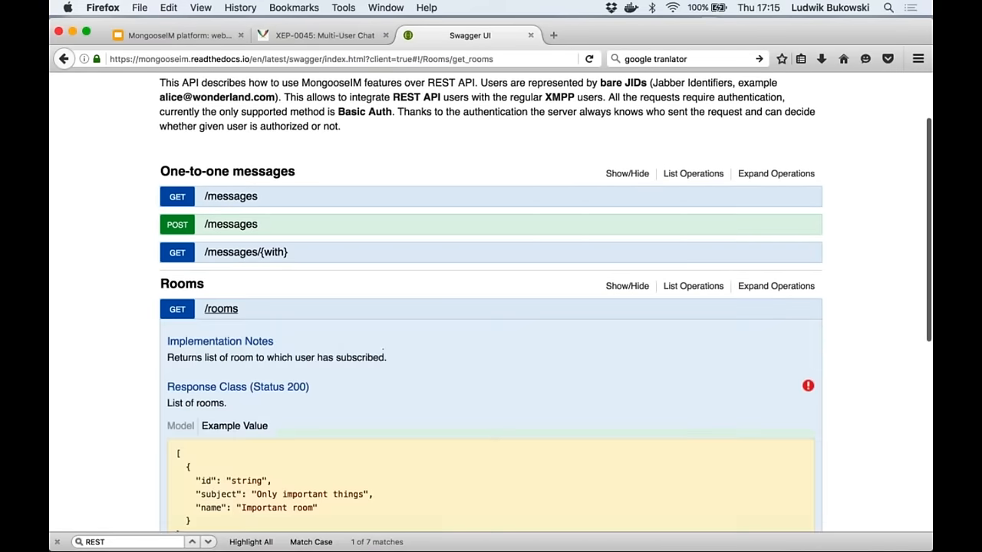
# - Try out GET /rooms, select the curl command, and view the 404 response code
pyautogui.scroll(-3)
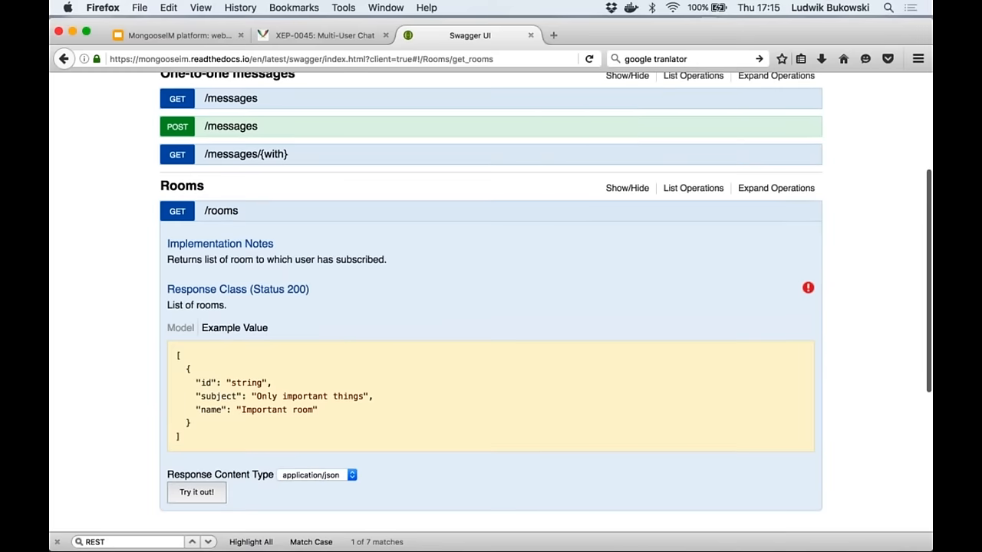
pyautogui.scroll(-3)
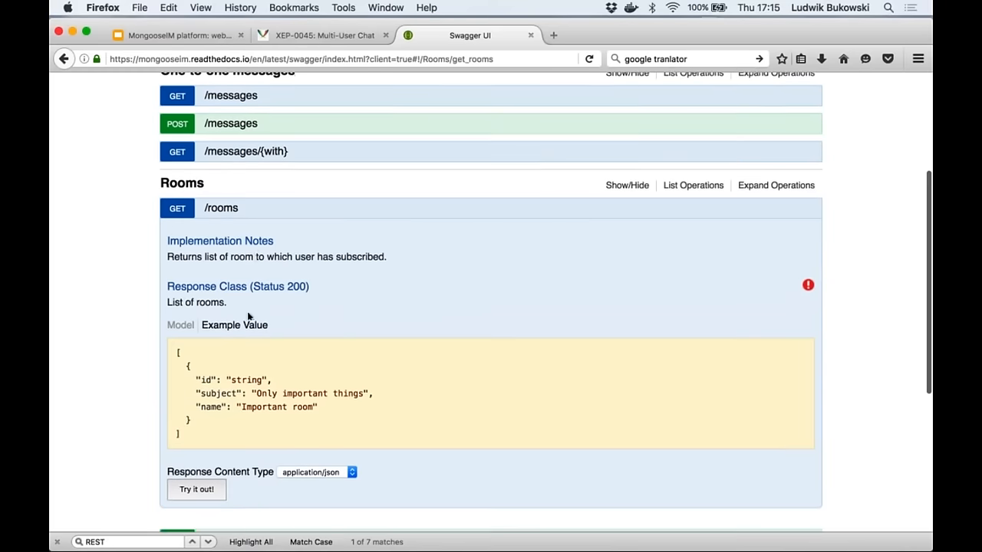
pyautogui.scroll(-3)
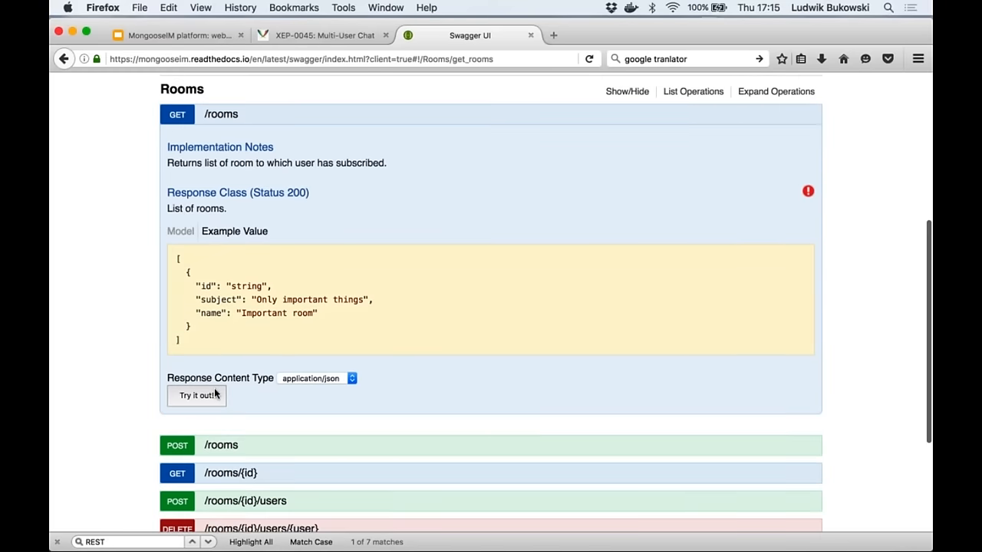
pyautogui.click(196, 395)
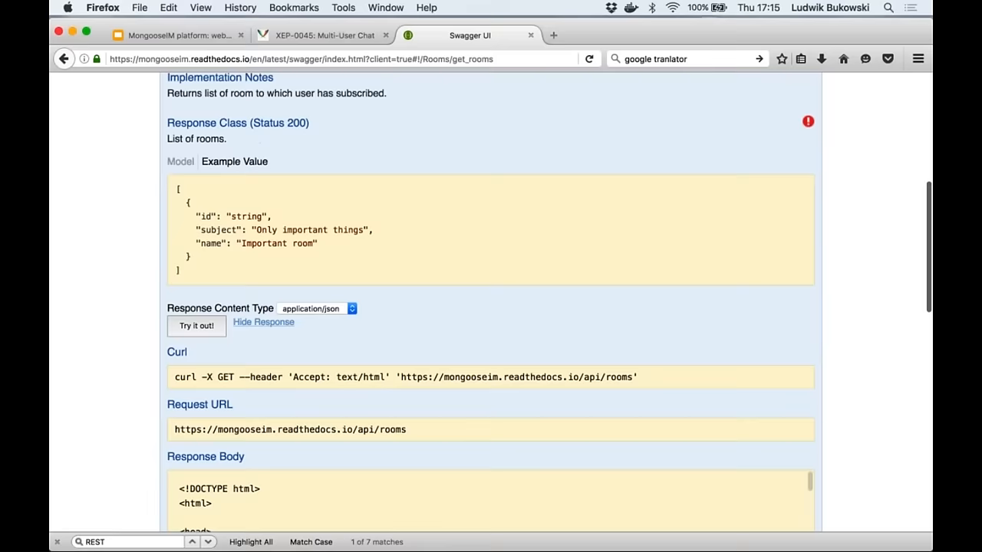
pyautogui.scroll(-3)
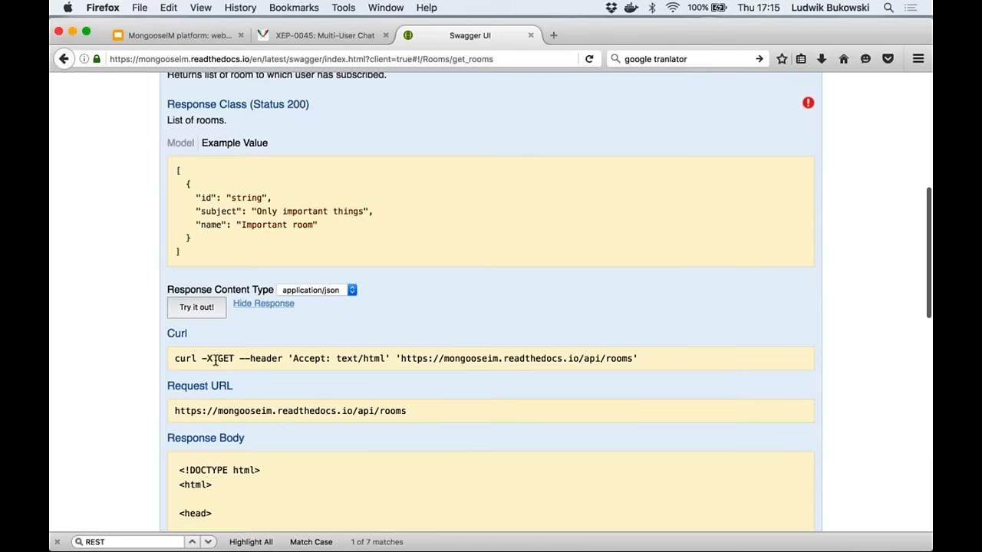
pyautogui.tripleClick(405, 358)
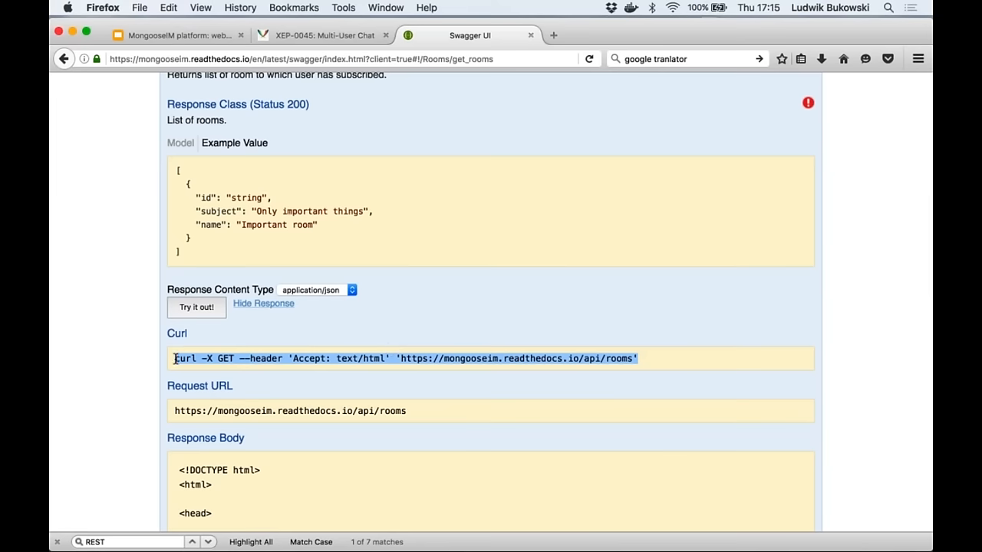
pyautogui.scroll(-3)
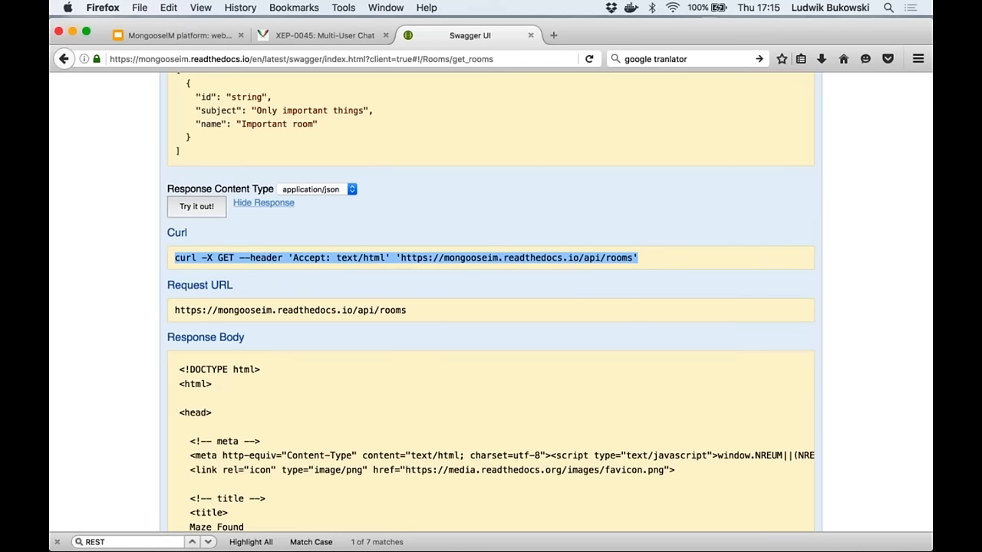
pyautogui.scroll(-3)
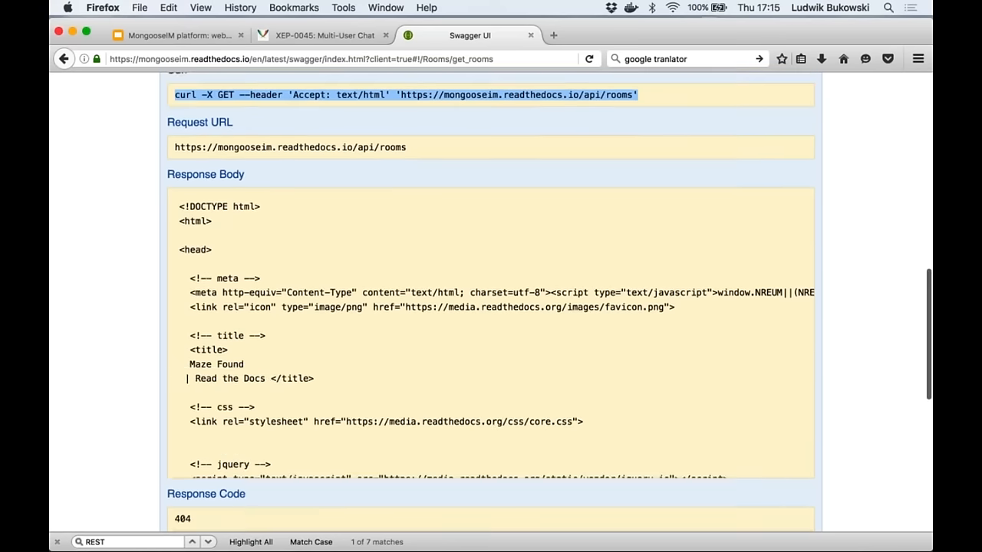
pyautogui.scroll(-3)
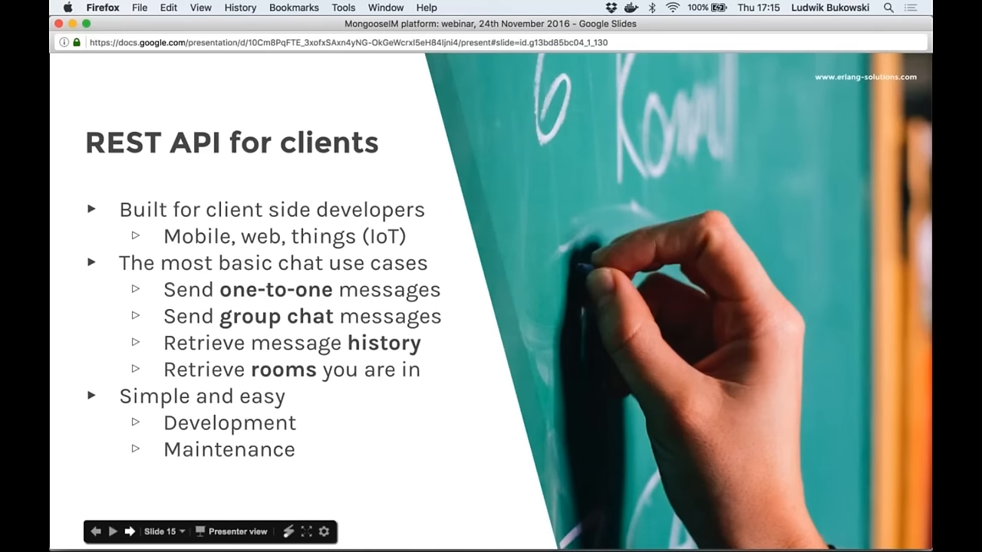
# - Return to the Swagger UI page showing the 404 response code and nginx headers
pyautogui.click(112, 531)
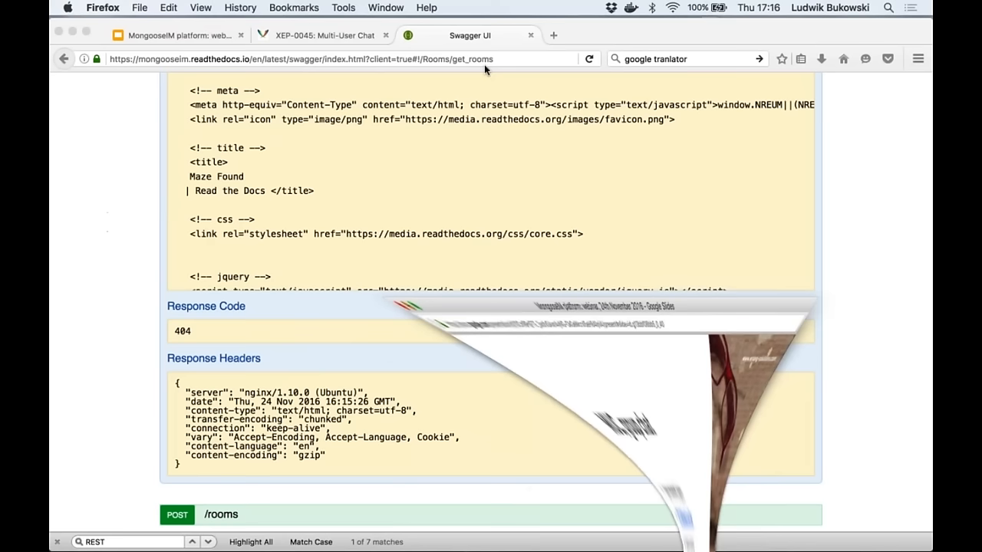
# - Browse the XEP-0045 Multi-User Chat specification page in Firefox
pyautogui.click(322, 35)
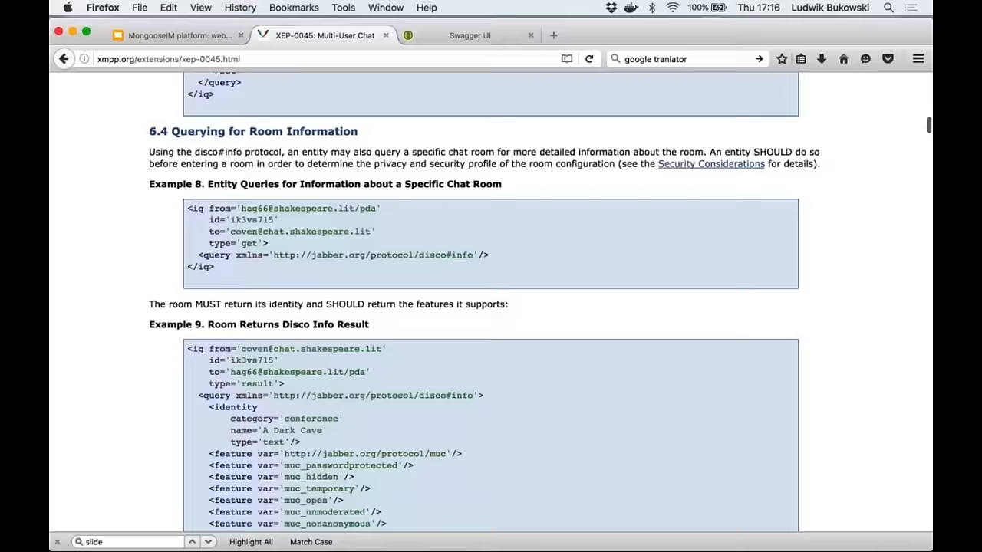
pyautogui.scroll(-3)
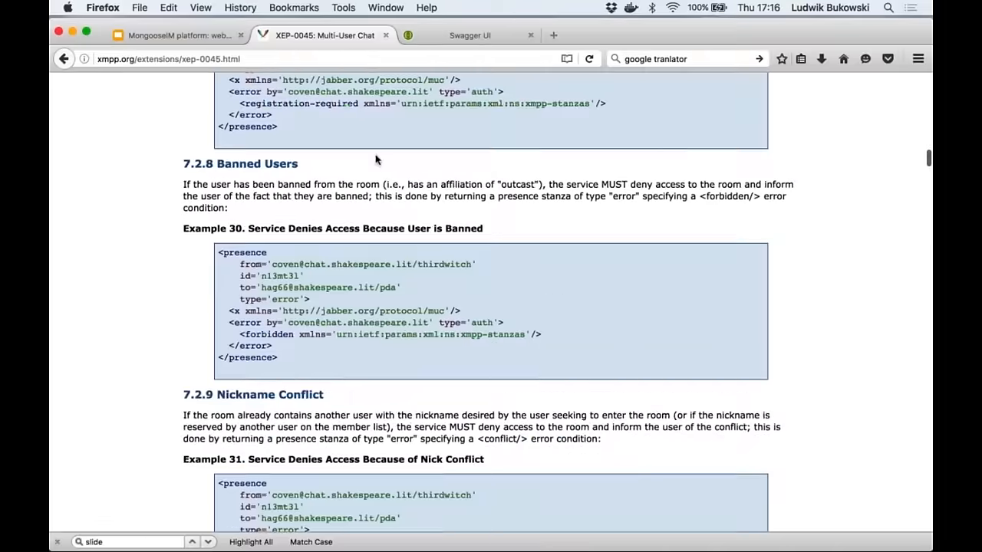
pyautogui.scroll(3)
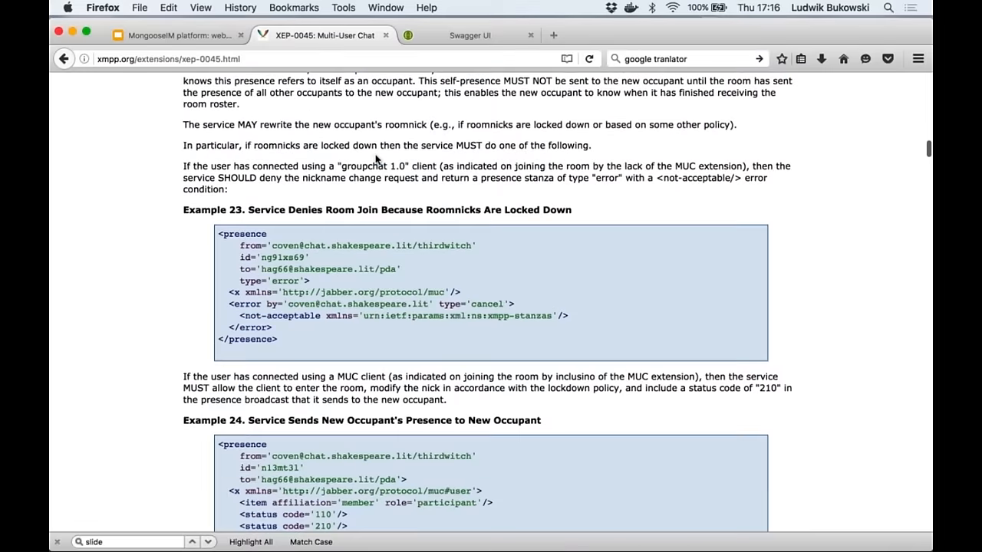
pyautogui.scroll(-3)
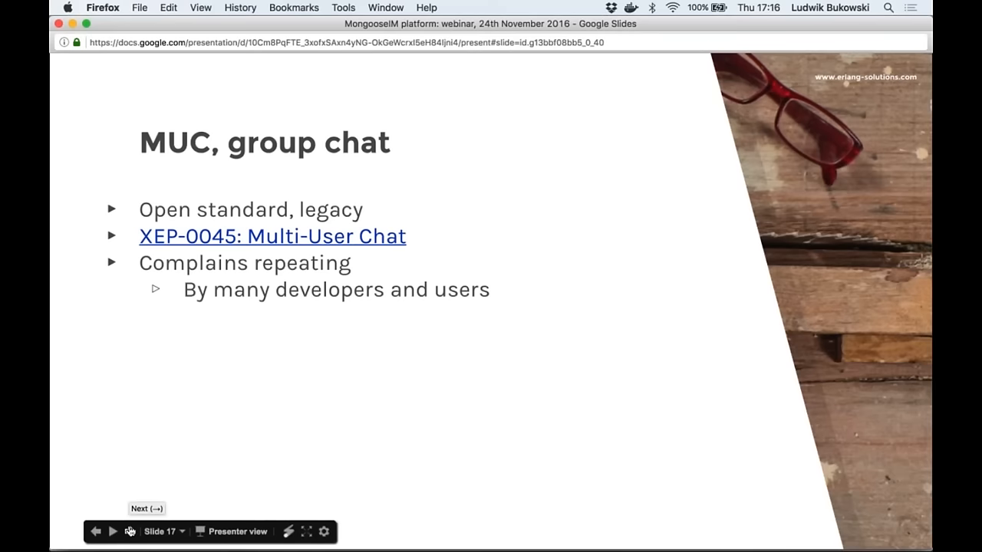
# - Advance to slide 19, 'Sample session', with presence stanzas for joining and leaving a room
pyautogui.click(112, 531)
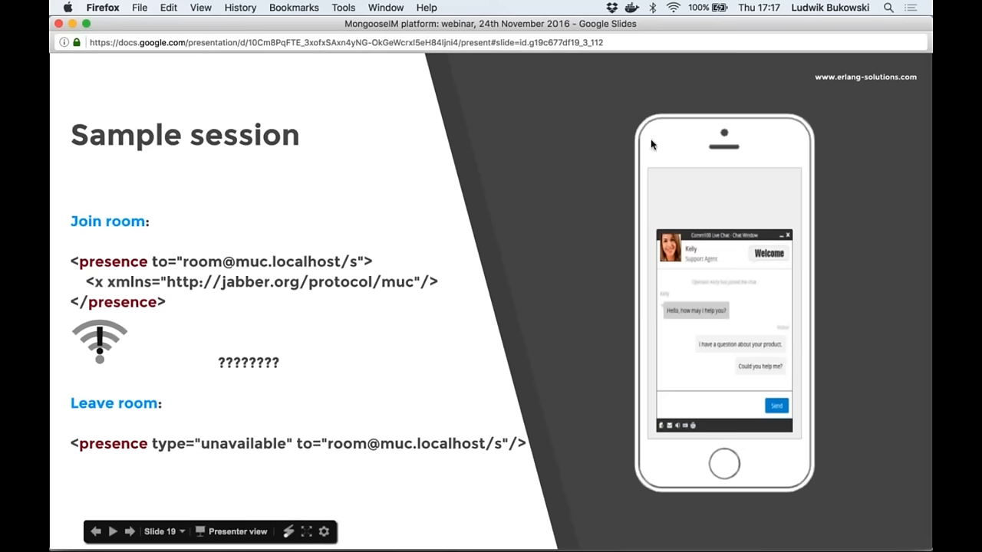
pyautogui.moveTo(500, 278)
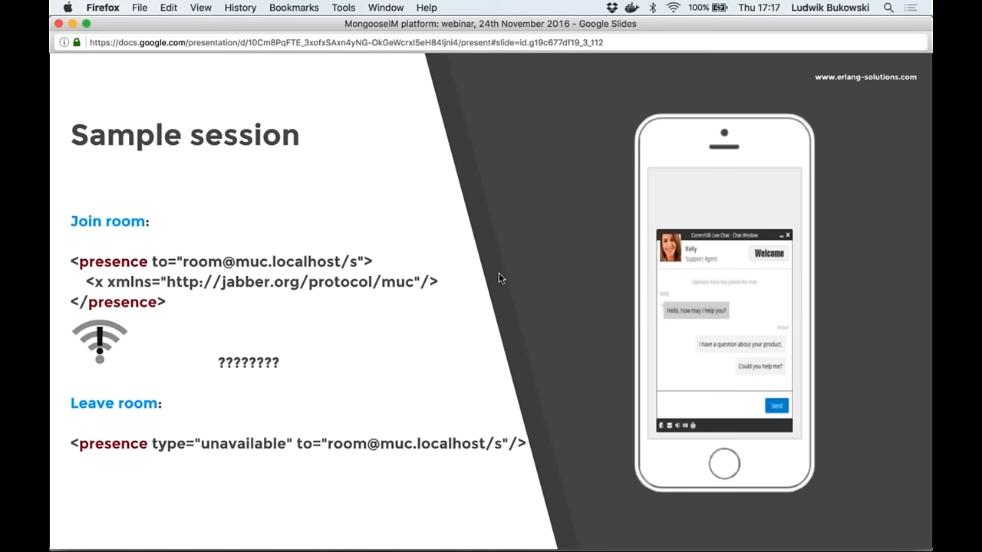
# - Advance to slide 20 about apparent MUC message loss between disconnect and reconnect
pyautogui.press('Right')
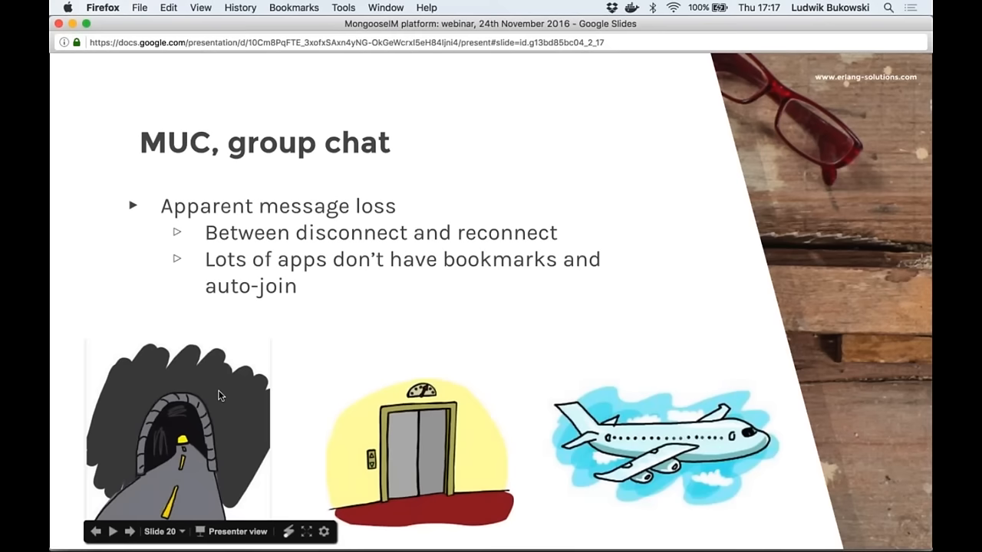
pyautogui.moveTo(298, 322)
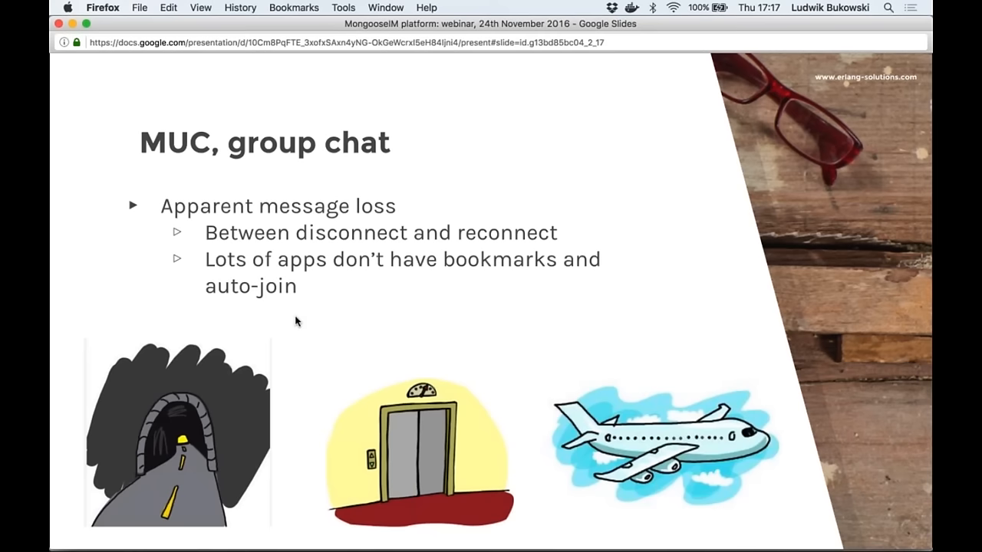
pyautogui.moveTo(365, 303)
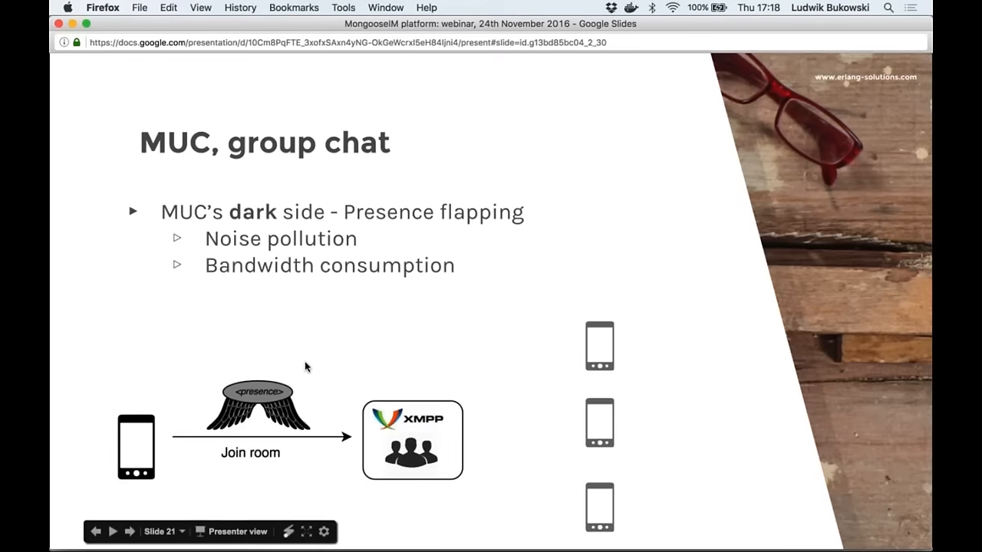
pyautogui.moveTo(327, 354)
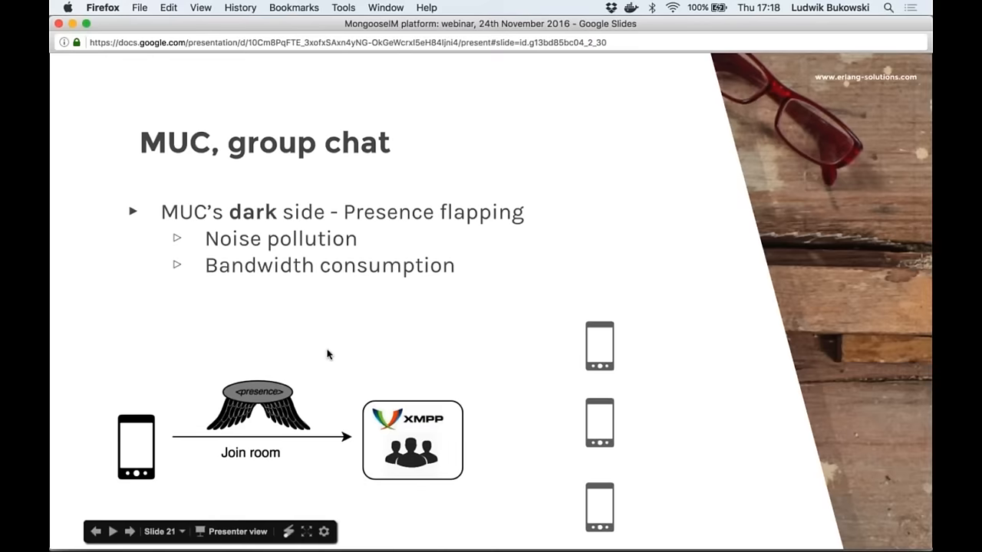
pyautogui.moveTo(230, 420)
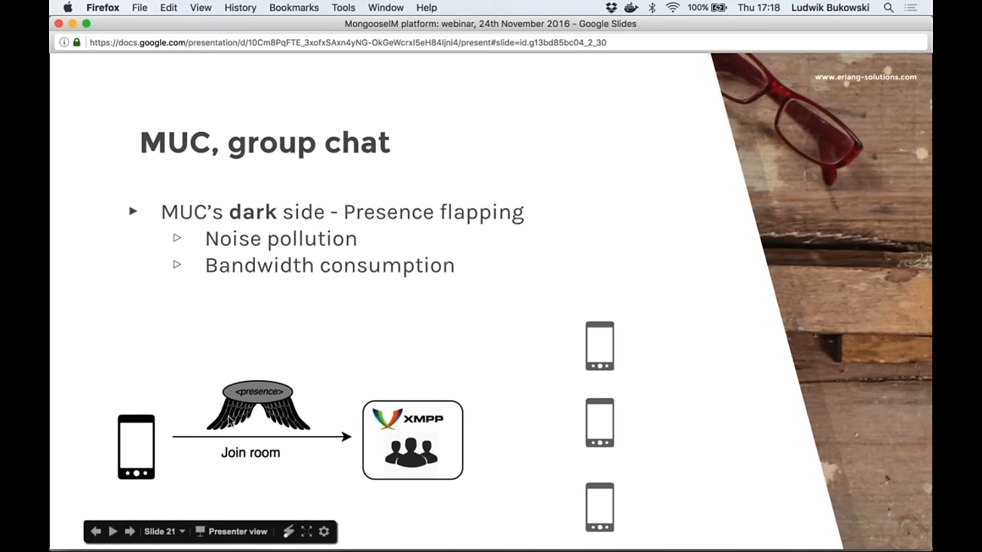
pyautogui.moveTo(354, 466)
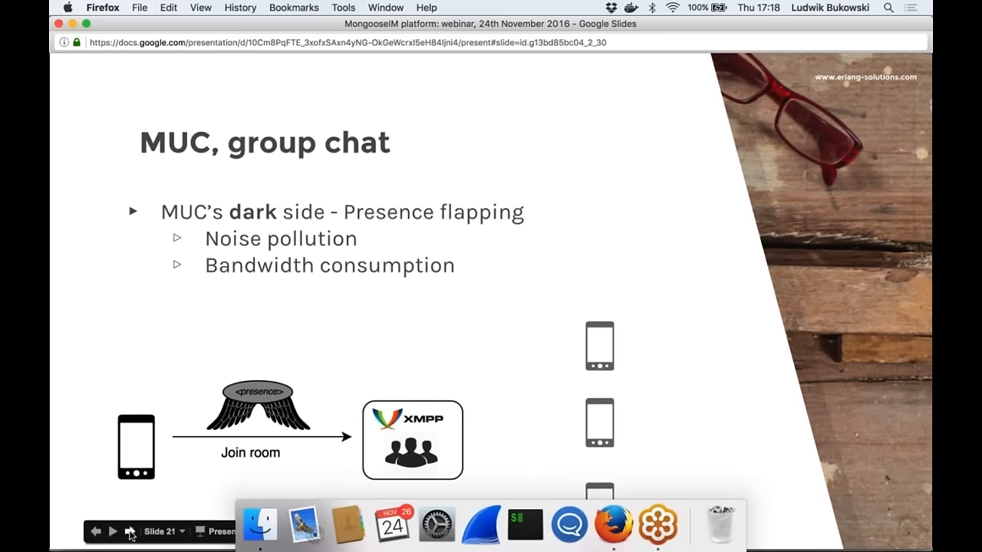
# - Advance to the presence flapping diagram showing presence broadcast to other room members
pyautogui.click(130, 530)
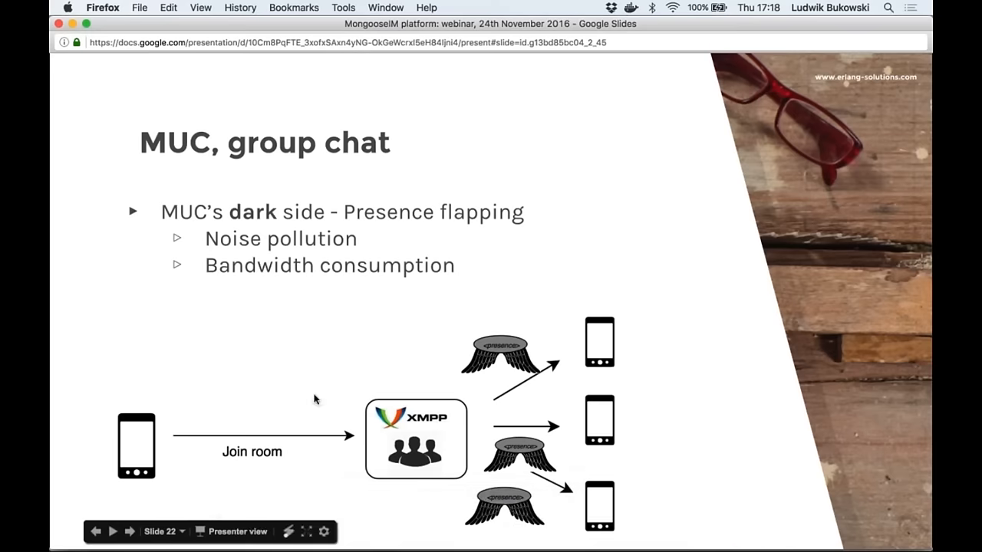
pyautogui.moveTo(564, 543)
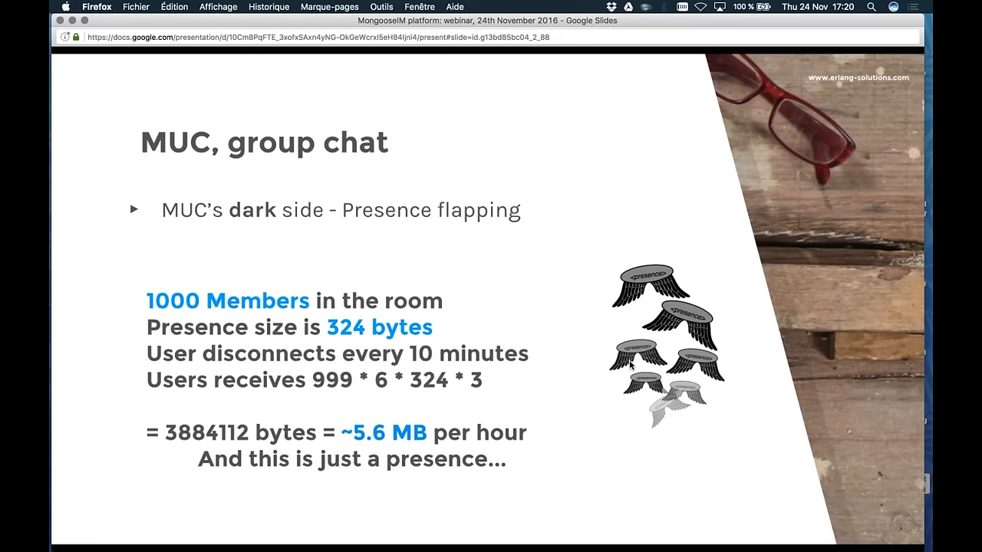
# - Advance the presentation to slide 26, the MUC light overview slide
pyautogui.press('right')
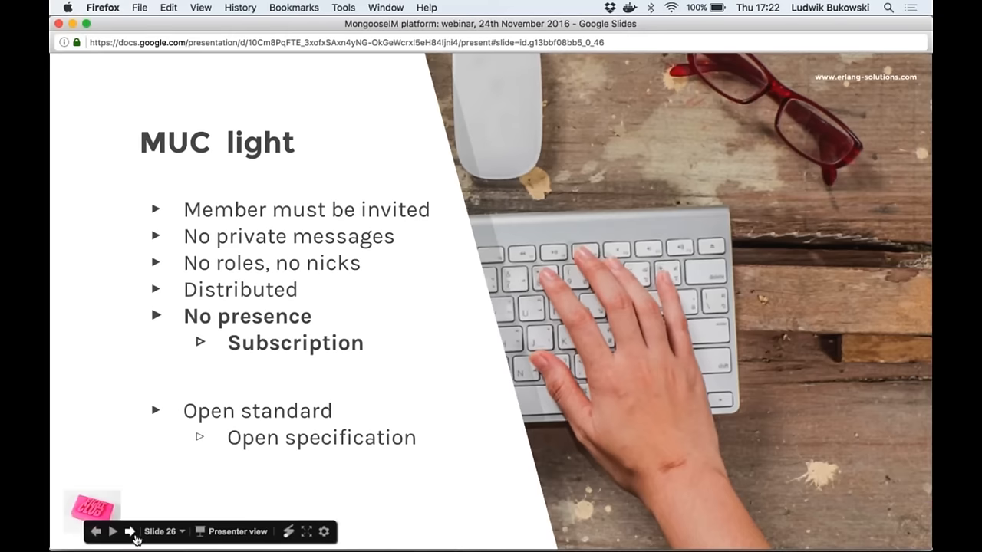
pyautogui.moveTo(130, 532)
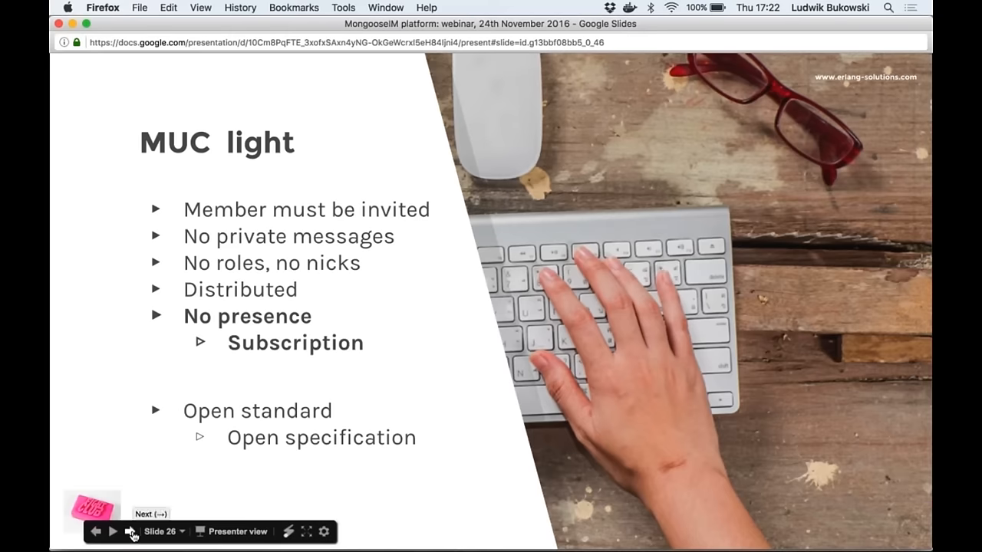
# - Advance past the MUC vs MUC Light message flow slide to the distribution and fault tolerance slide
pyautogui.click(131, 532)
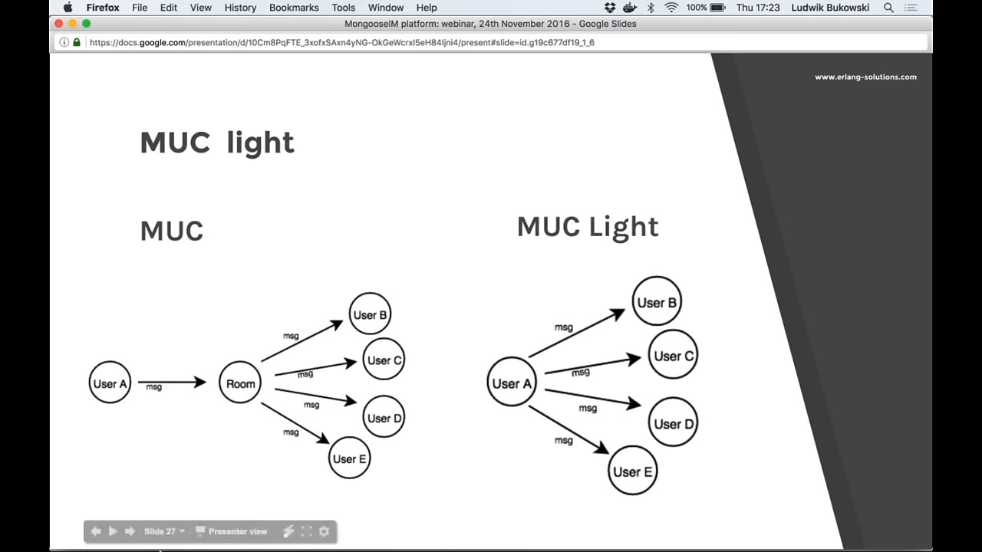
pyautogui.click(112, 531)
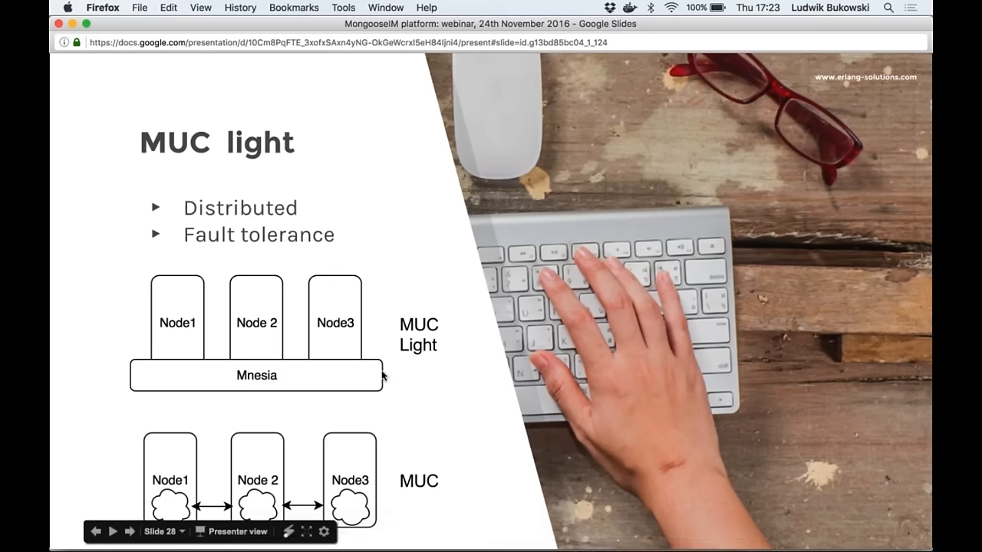
pyautogui.moveTo(458, 367)
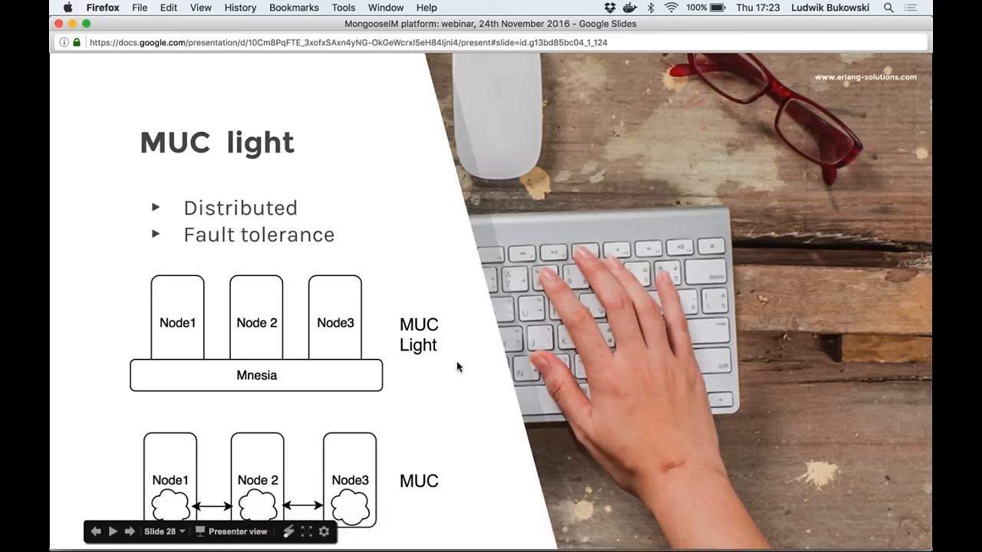
pyautogui.moveTo(414, 389)
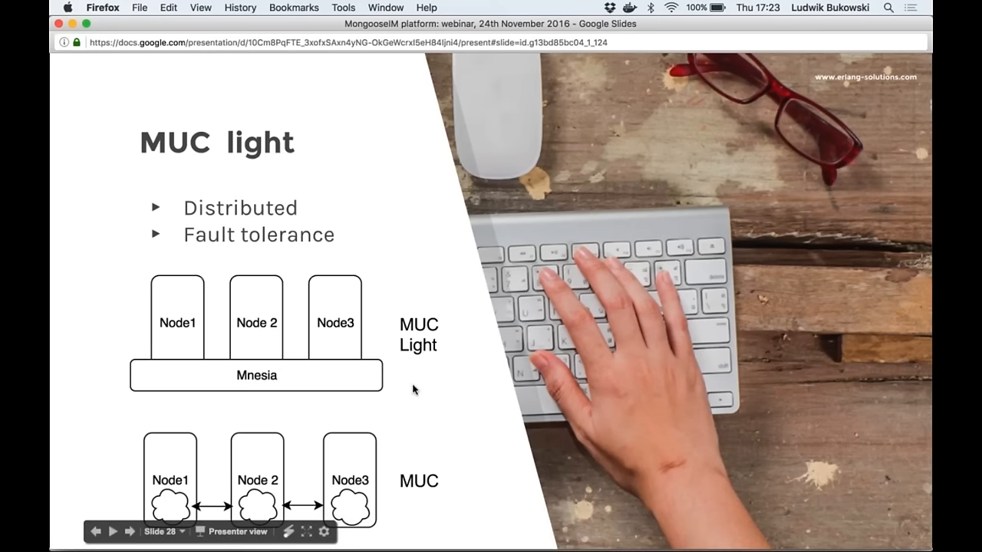
pyautogui.moveTo(367, 377)
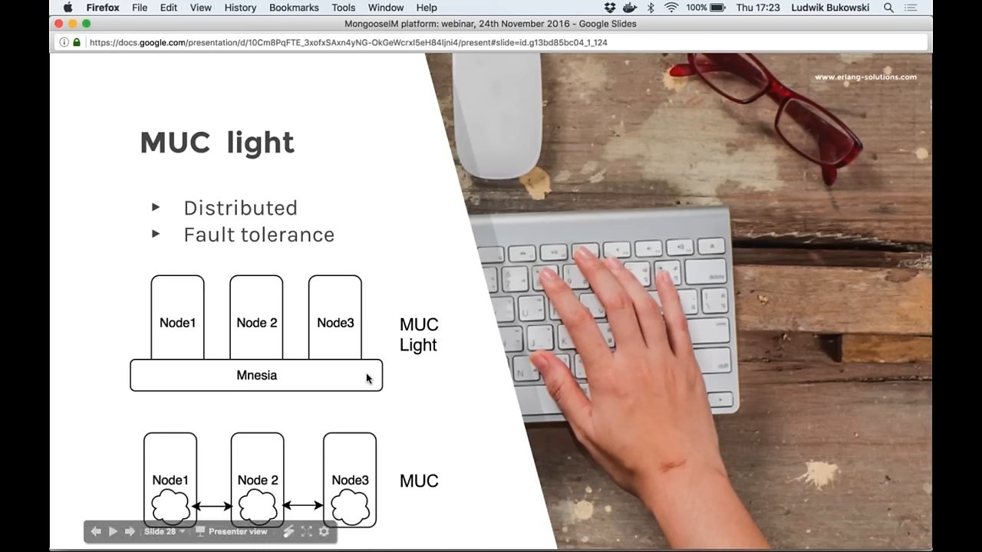
pyautogui.moveTo(375, 486)
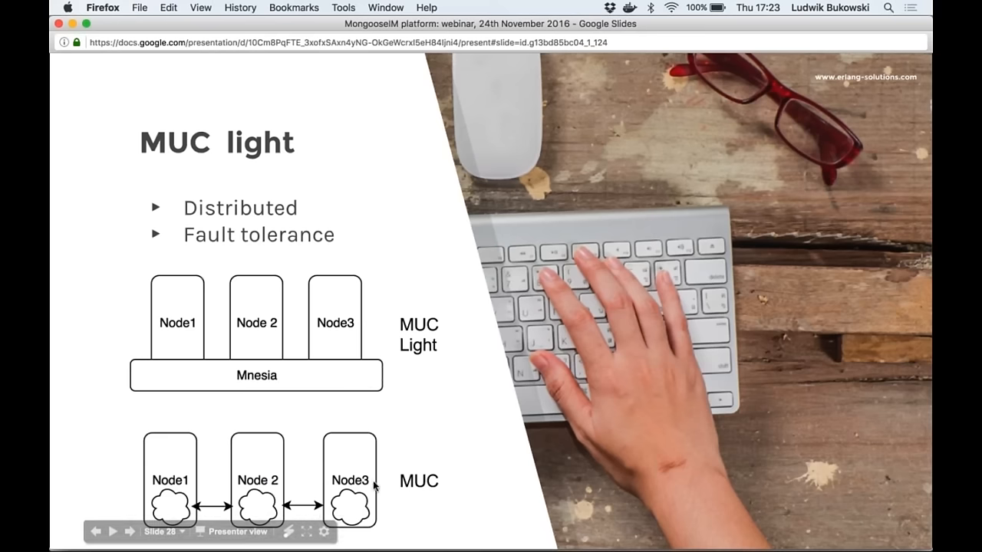
pyautogui.moveTo(388, 441)
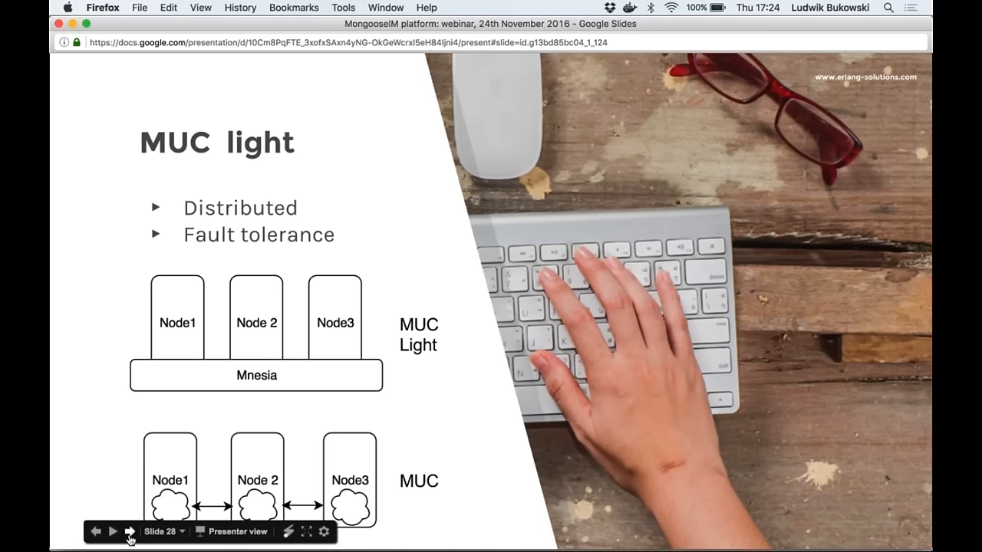
pyautogui.moveTo(114, 532)
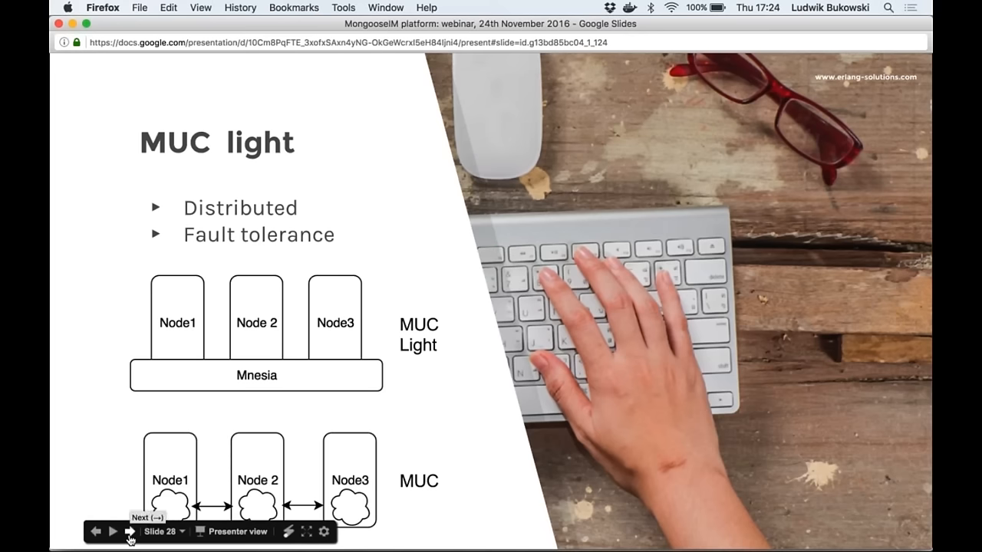
# - Advance to the slide showing Node3 failed in the MUC Light and MUC diagrams
pyautogui.click(113, 531)
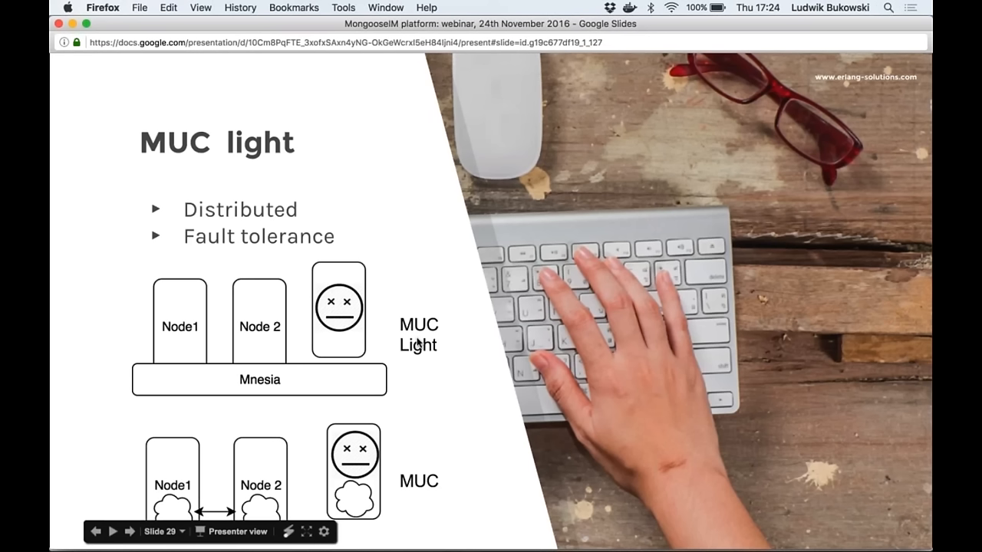
pyautogui.moveTo(337, 306)
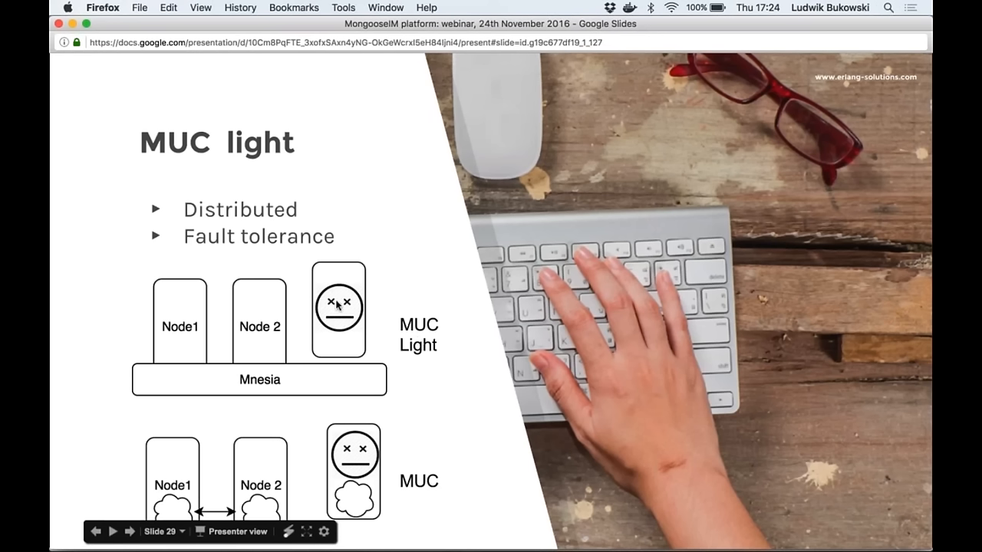
pyautogui.moveTo(254, 373)
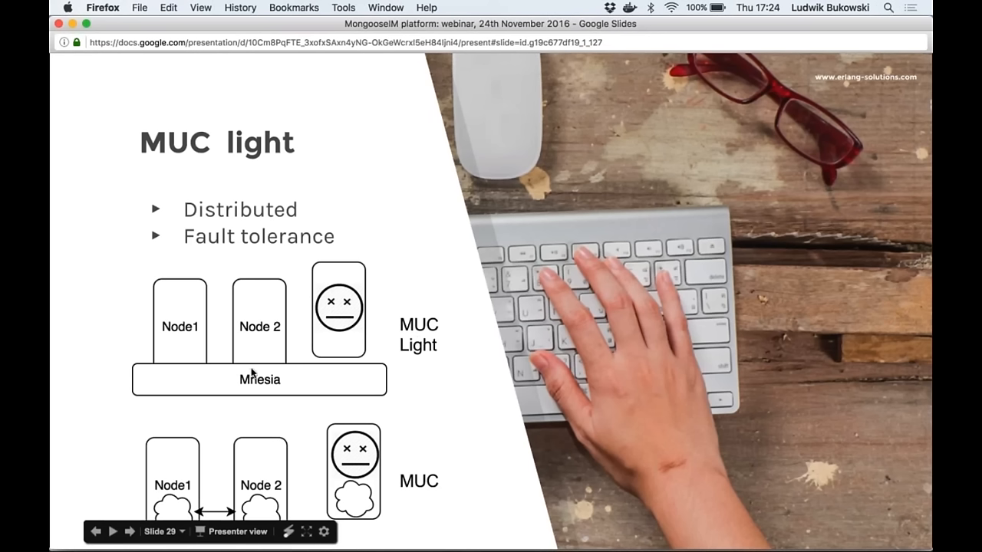
pyautogui.moveTo(376, 389)
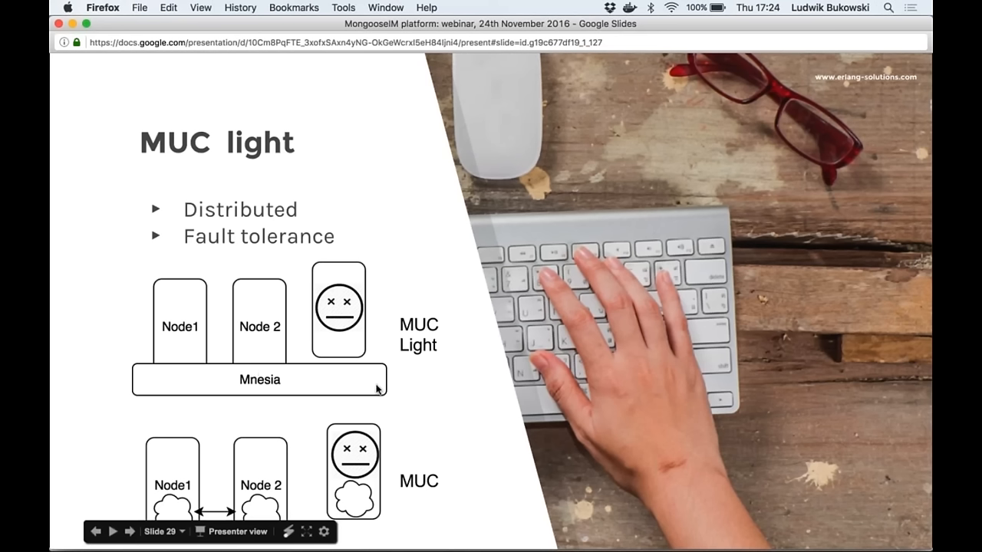
pyautogui.moveTo(331, 325)
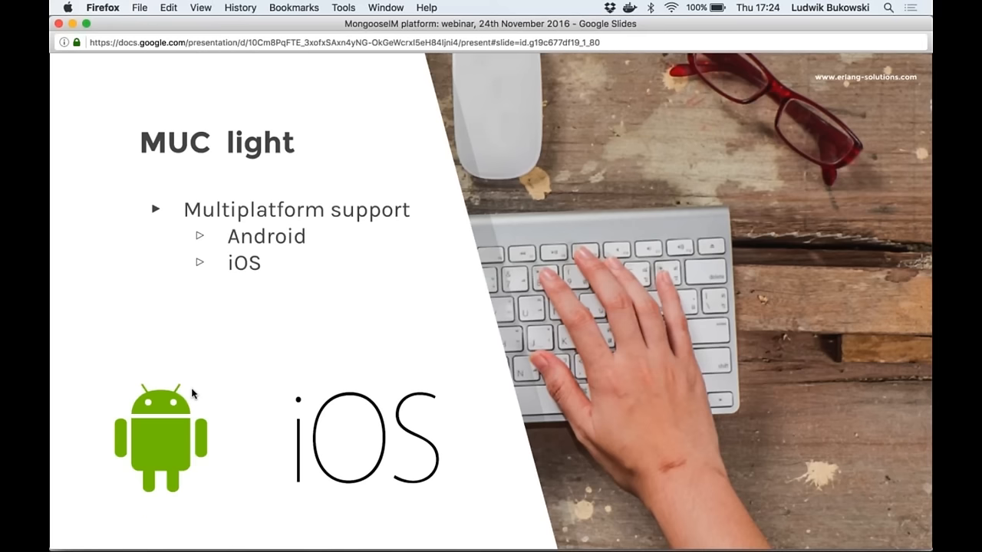
pyautogui.moveTo(272, 283)
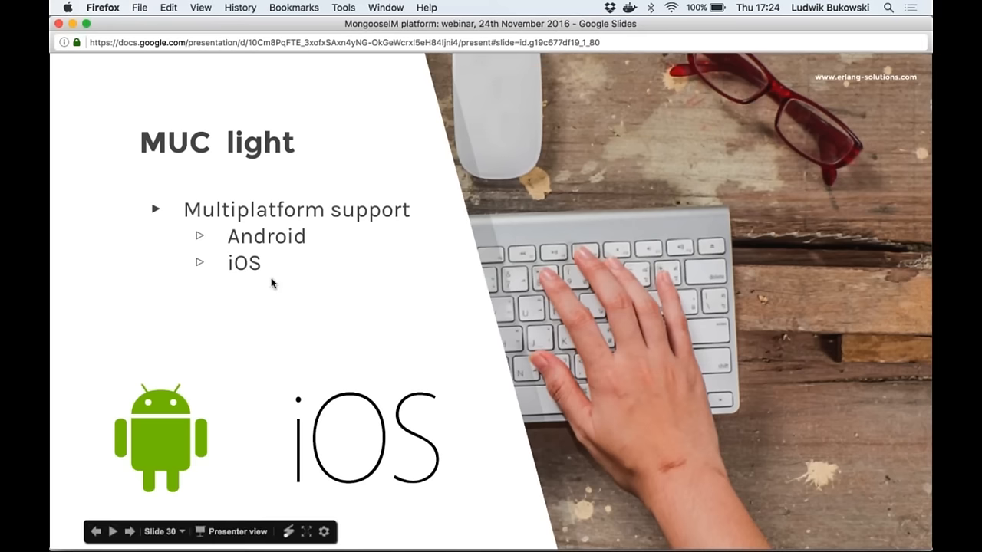
pyautogui.moveTo(215, 299)
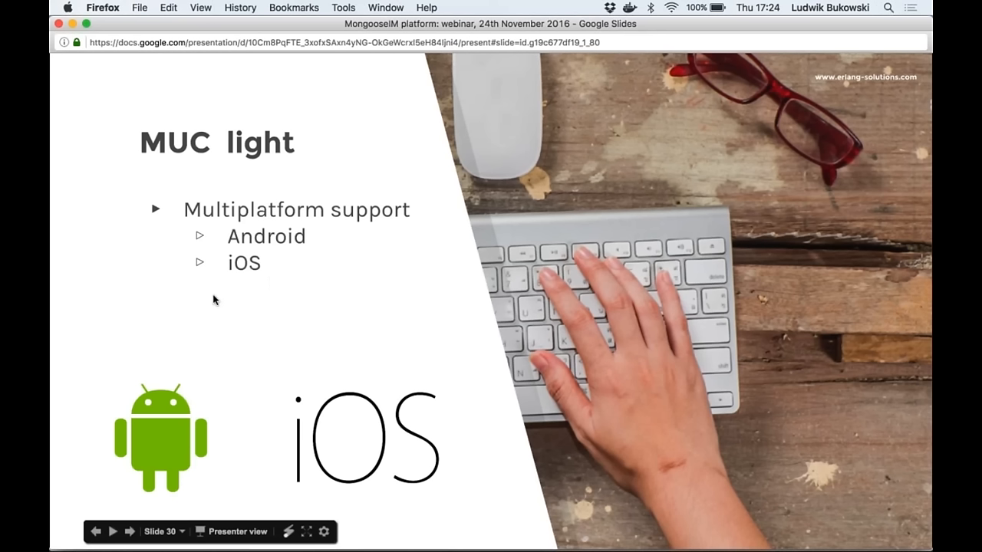
pyautogui.moveTo(95, 382)
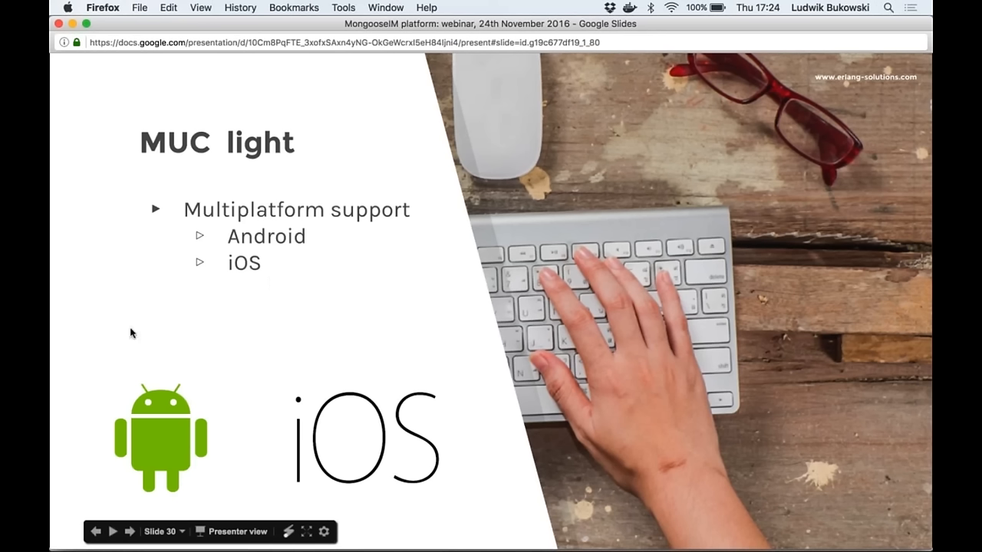
pyautogui.moveTo(435, 497)
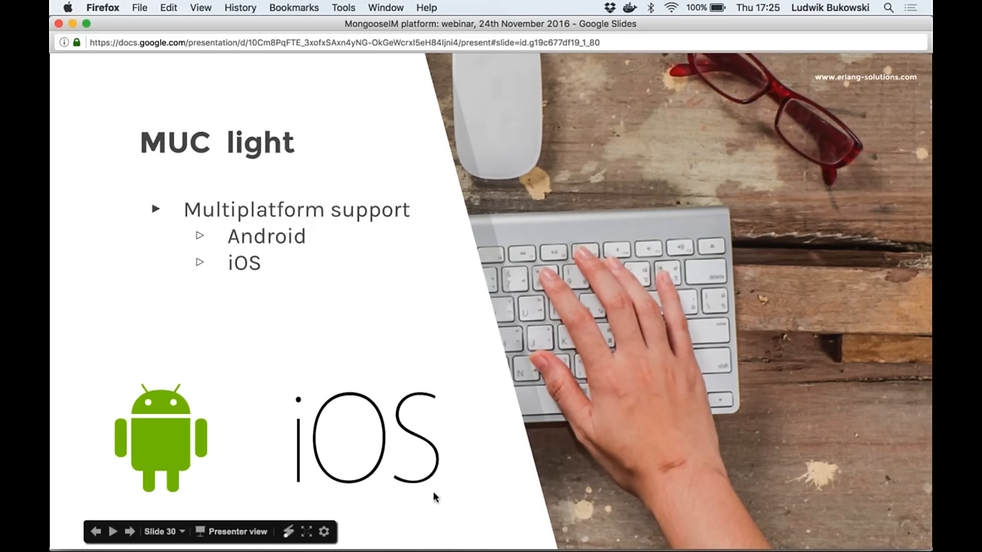
pyautogui.moveTo(272, 350)
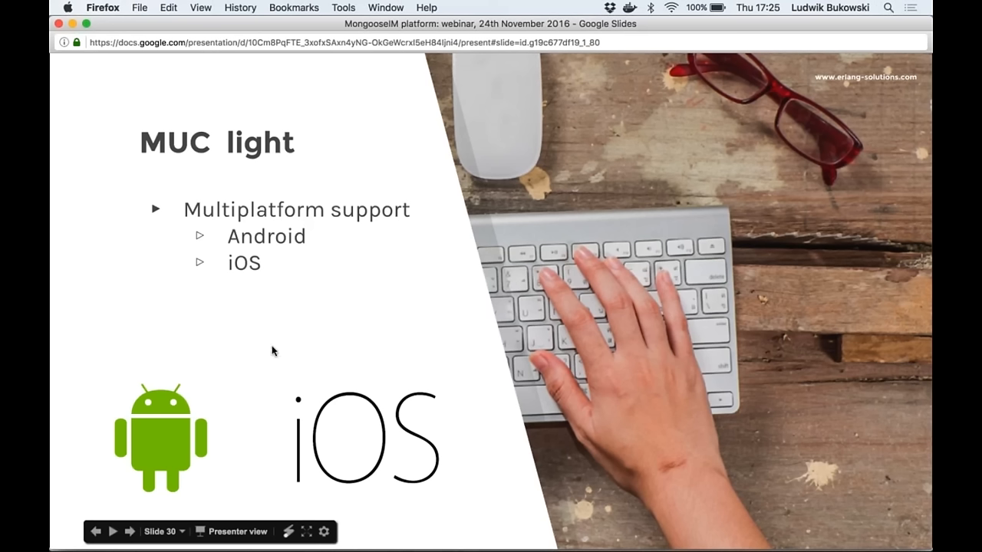
pyautogui.moveTo(455, 480)
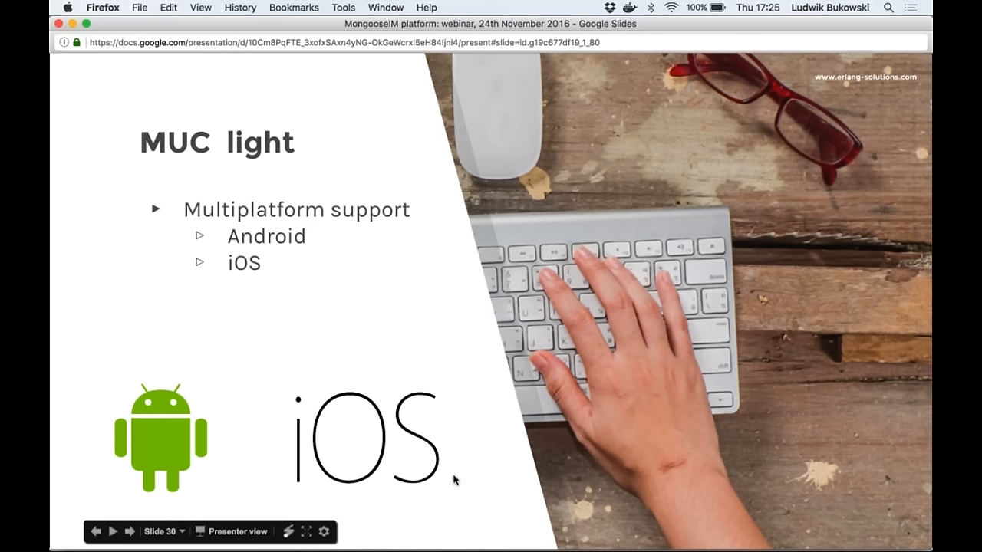
pyautogui.moveTo(313, 332)
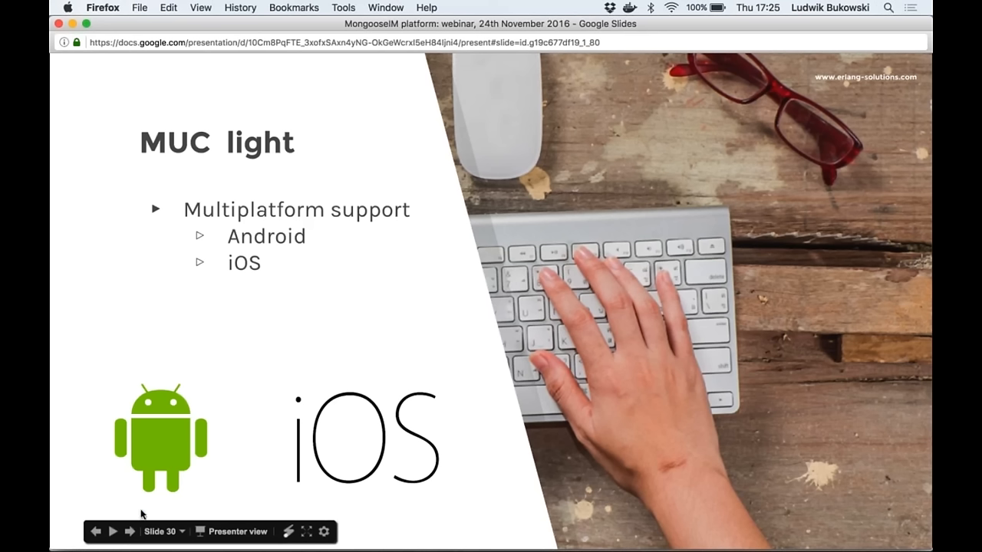
pyautogui.moveTo(130, 531)
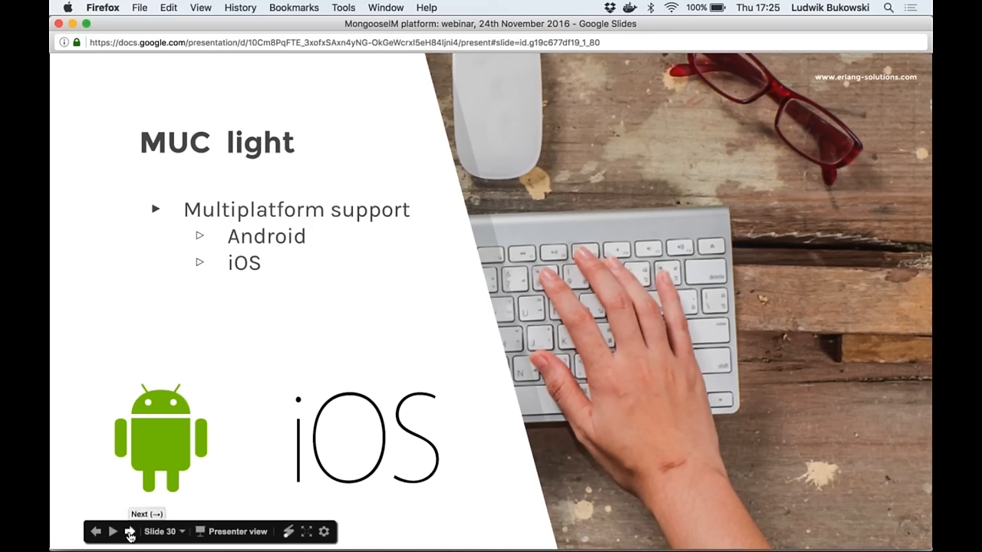
# - Advance past the Plan slide highlighting PubSub to the PubSub 'why' slide
pyautogui.click(112, 531)
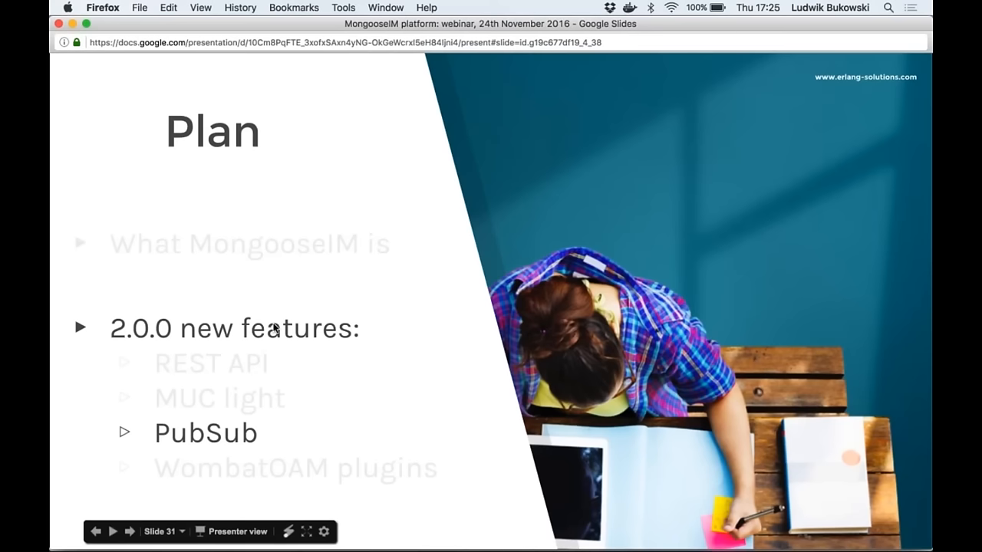
pyautogui.moveTo(142, 527)
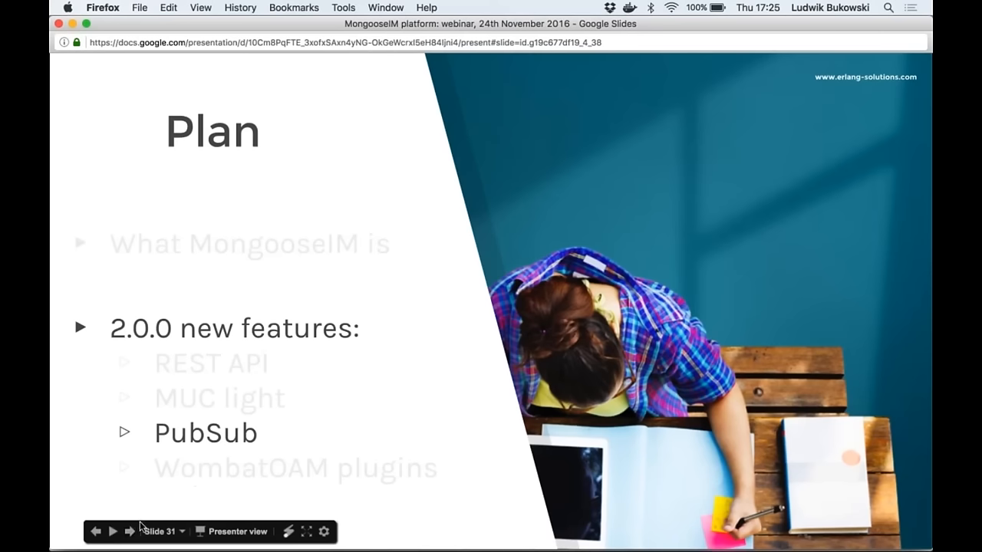
pyautogui.click(130, 531)
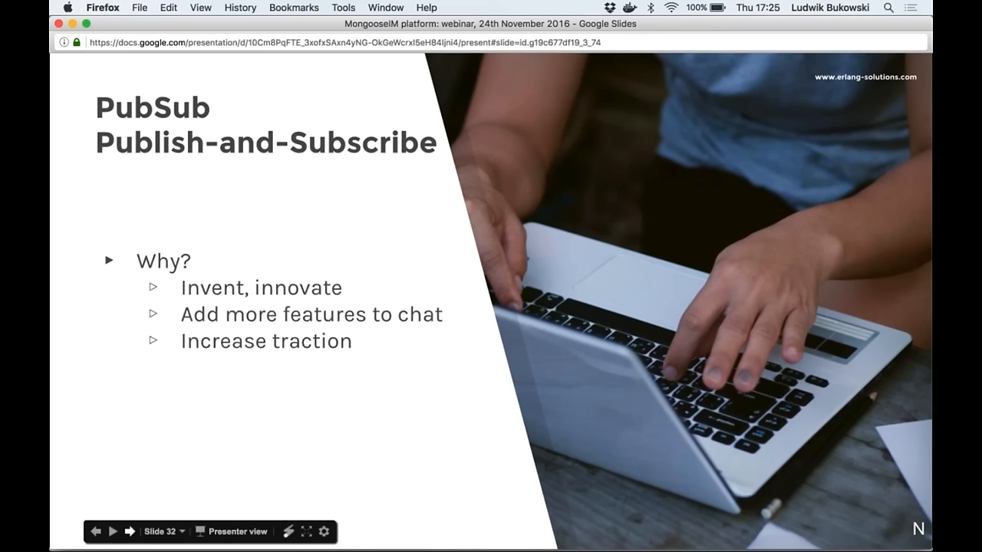
pyautogui.click(130, 531)
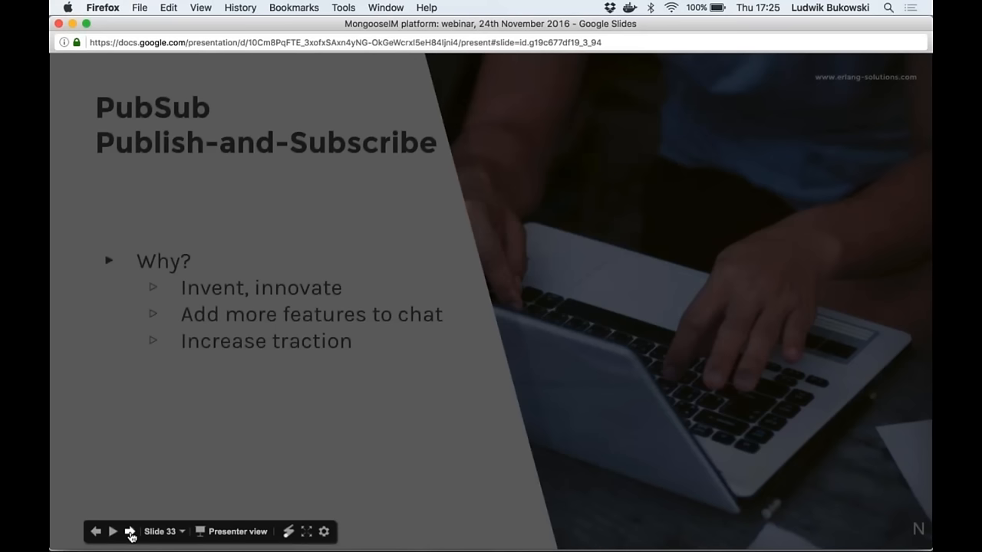
pyautogui.click(112, 530)
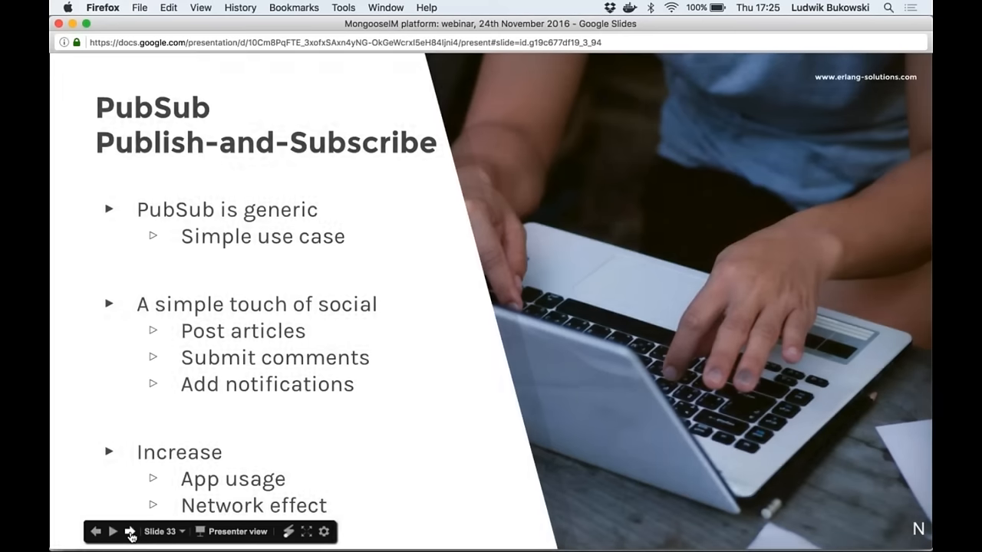
pyautogui.moveTo(130, 531)
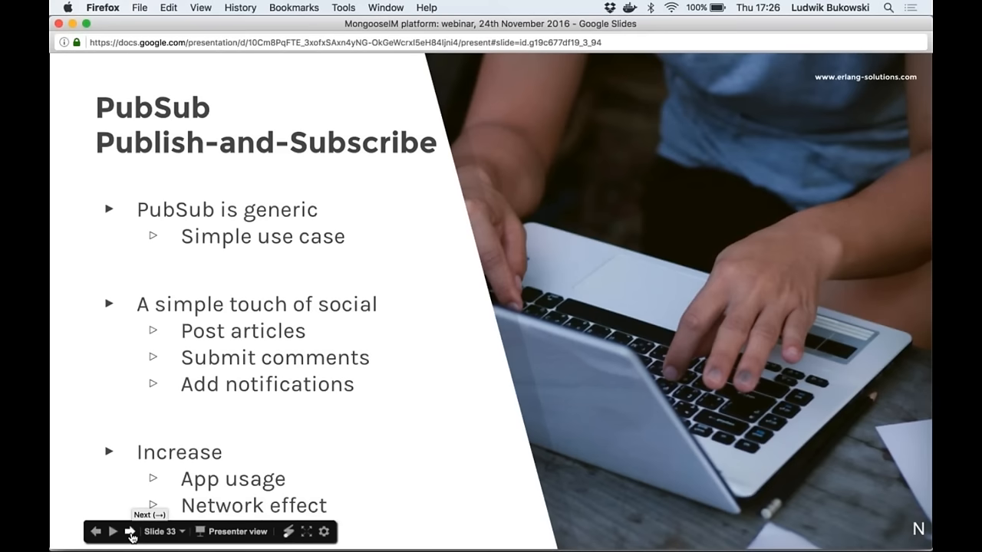
pyautogui.moveTo(147, 481)
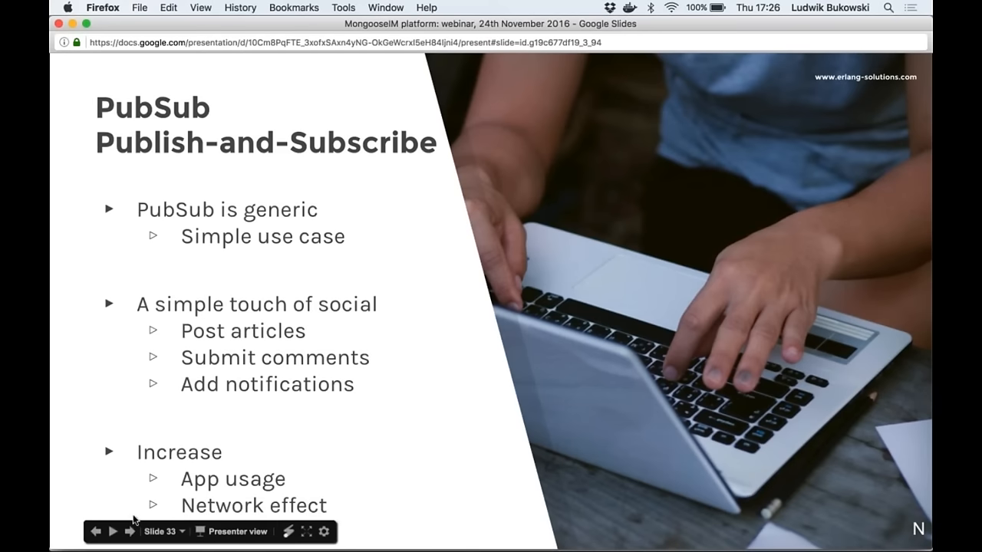
pyautogui.moveTo(112, 530)
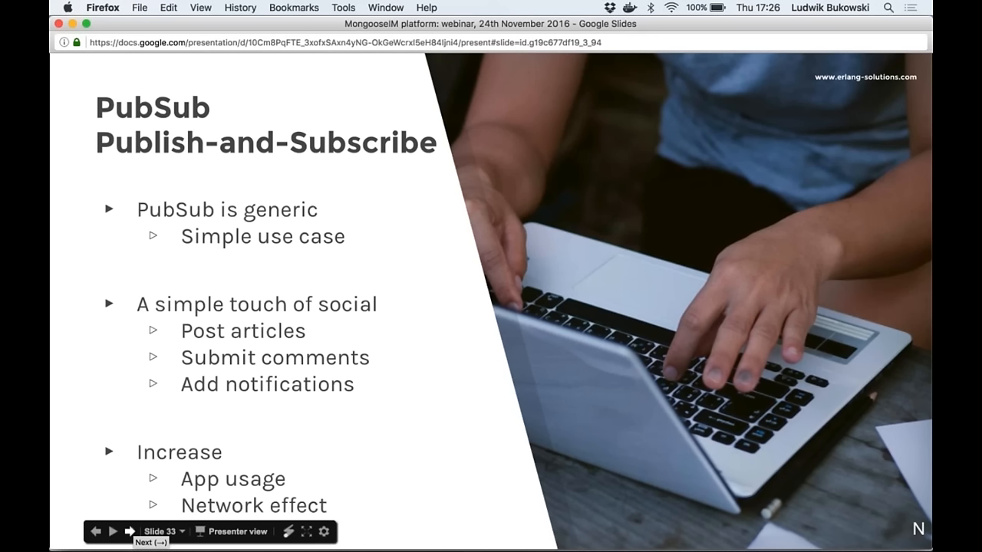
pyautogui.moveTo(130, 532)
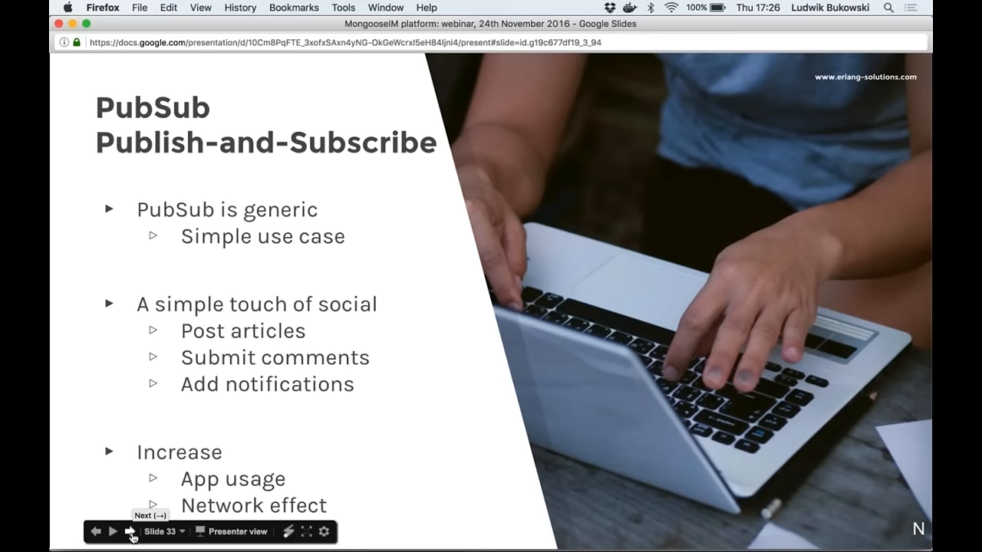
# - Advance to slide 34 with the MongooseIM news app desktop and mobile screenshots
pyautogui.click(130, 532)
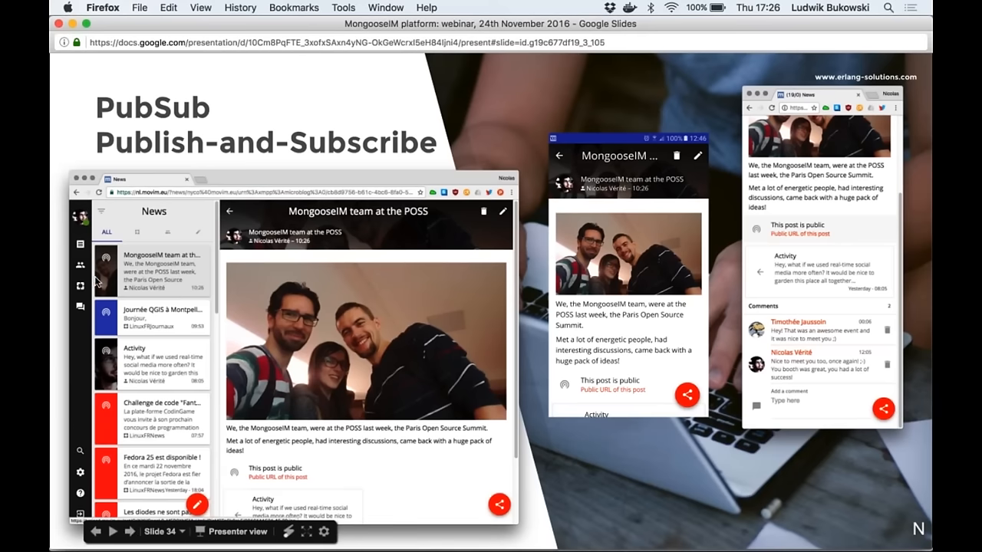
pyautogui.moveTo(177, 461)
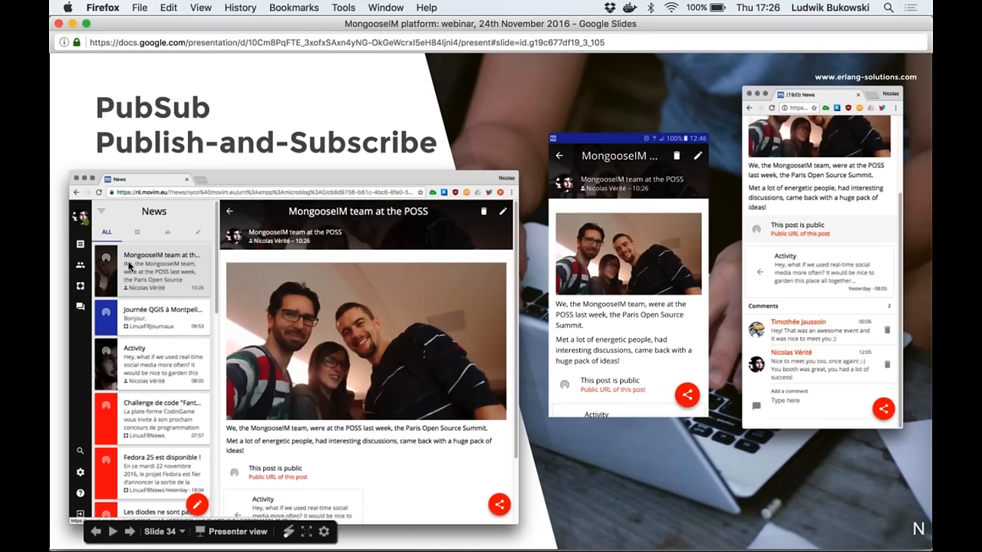
pyautogui.moveTo(129, 291)
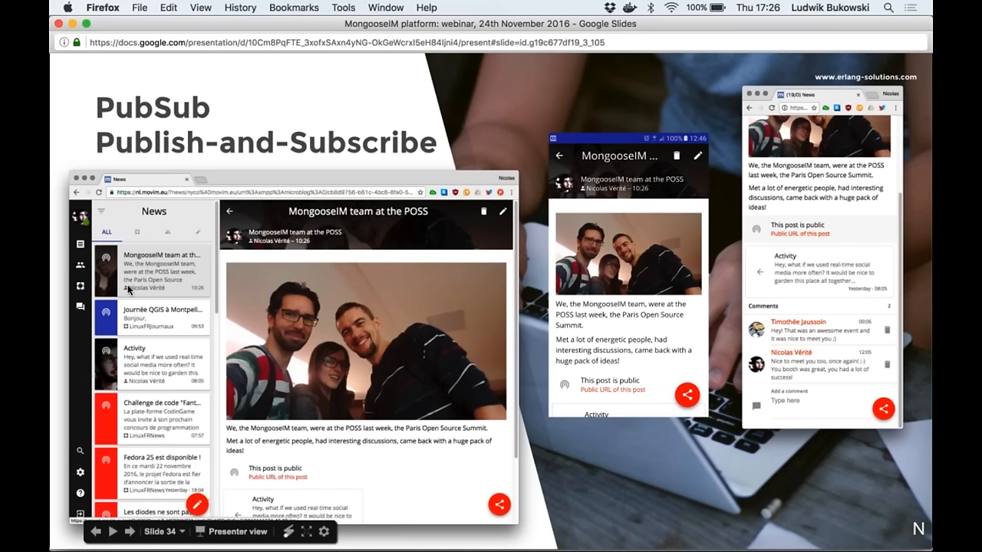
pyautogui.moveTo(269, 327)
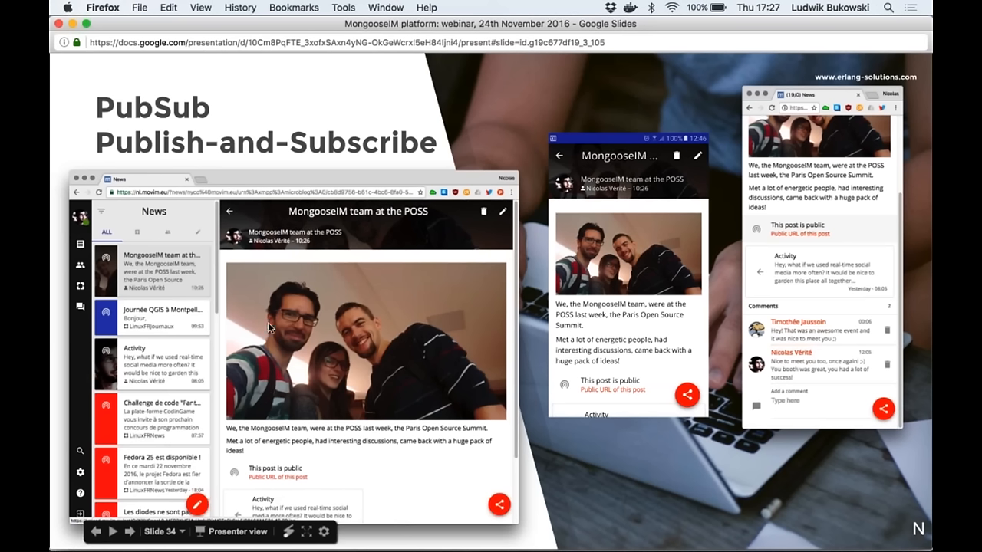
pyautogui.moveTo(203, 395)
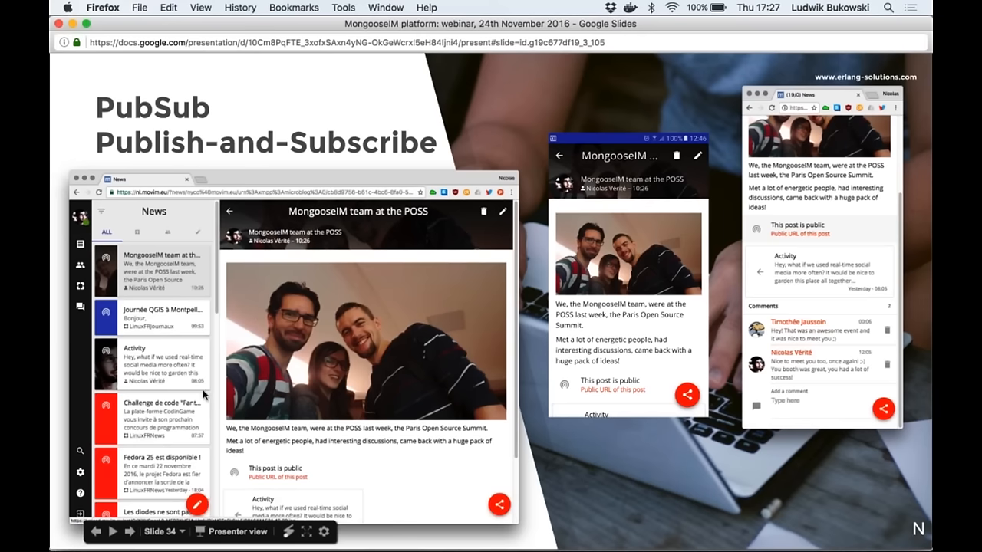
pyautogui.moveTo(273, 353)
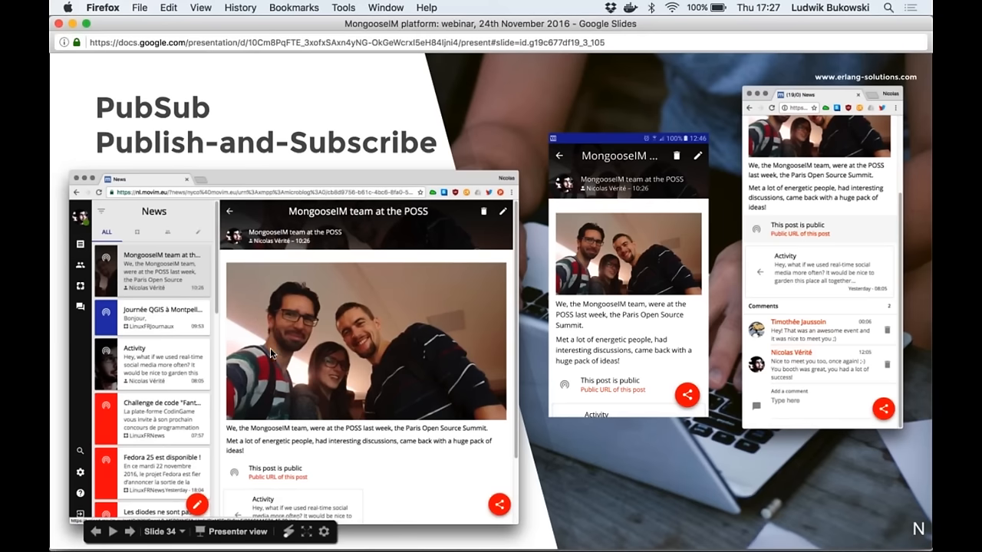
pyautogui.moveTo(385, 331)
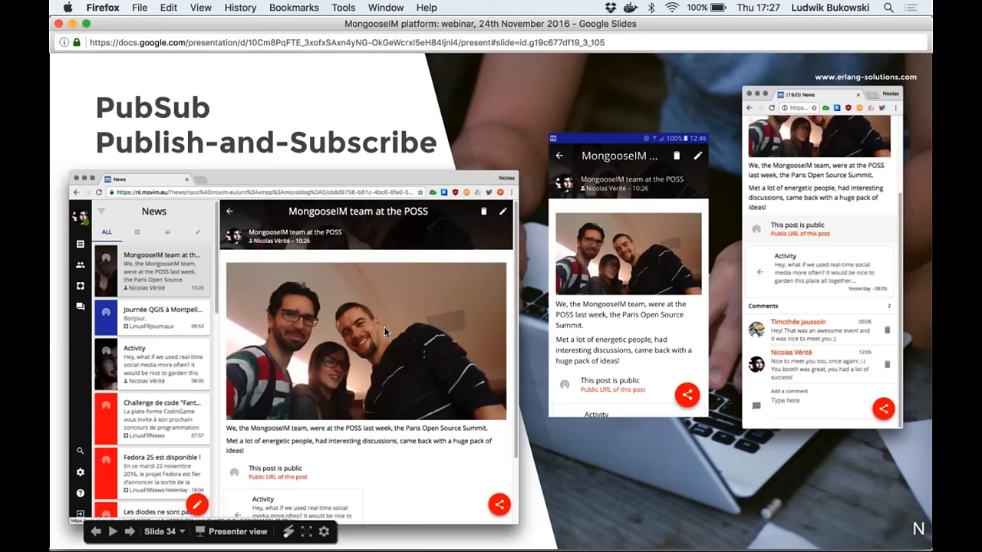
pyautogui.moveTo(450, 382)
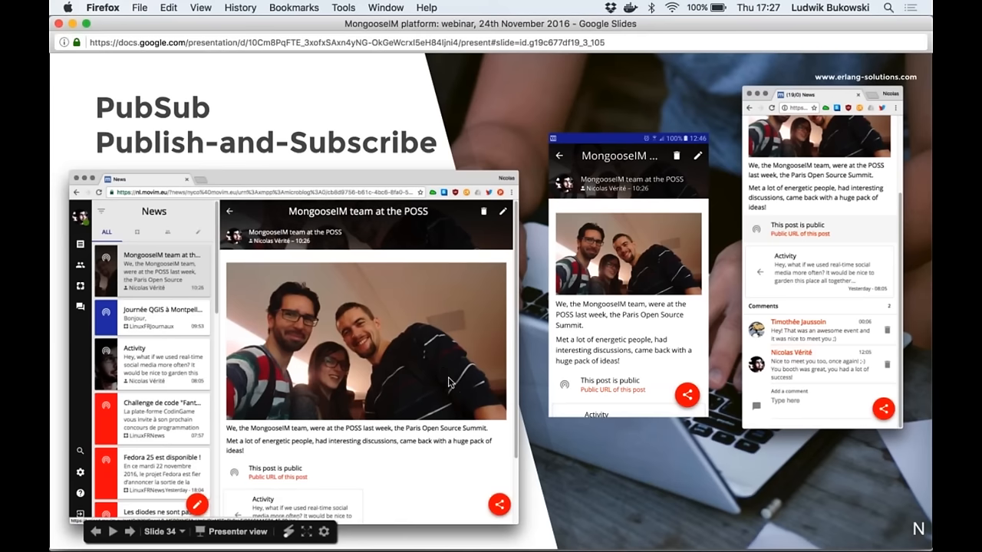
pyautogui.moveTo(817, 9)
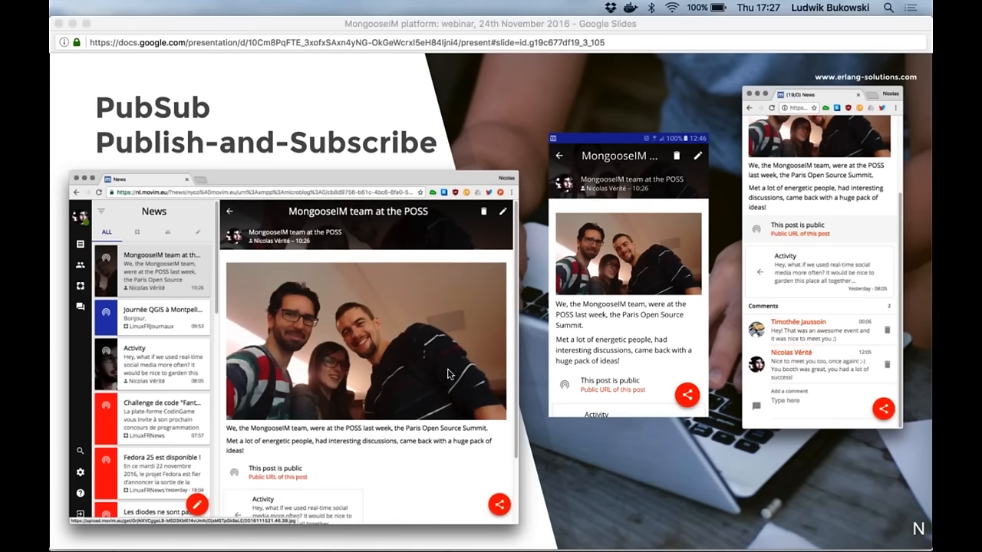
pyautogui.moveTo(441, 380)
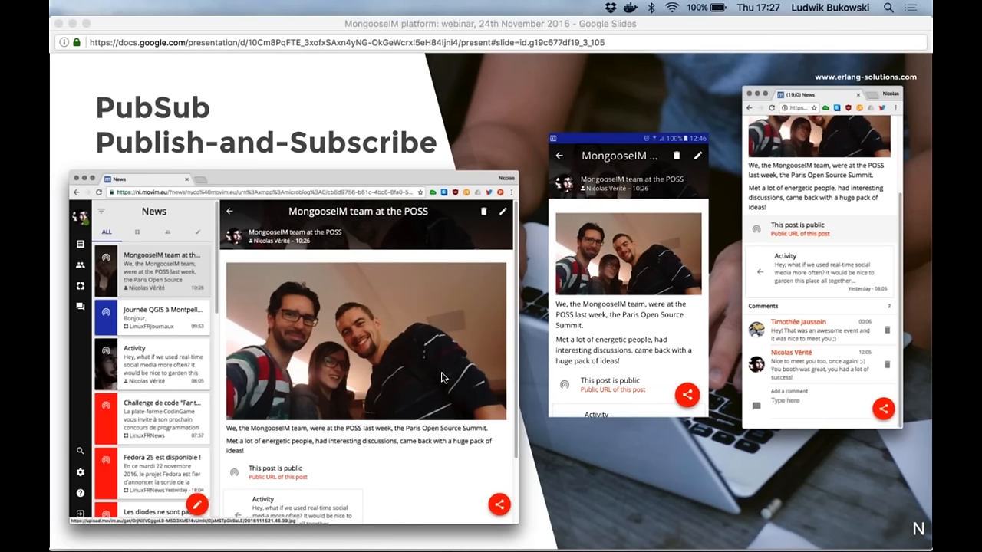
pyautogui.moveTo(608, 213)
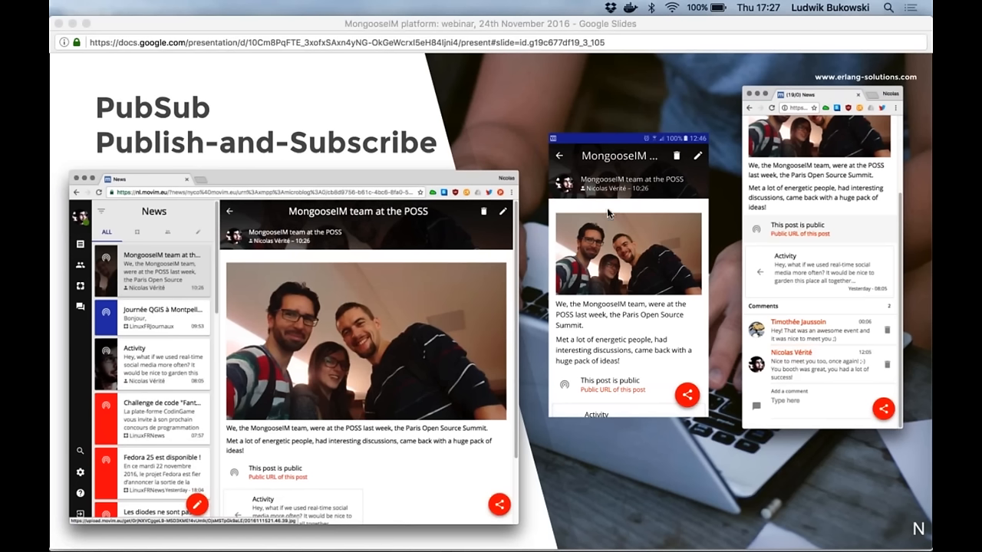
pyautogui.moveTo(652, 175)
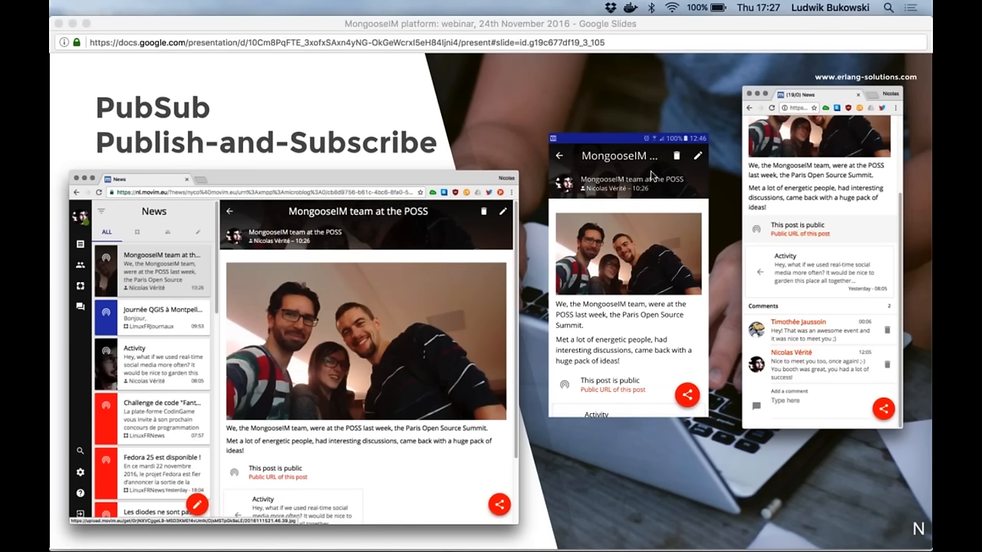
pyautogui.moveTo(773, 182)
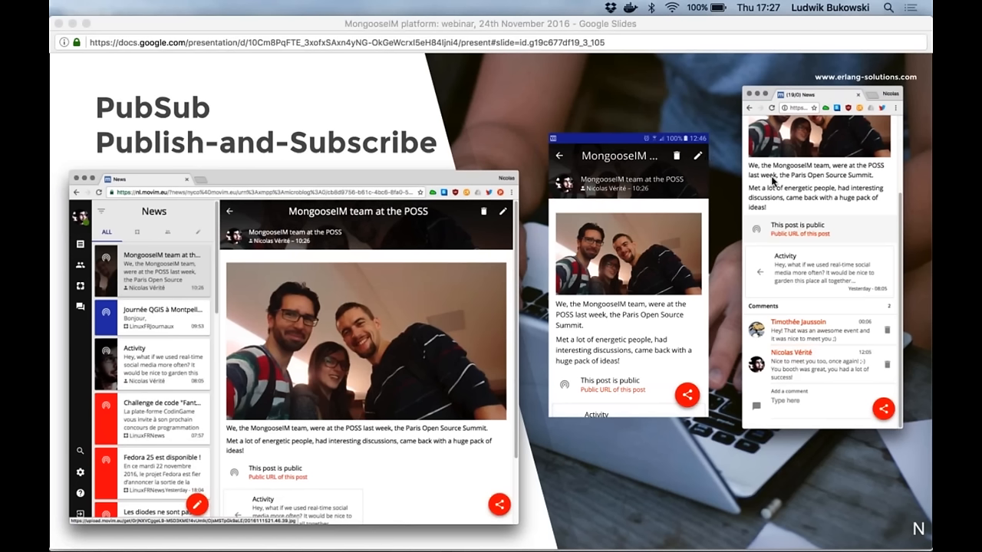
pyautogui.moveTo(811, 278)
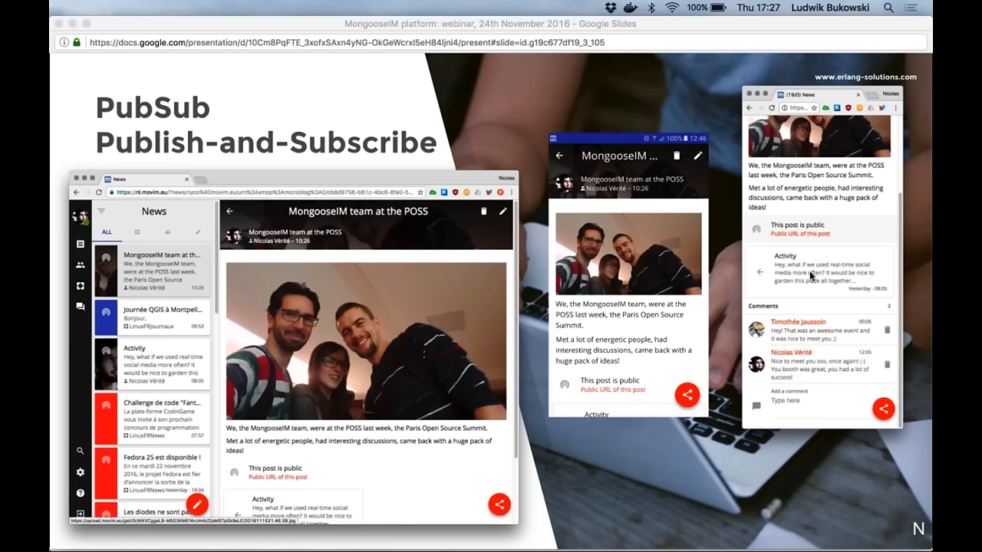
pyautogui.moveTo(798, 294)
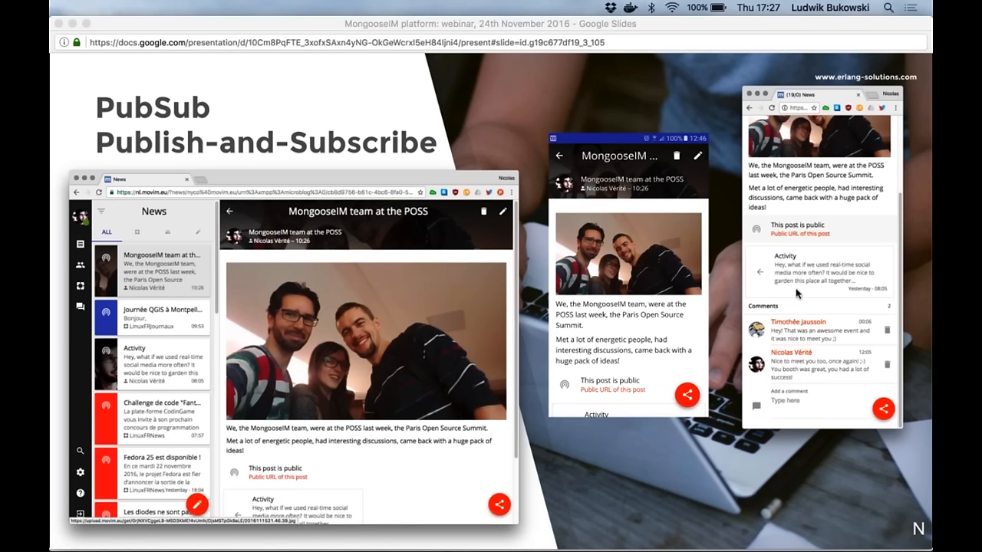
pyautogui.moveTo(790, 335)
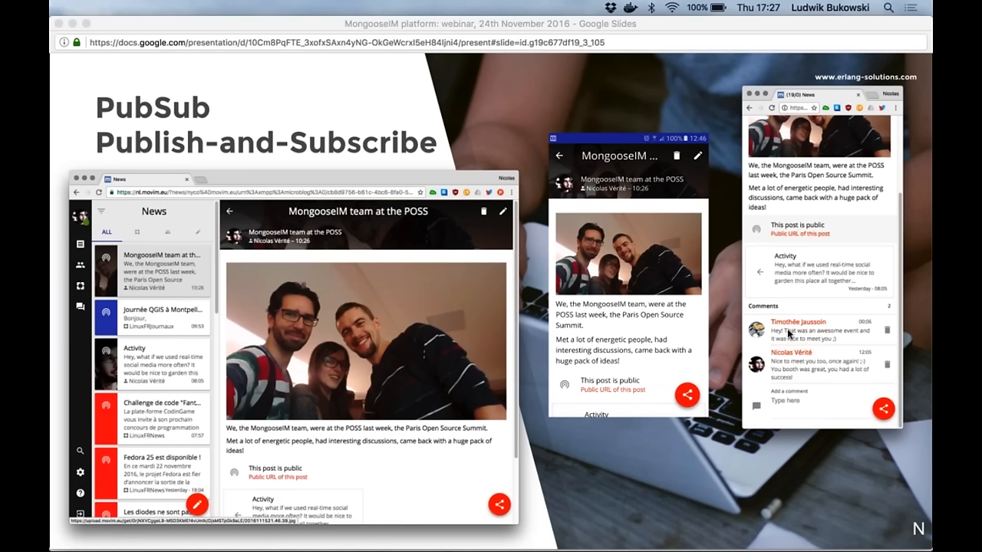
pyautogui.moveTo(711, 253)
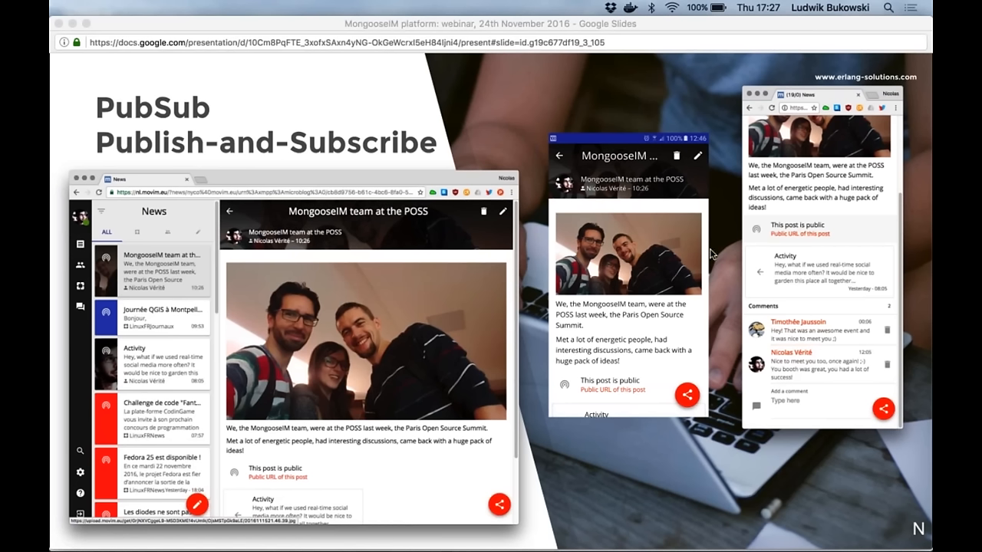
pyautogui.moveTo(839, 349)
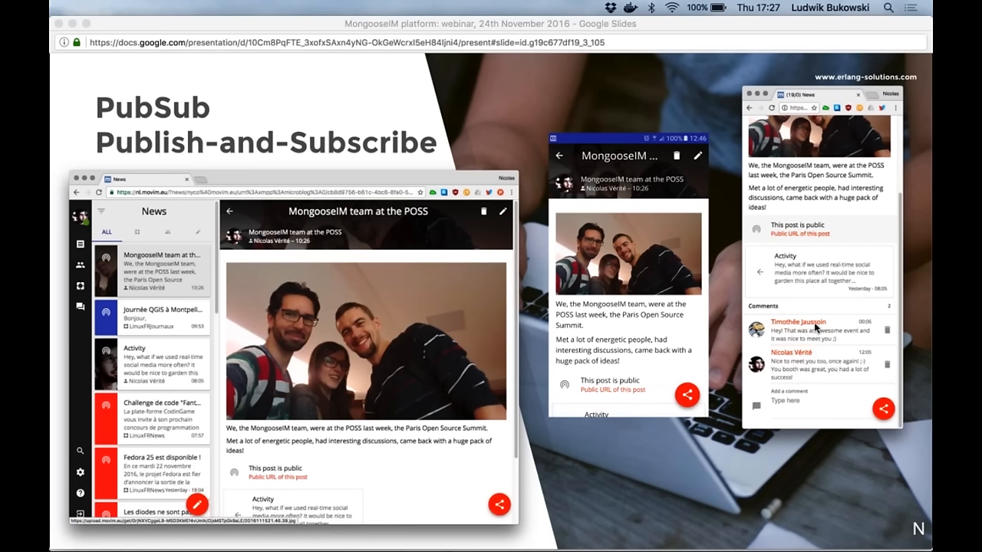
pyautogui.moveTo(721, 299)
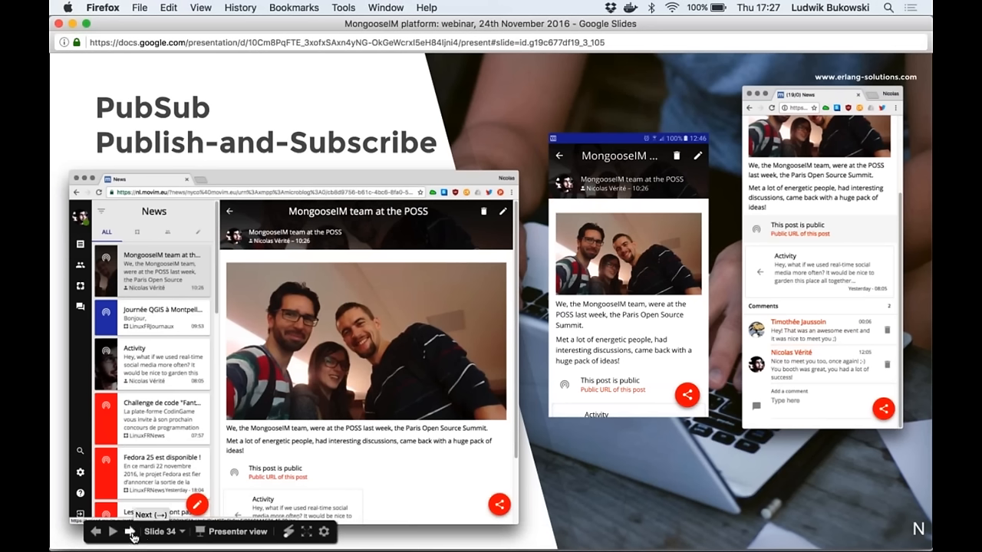
# - Advance to slide 35 diagramming publishers, a topic and subscribers with the XEP-0060 link
pyautogui.click(112, 531)
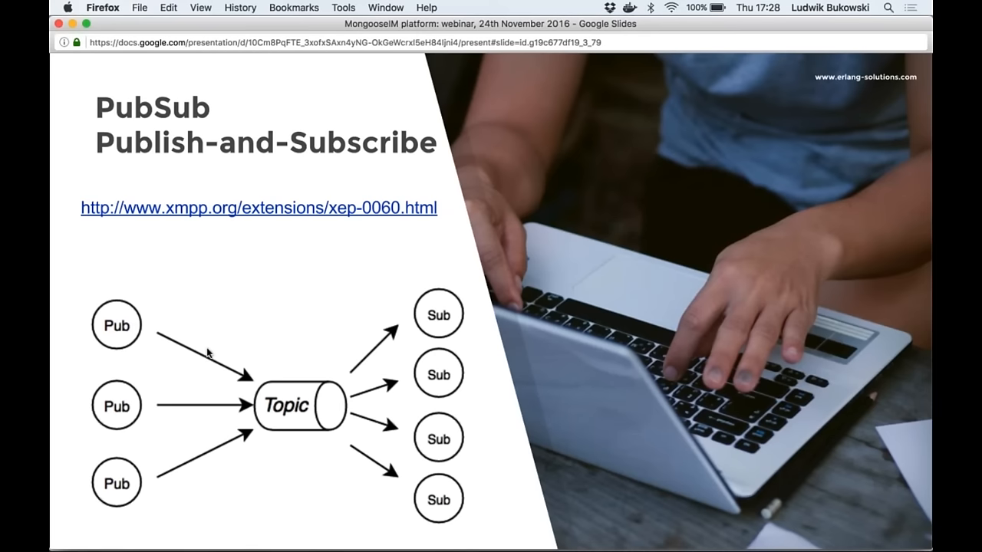
pyautogui.moveTo(132, 541)
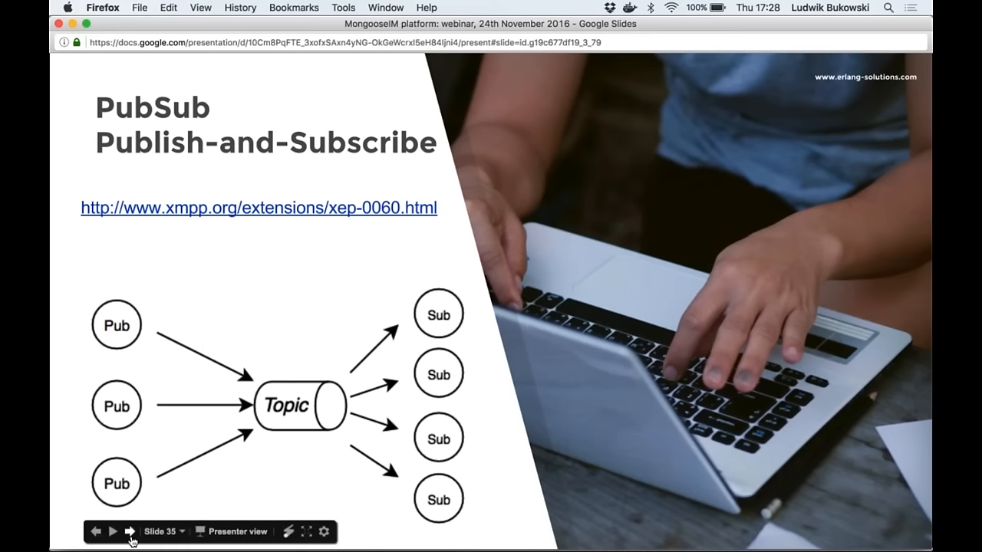
# - Advance to slide 36 adding YouTube, WordPress, Twitter and Facebook logos to the diagram
pyautogui.click(130, 531)
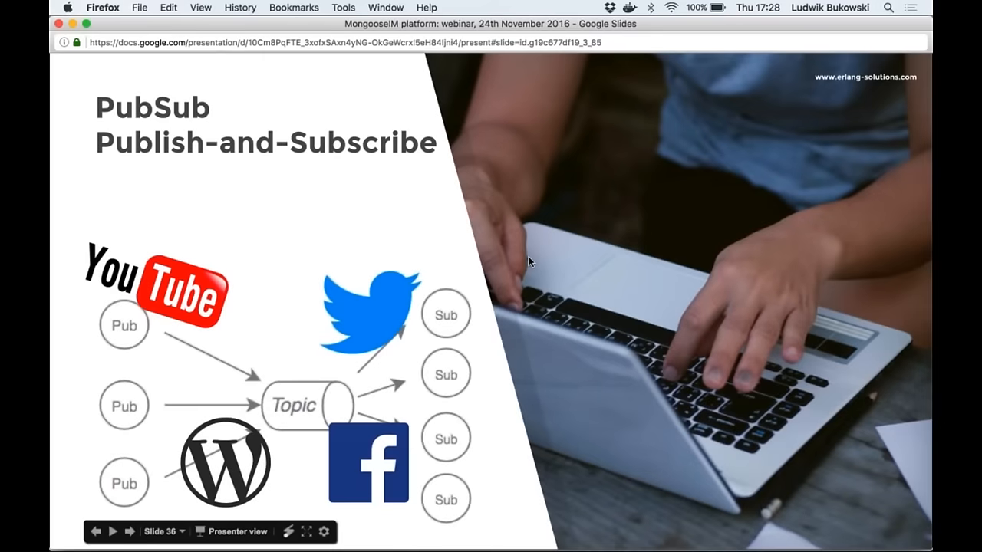
pyautogui.moveTo(512, 239)
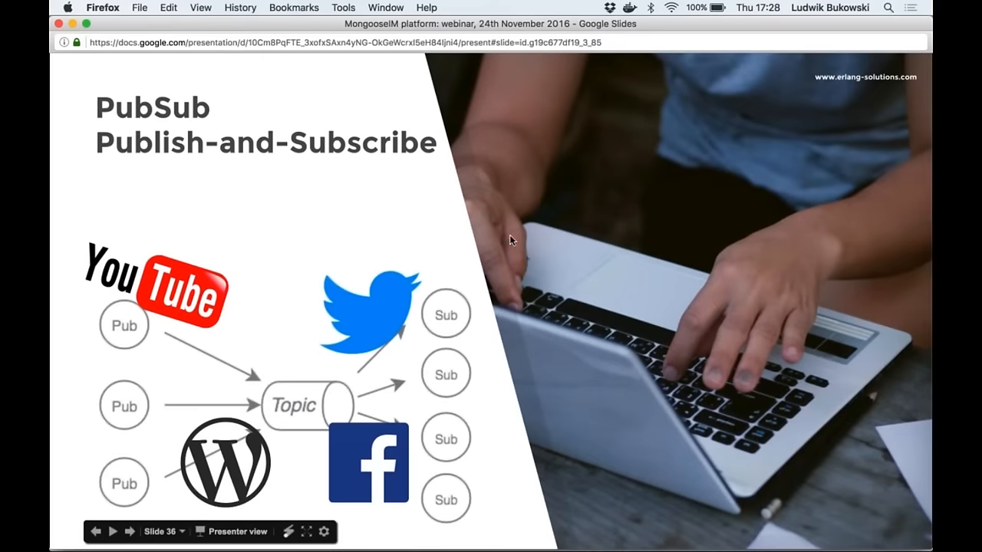
pyautogui.moveTo(112, 213)
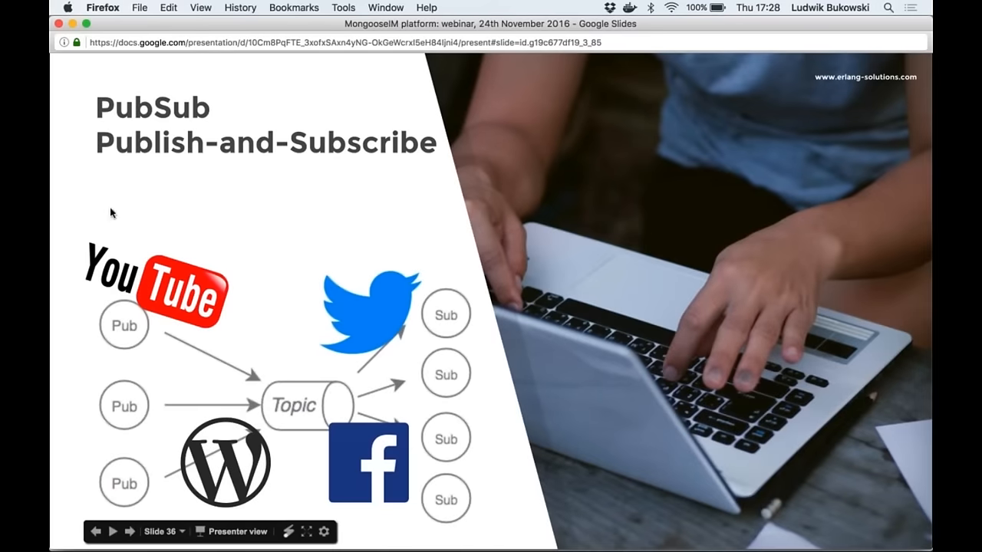
pyautogui.moveTo(151, 223)
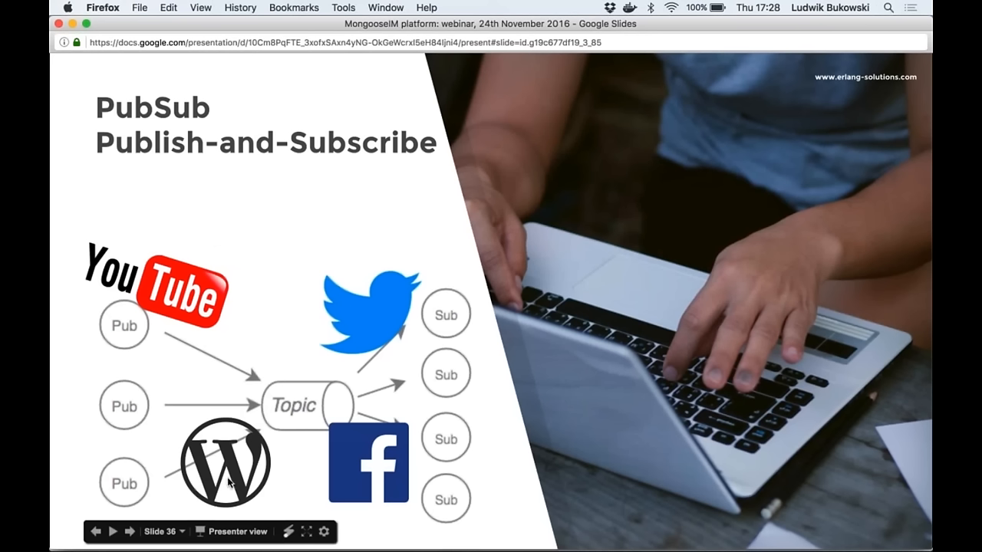
pyautogui.moveTo(236, 479)
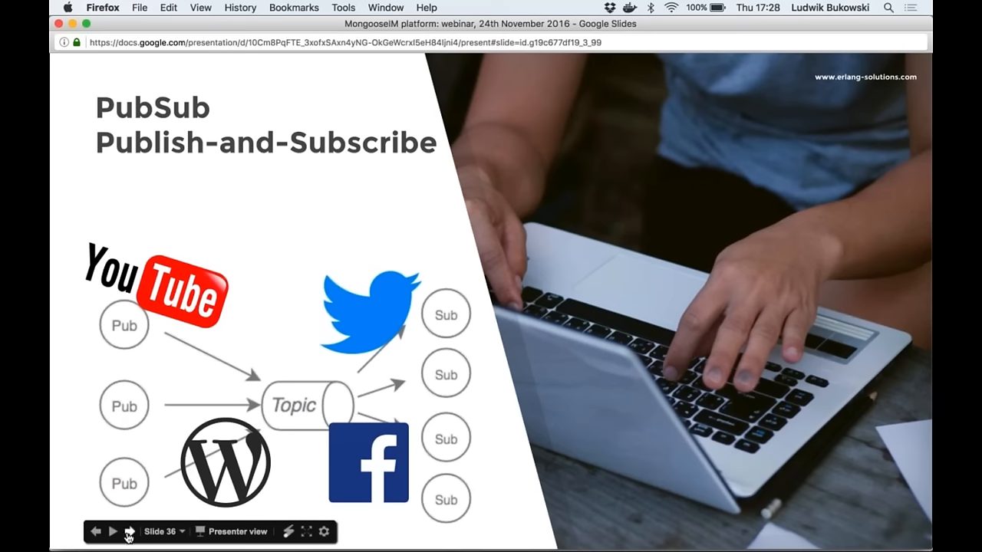
# - Advance to slide 37 on nodes collection and different configurations with its tree diagram
pyautogui.click(129, 531)
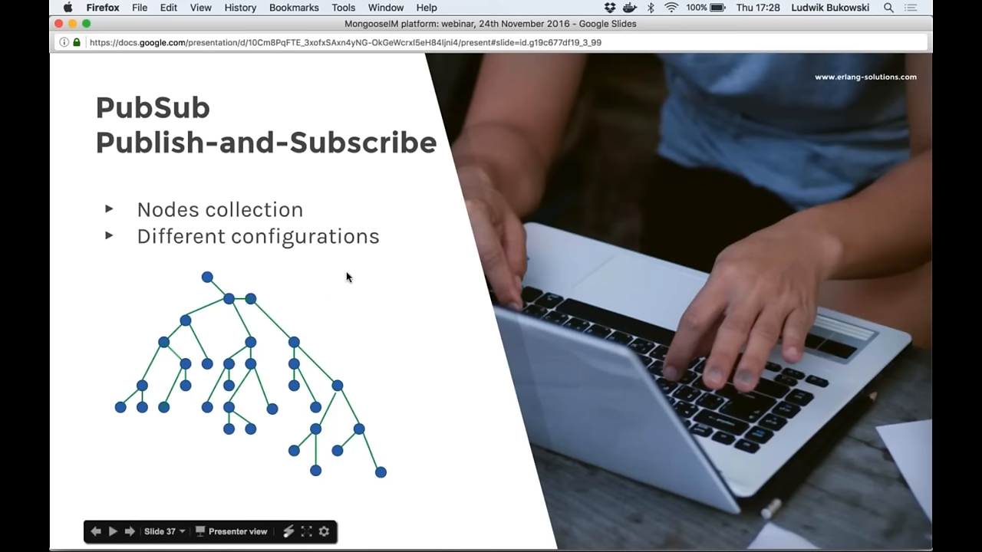
pyautogui.moveTo(411, 229)
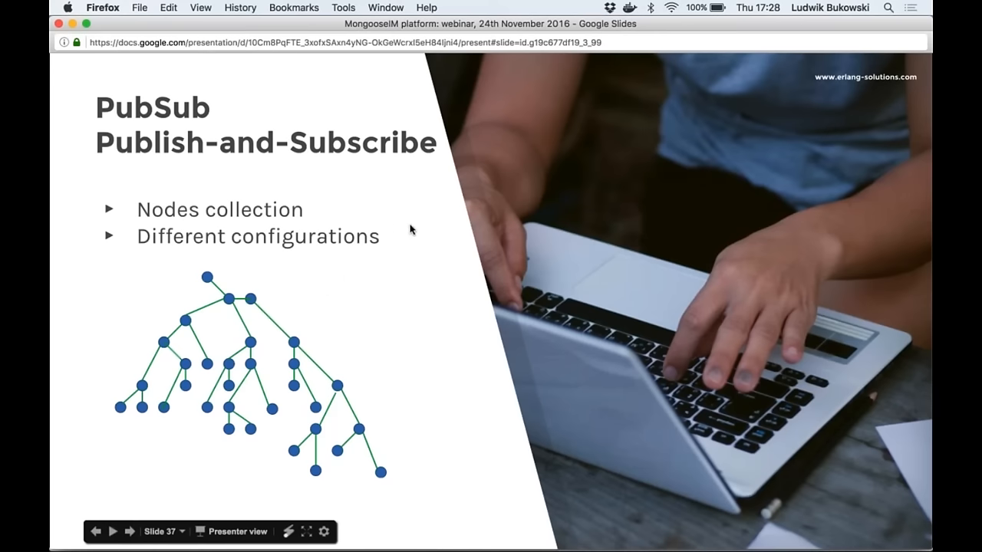
pyautogui.moveTo(354, 293)
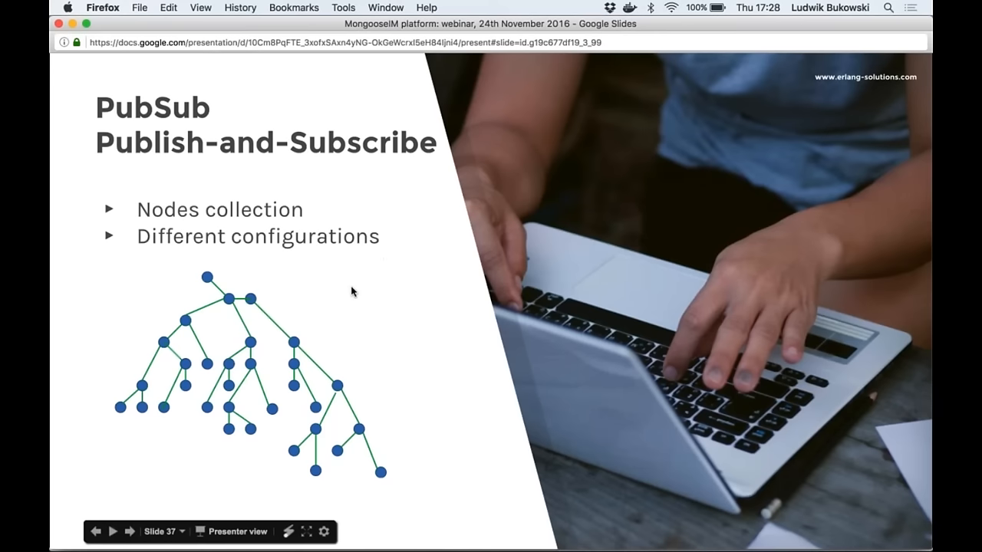
pyautogui.moveTo(328, 307)
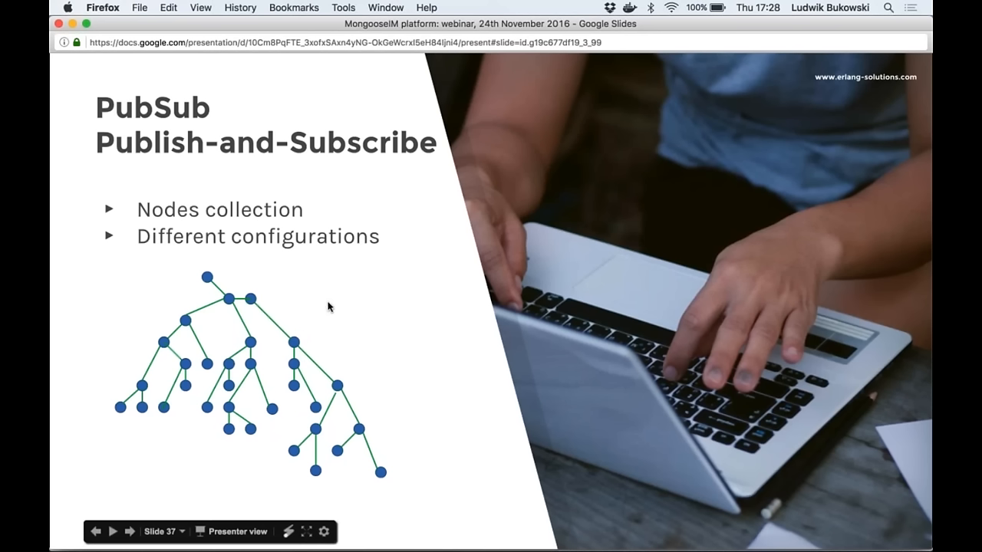
pyautogui.moveTo(252, 346)
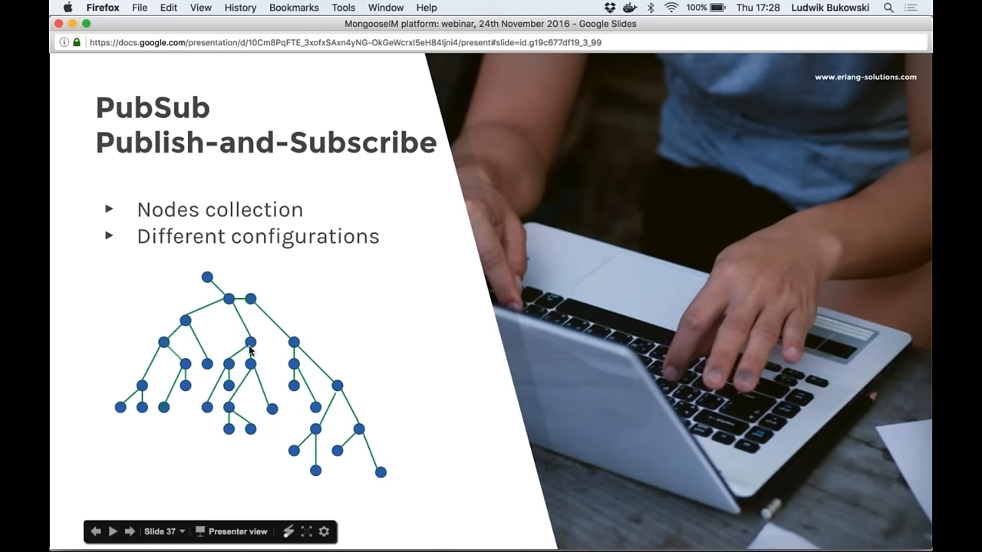
pyautogui.moveTo(226, 369)
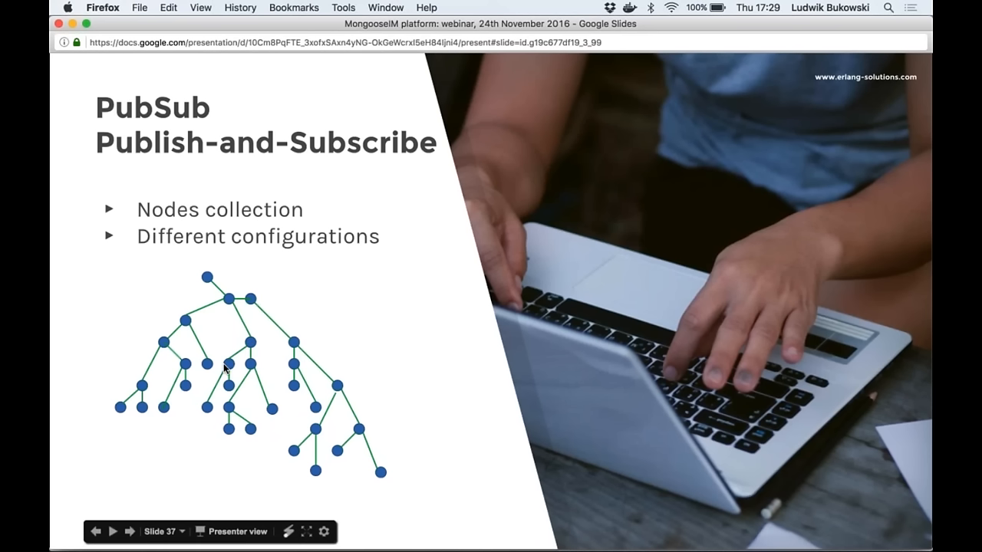
pyautogui.moveTo(250, 346)
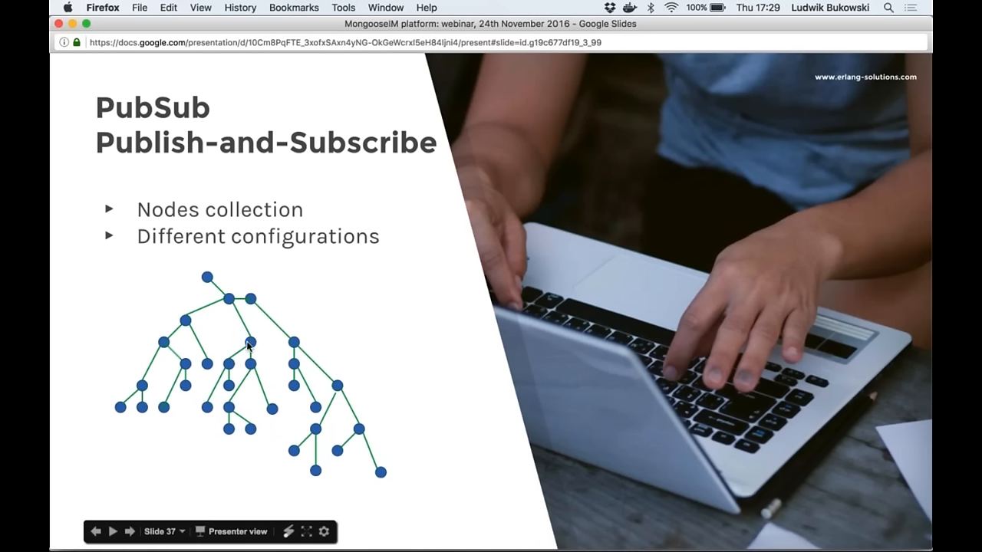
pyautogui.moveTo(247, 347)
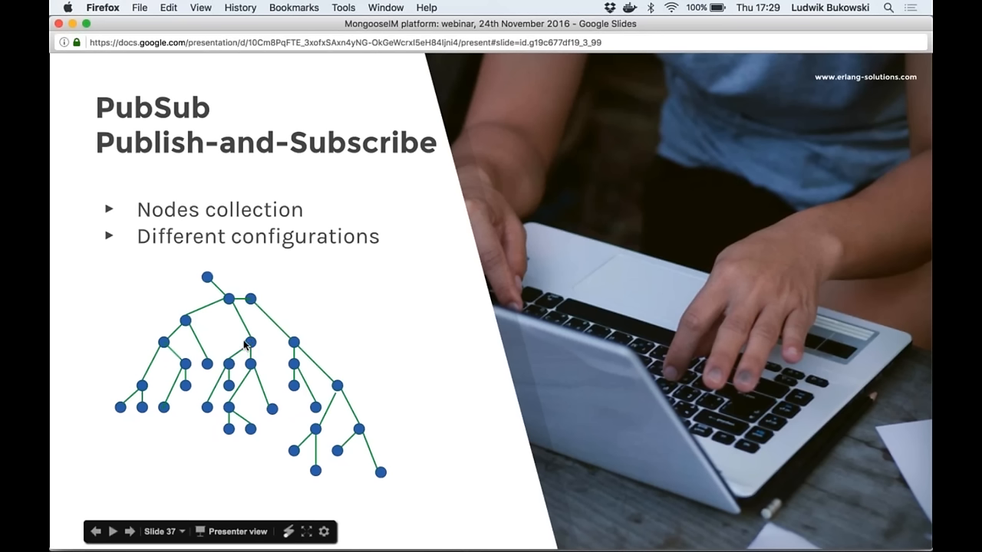
pyautogui.moveTo(222, 435)
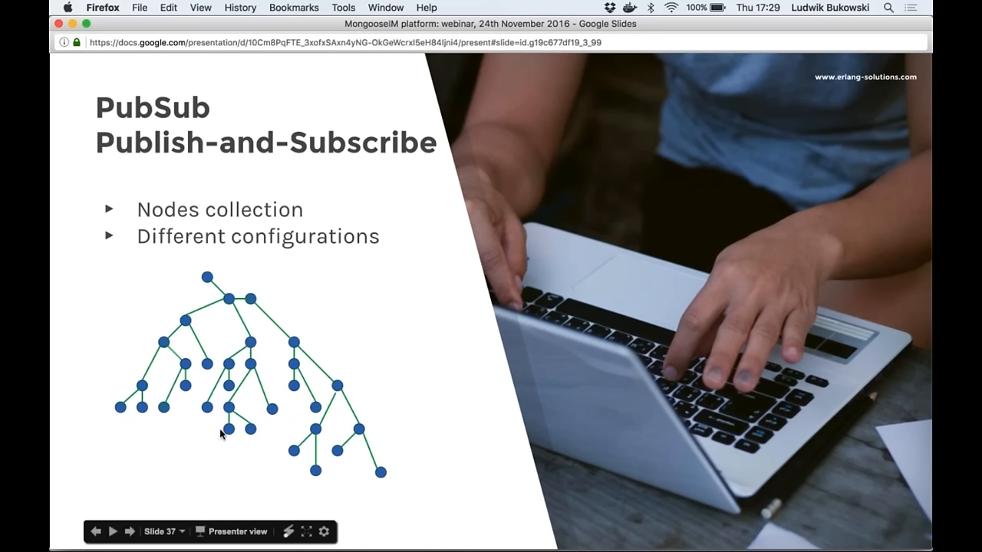
pyautogui.moveTo(213, 438)
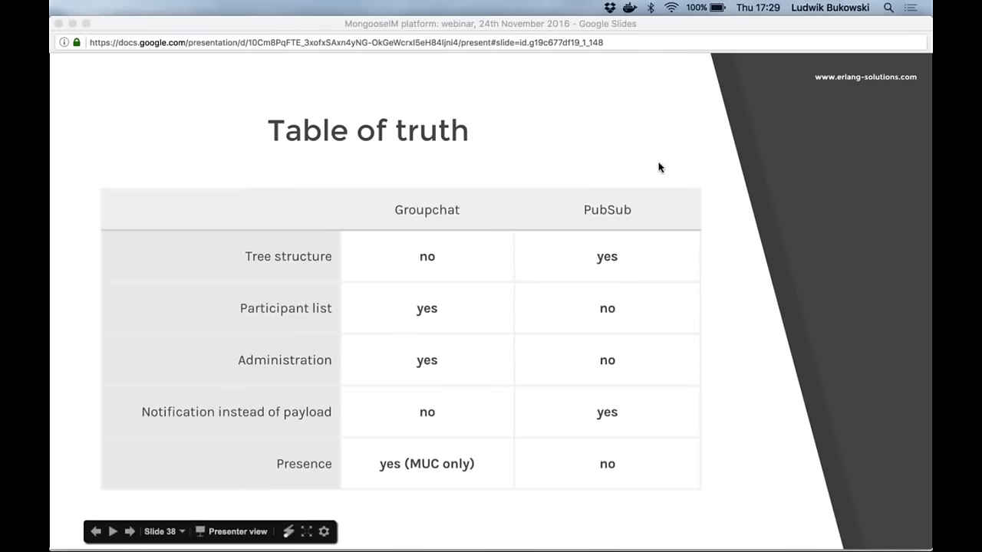
pyautogui.moveTo(592, 157)
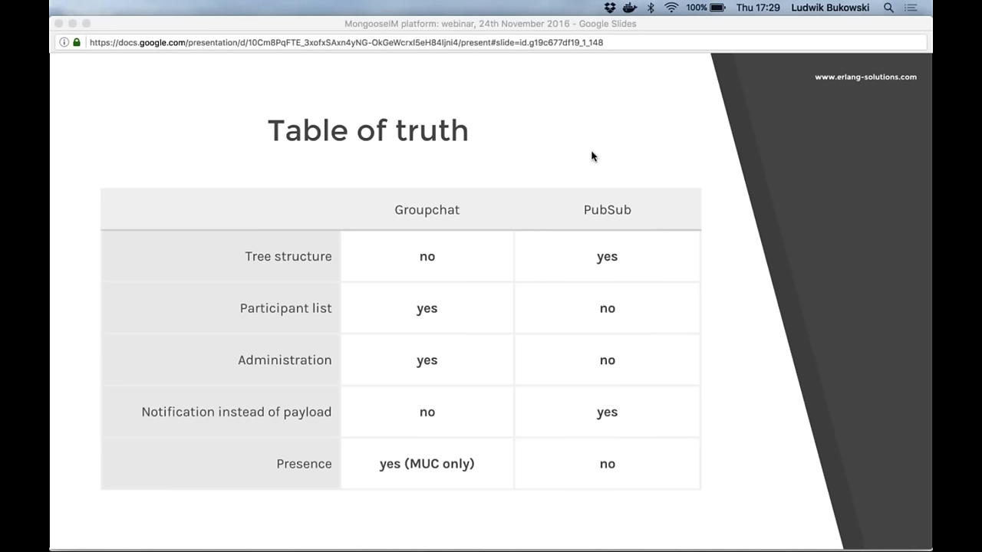
pyautogui.moveTo(524, 189)
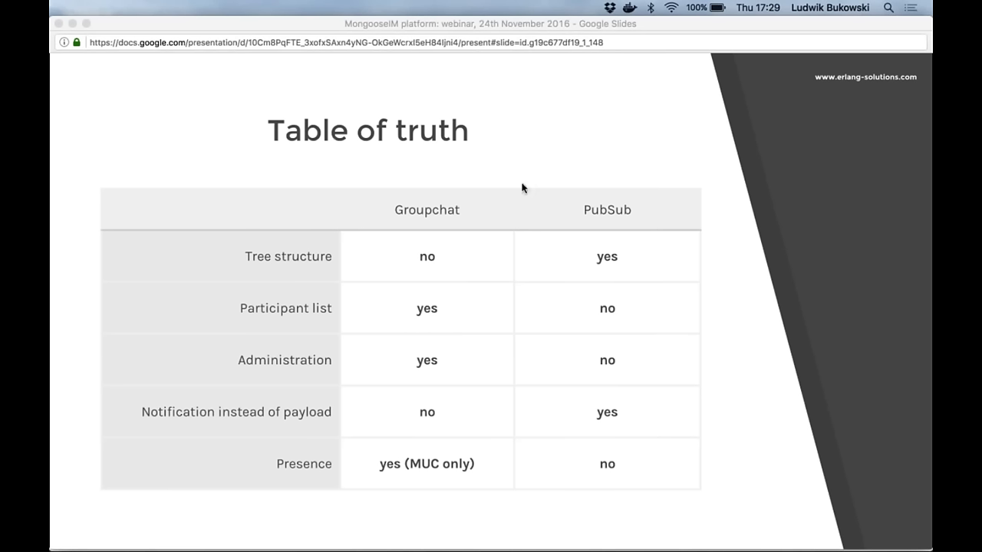
pyautogui.moveTo(495, 178)
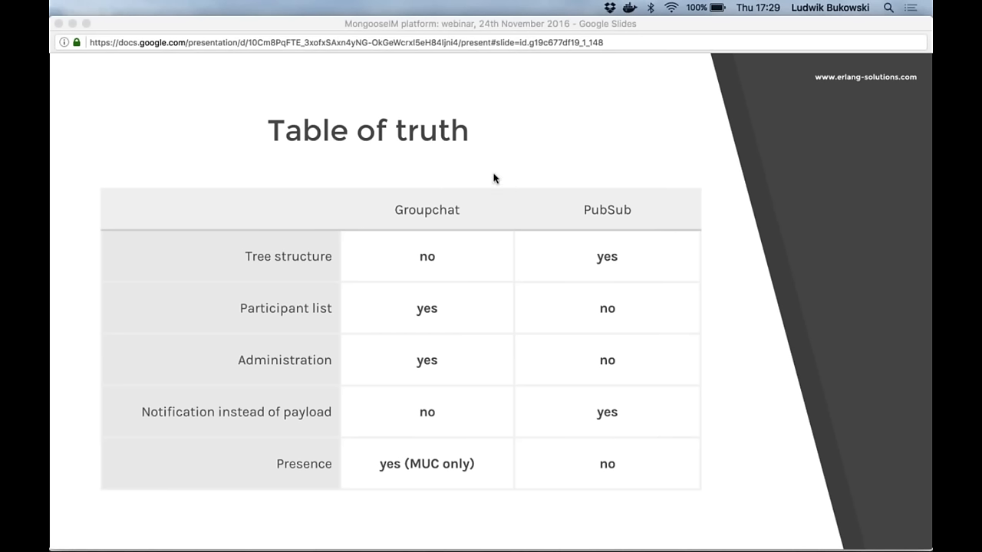
pyautogui.moveTo(496, 186)
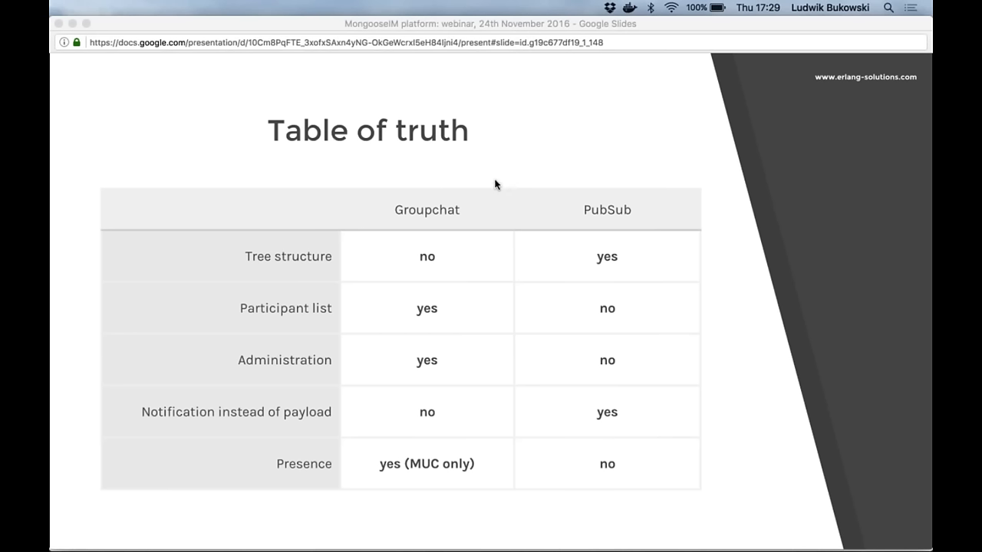
pyautogui.moveTo(631, 197)
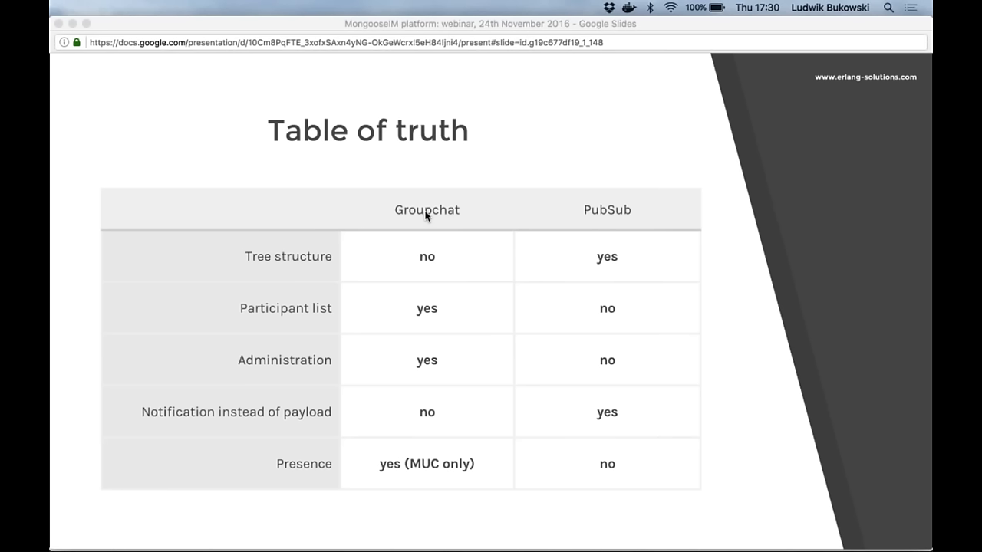
pyautogui.moveTo(432, 220)
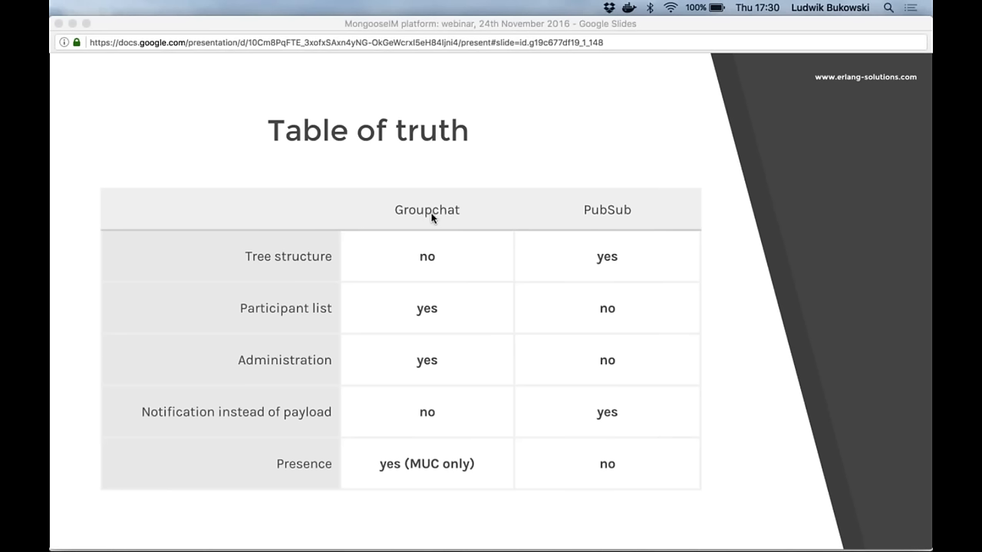
pyautogui.moveTo(402, 218)
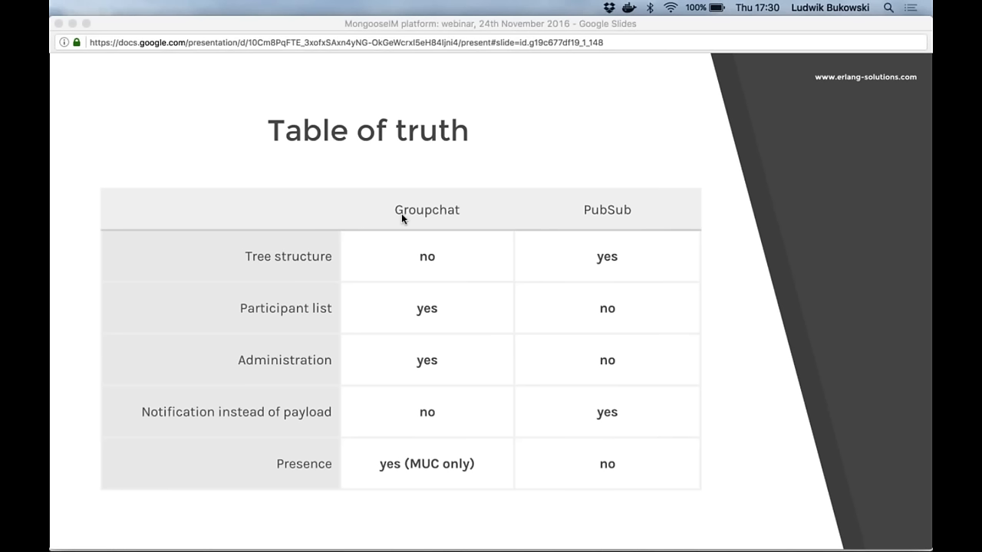
pyautogui.moveTo(431, 212)
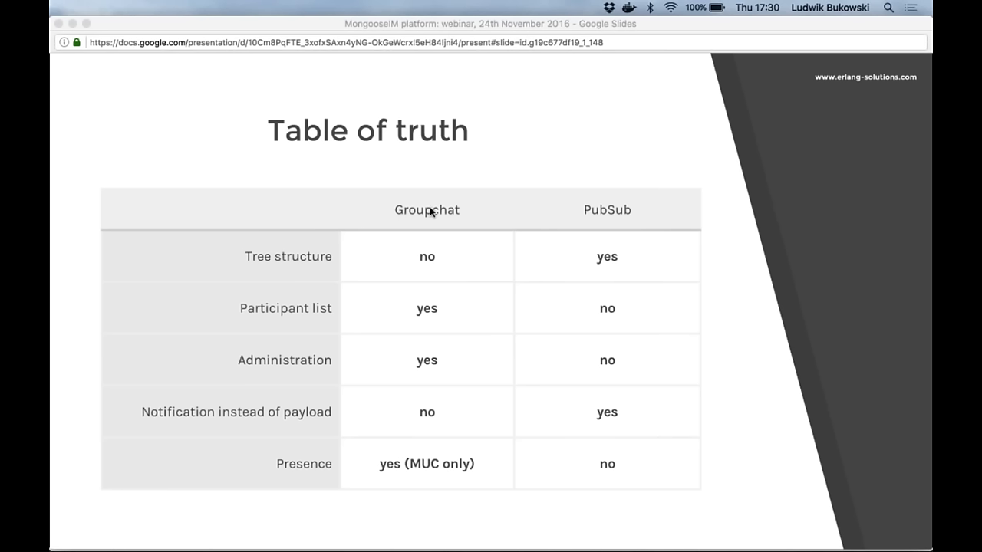
pyautogui.moveTo(601, 354)
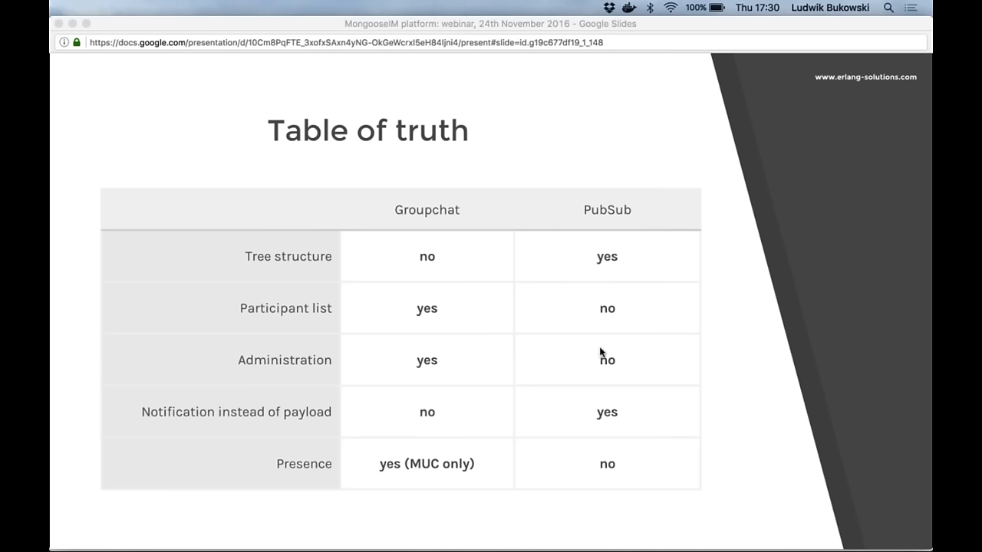
pyautogui.moveTo(597, 355)
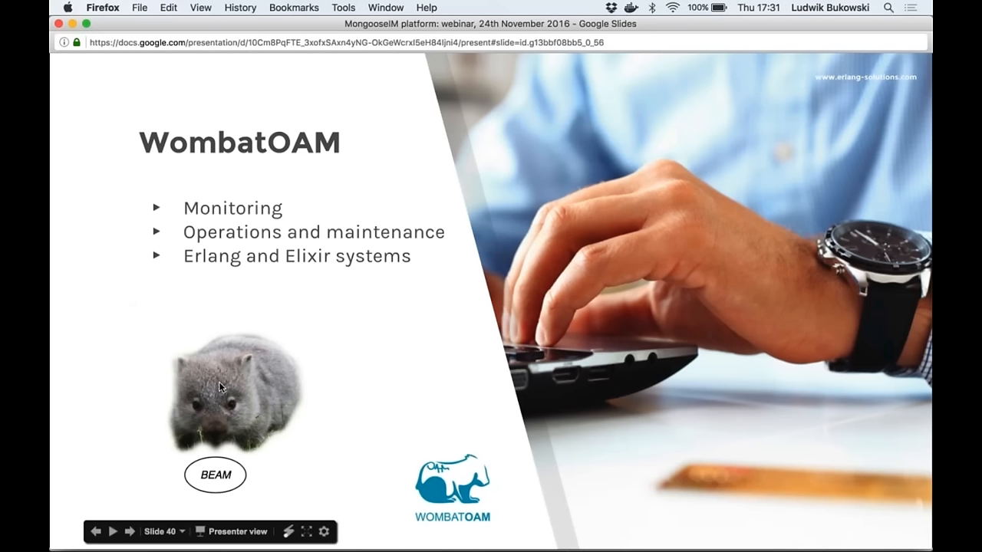
pyautogui.moveTo(328, 345)
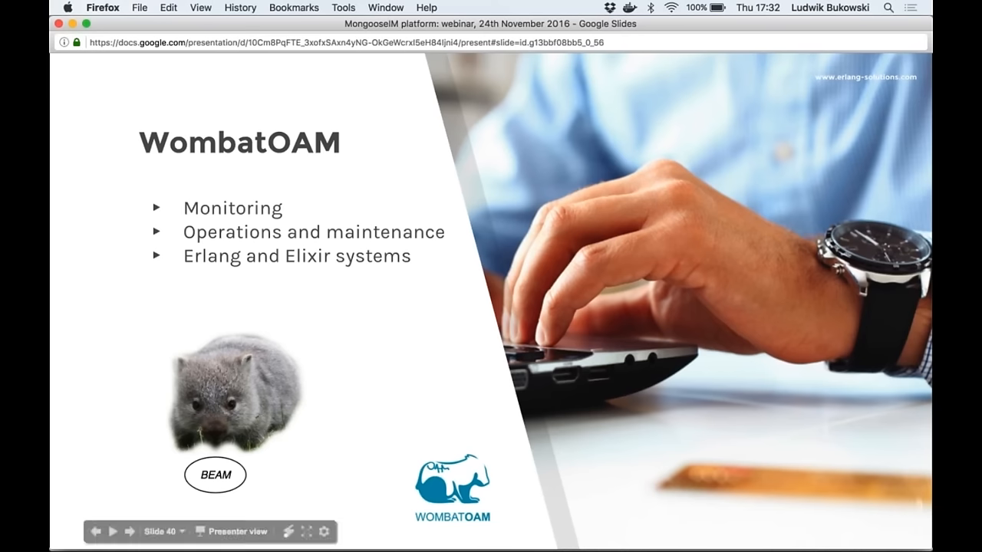
# - Advance past the WombatOAM introduction slide toward slide 41
pyautogui.click(130, 531)
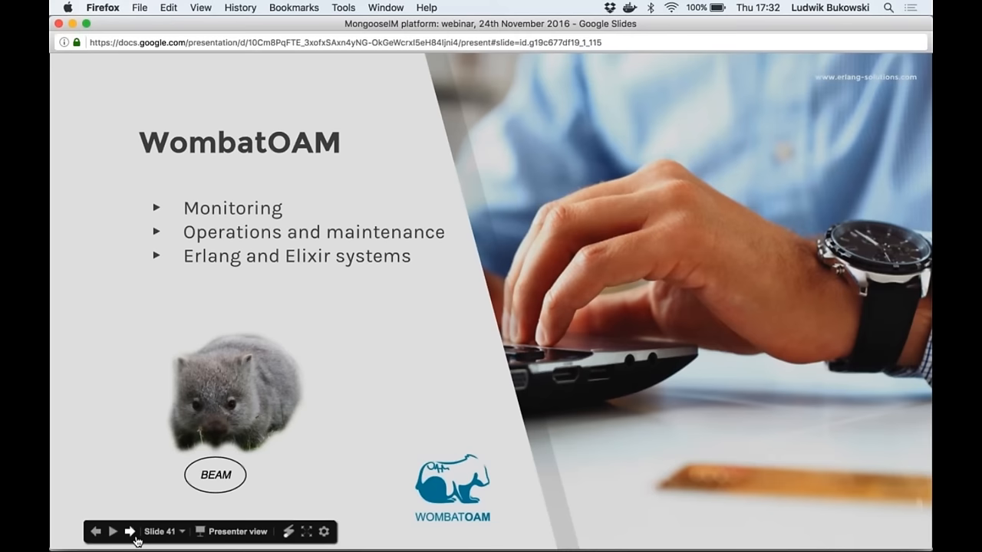
pyautogui.click(130, 531)
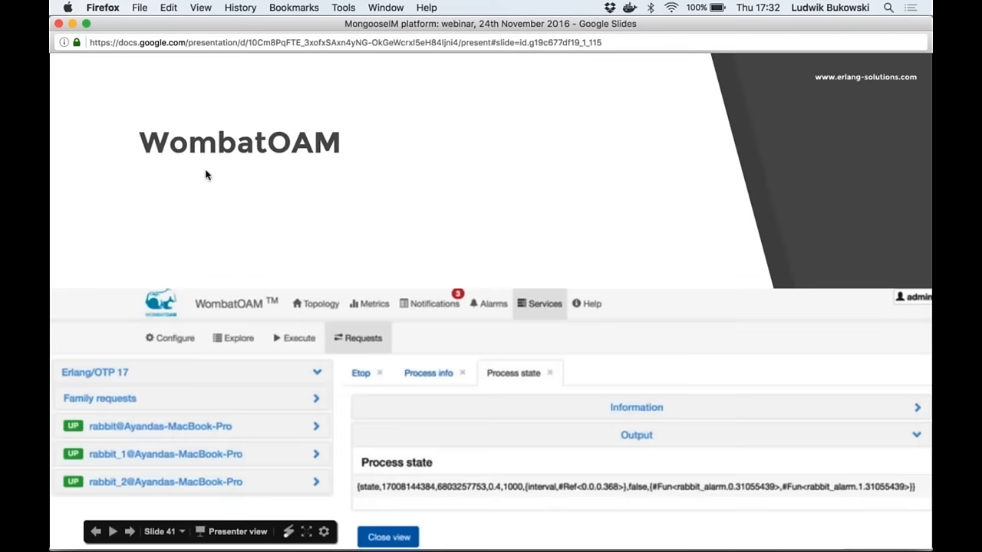
pyautogui.moveTo(151, 267)
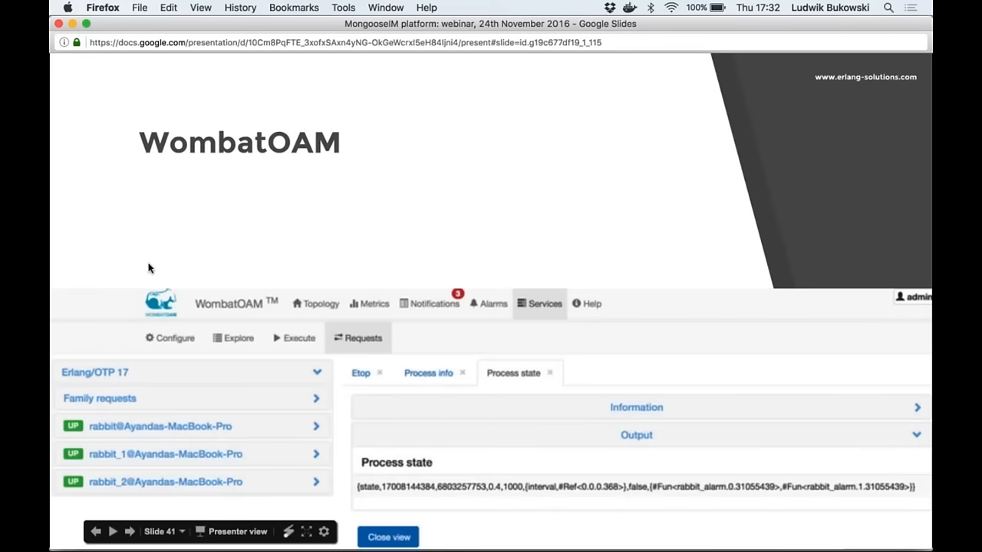
pyautogui.moveTo(161, 266)
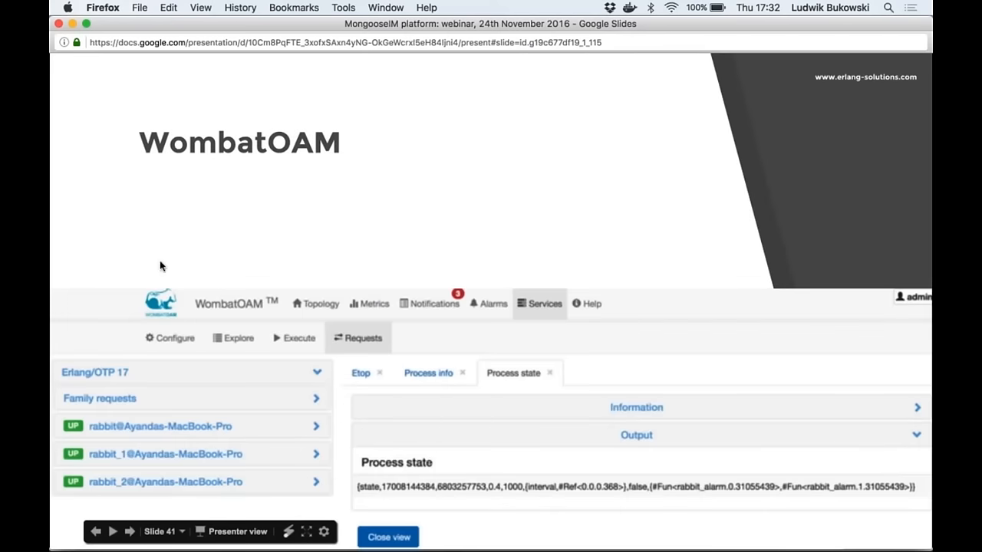
pyautogui.moveTo(246, 250)
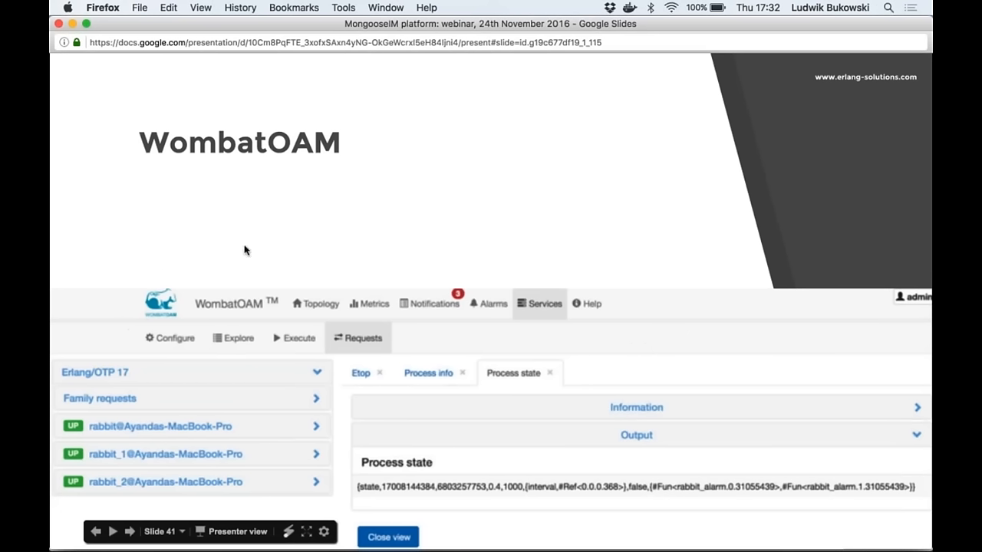
pyautogui.moveTo(517, 348)
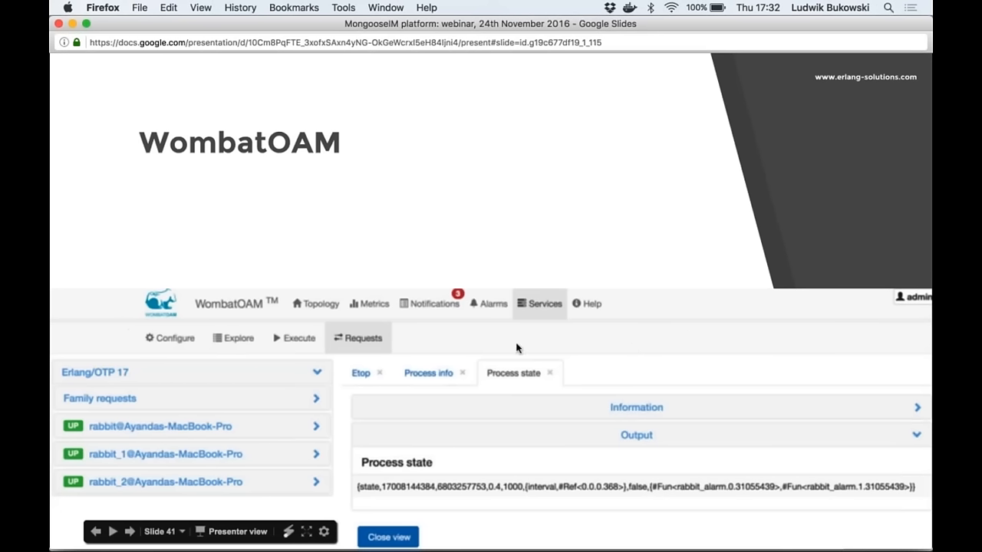
pyautogui.moveTo(832, 318)
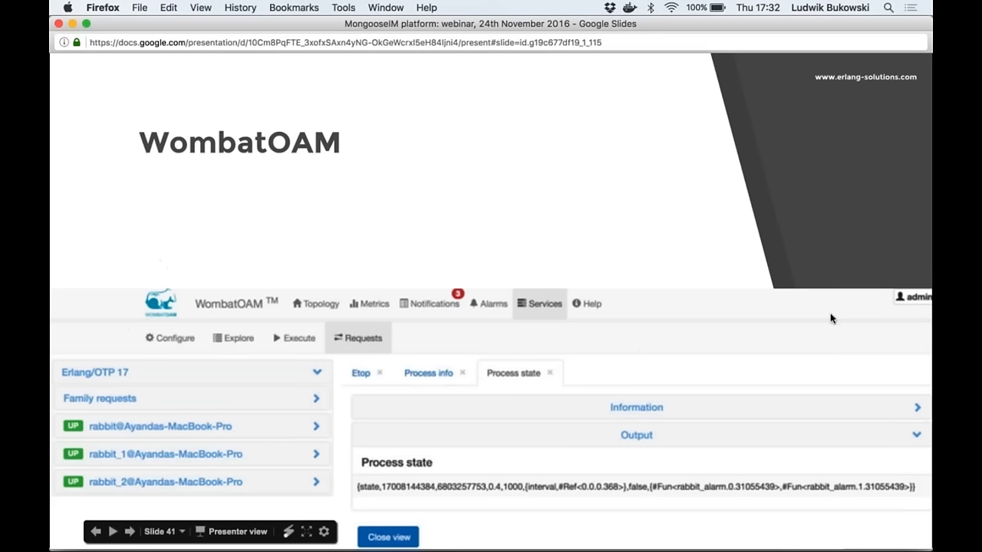
pyautogui.moveTo(357, 363)
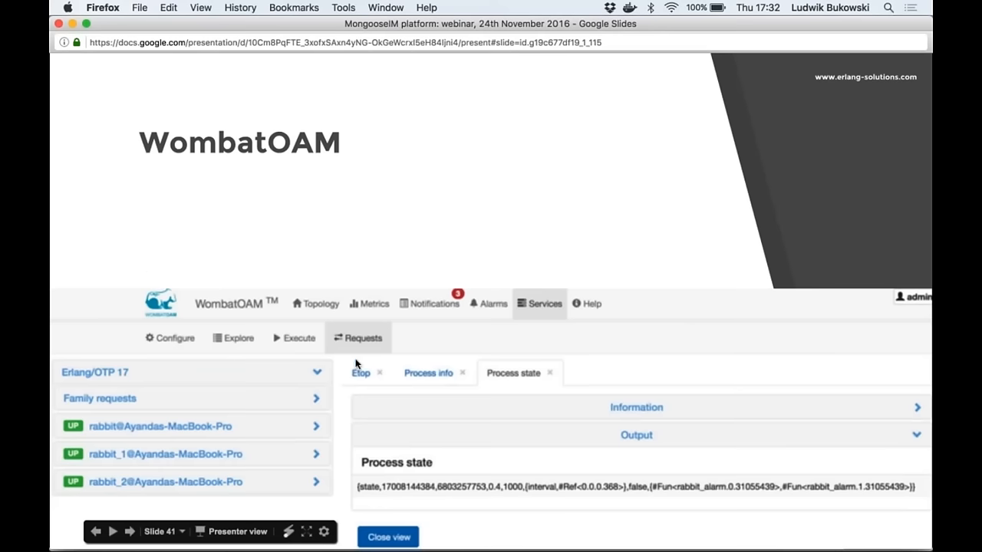
pyautogui.moveTo(161, 266)
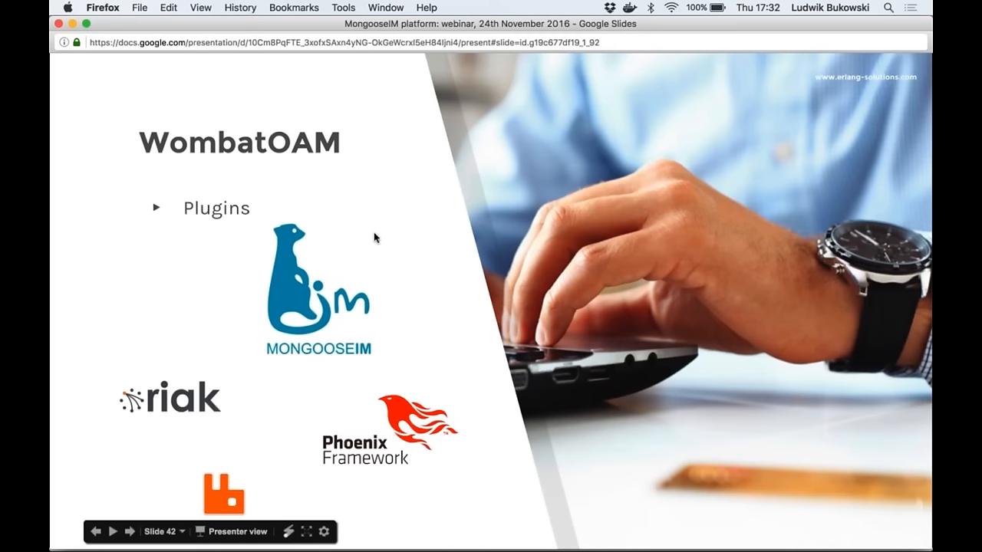
pyautogui.moveTo(366, 374)
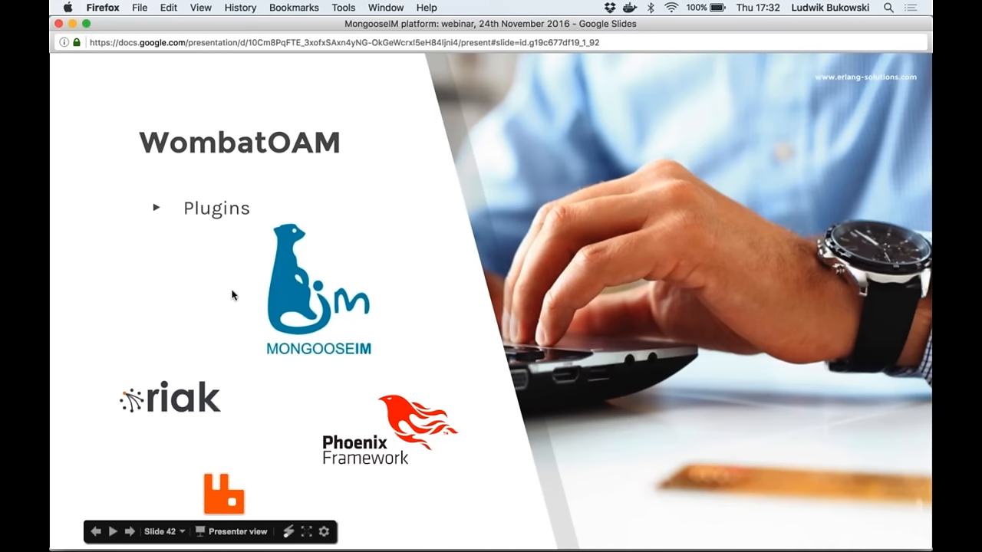
pyautogui.moveTo(238, 345)
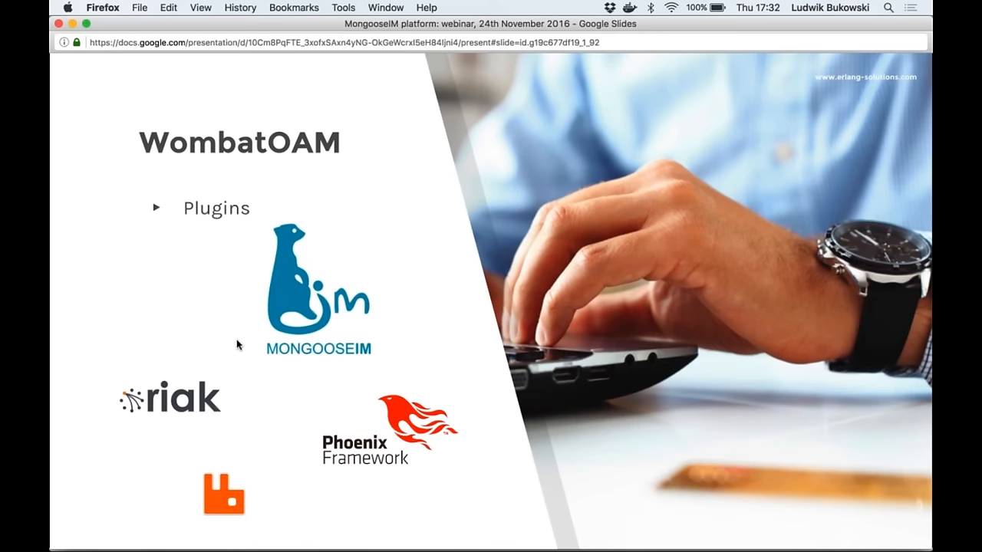
pyautogui.moveTo(228, 293)
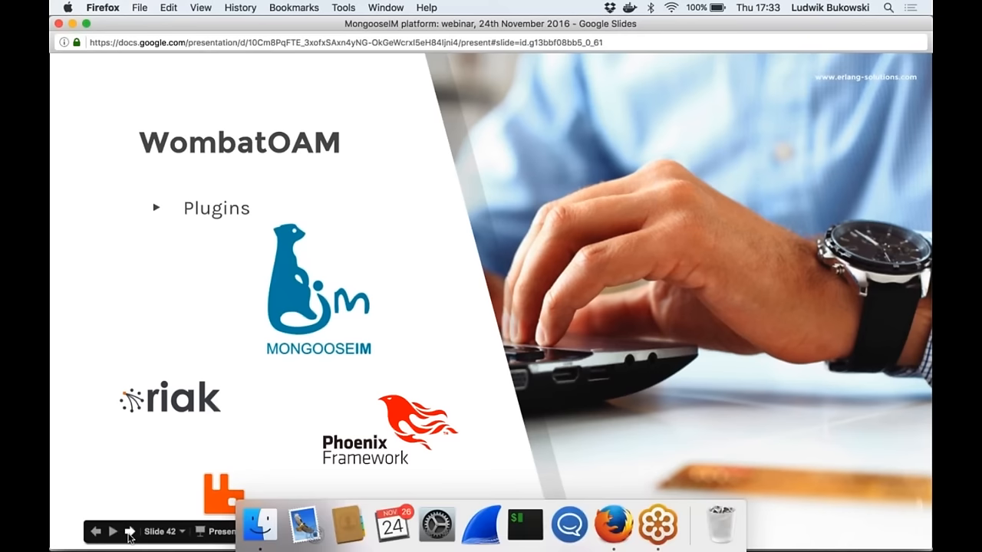
# - Advance to slide 43, 'There is more…', listing continuous testing and documentation topics
pyautogui.click(129, 531)
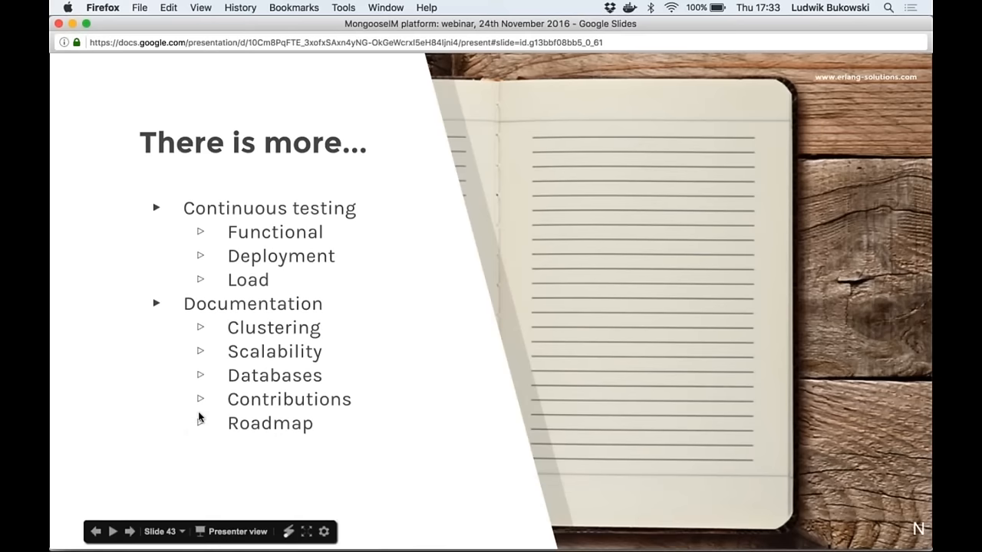
pyautogui.moveTo(170, 313)
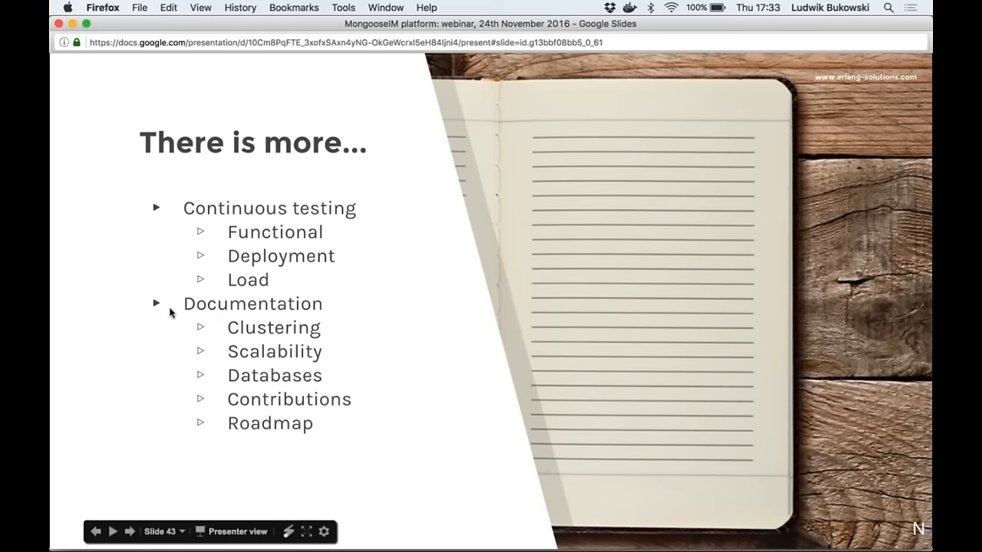
pyautogui.moveTo(628, 423)
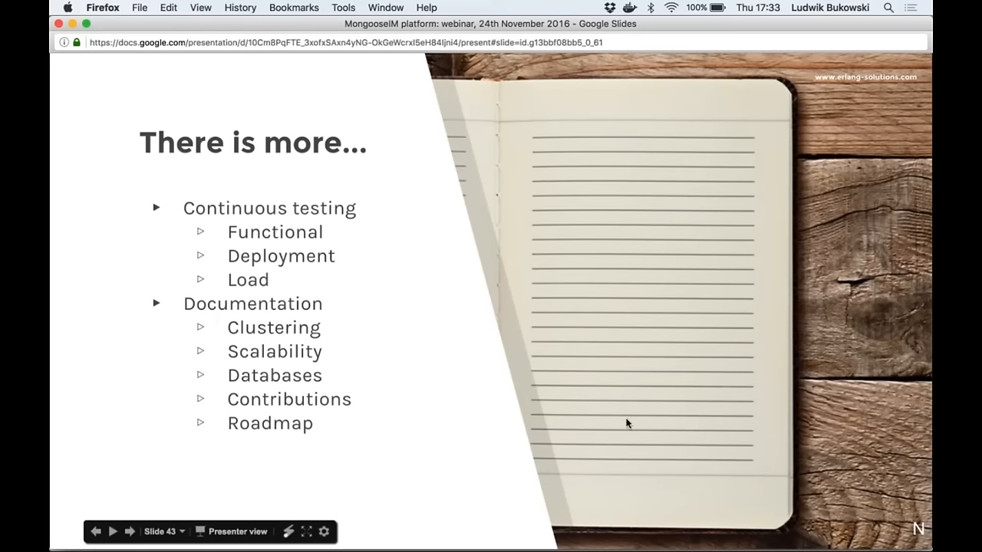
pyautogui.moveTo(813, 116)
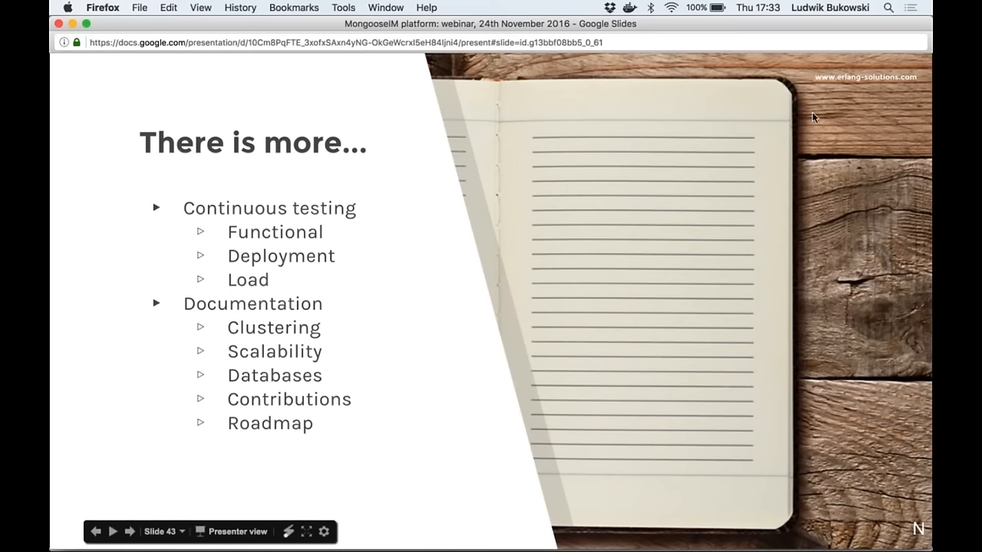
pyautogui.moveTo(662, 161)
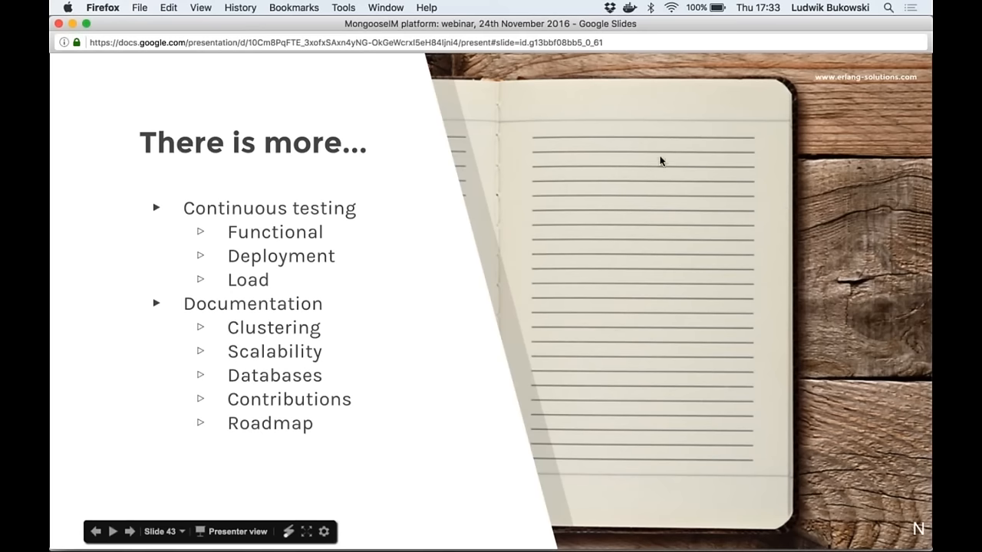
pyautogui.moveTo(635, 525)
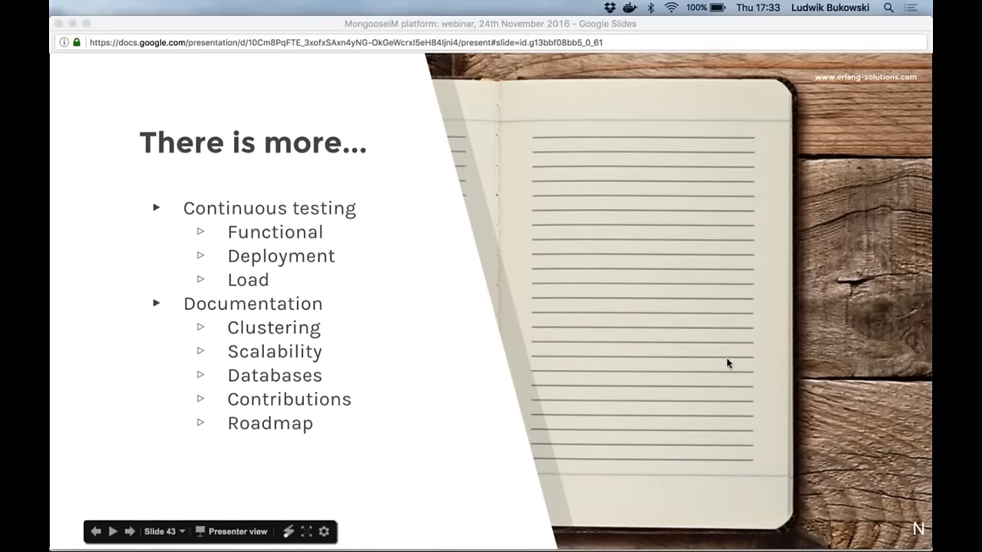
pyautogui.moveTo(663, 258)
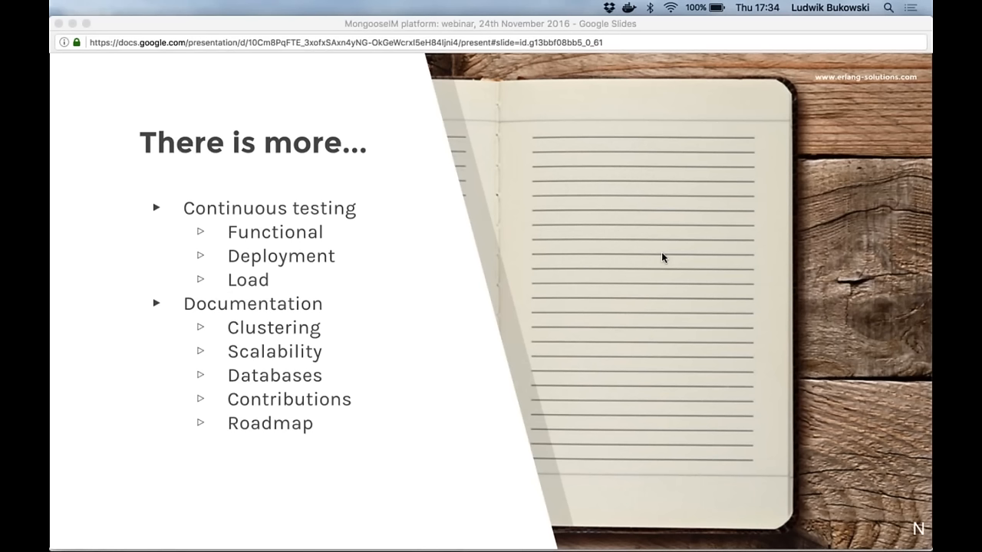
pyautogui.moveTo(563, 297)
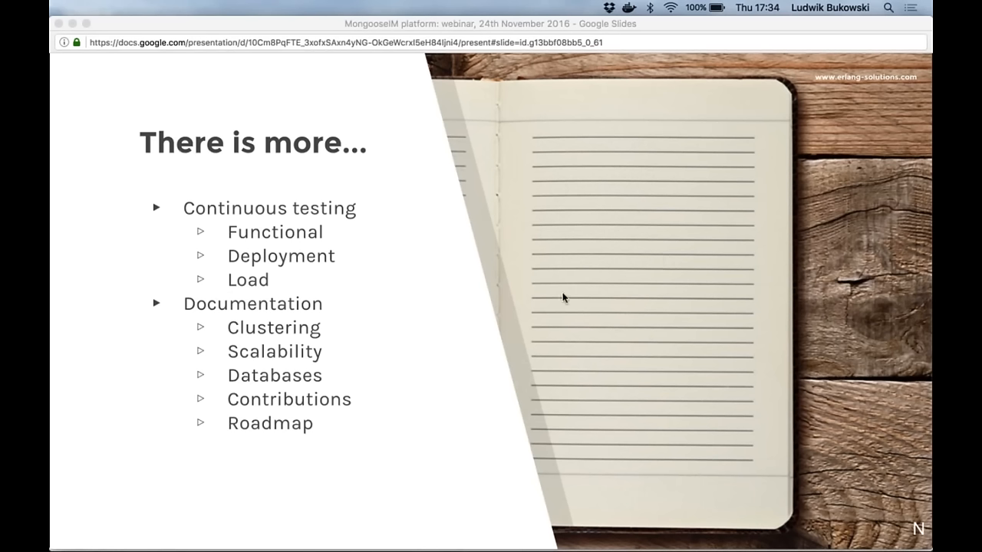
pyautogui.moveTo(734, 39)
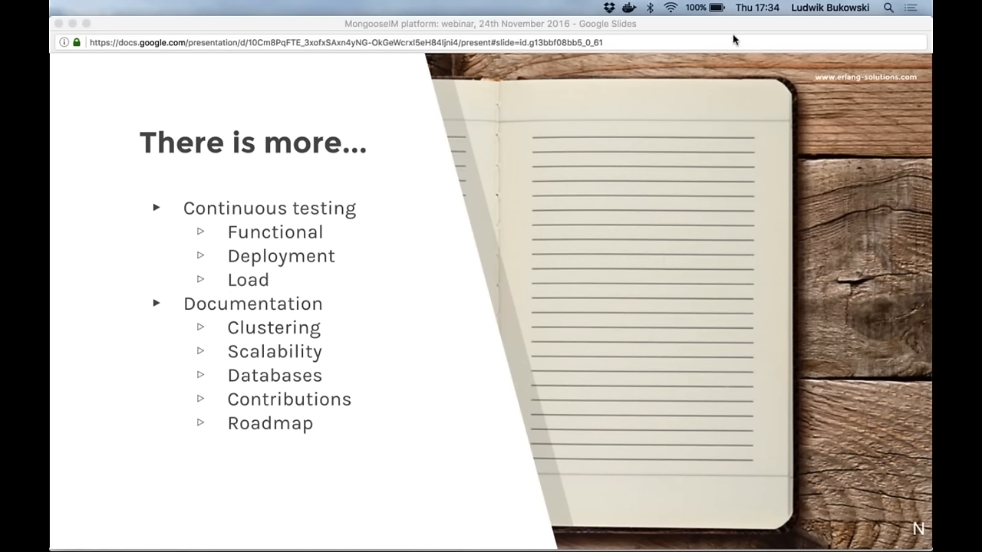
pyautogui.moveTo(705, 454)
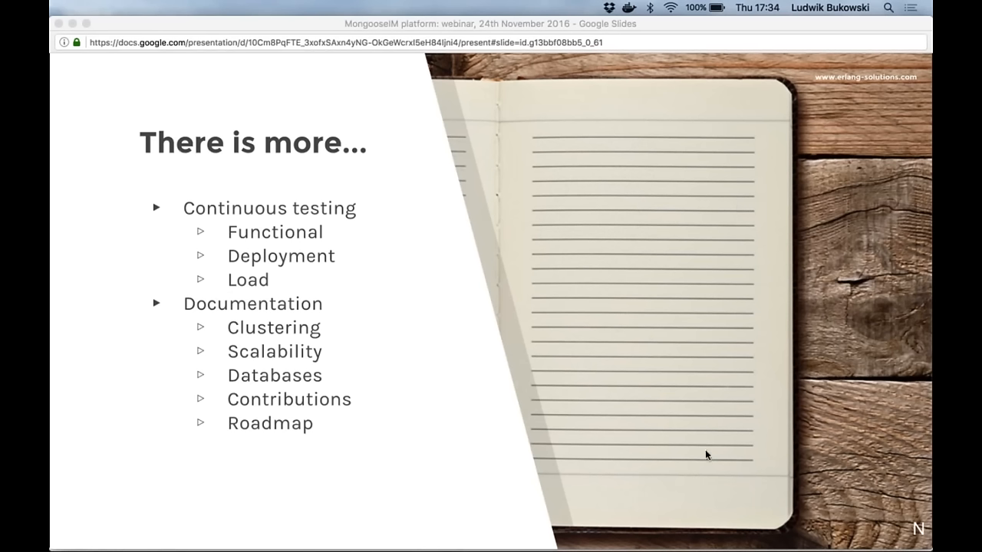
pyautogui.moveTo(687, 444)
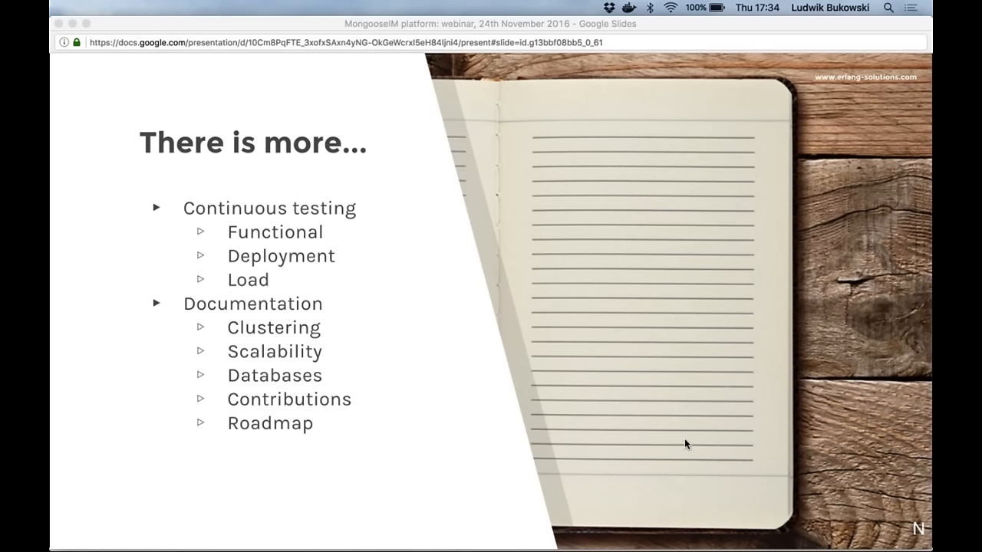
pyautogui.moveTo(689, 240)
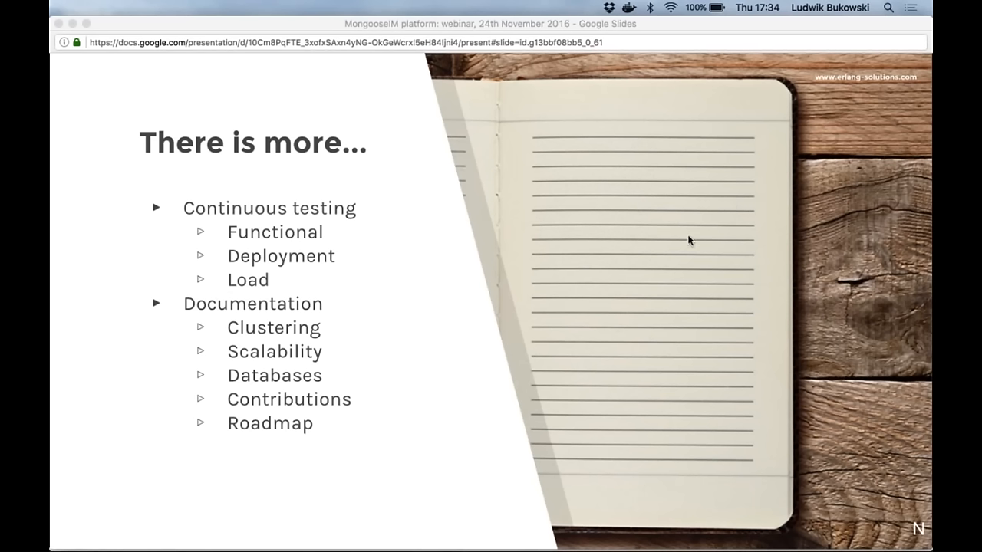
pyautogui.moveTo(606, 325)
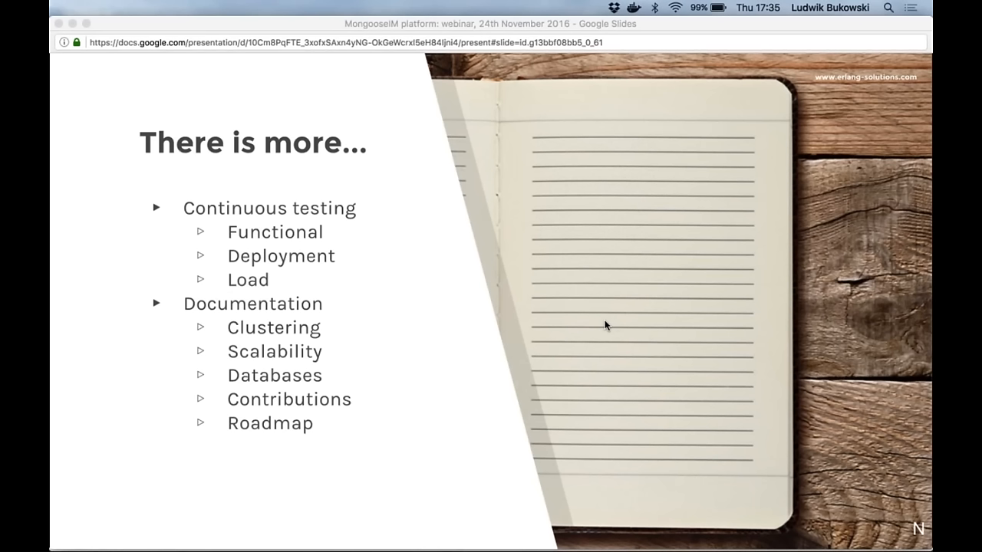
pyautogui.moveTo(525, 309)
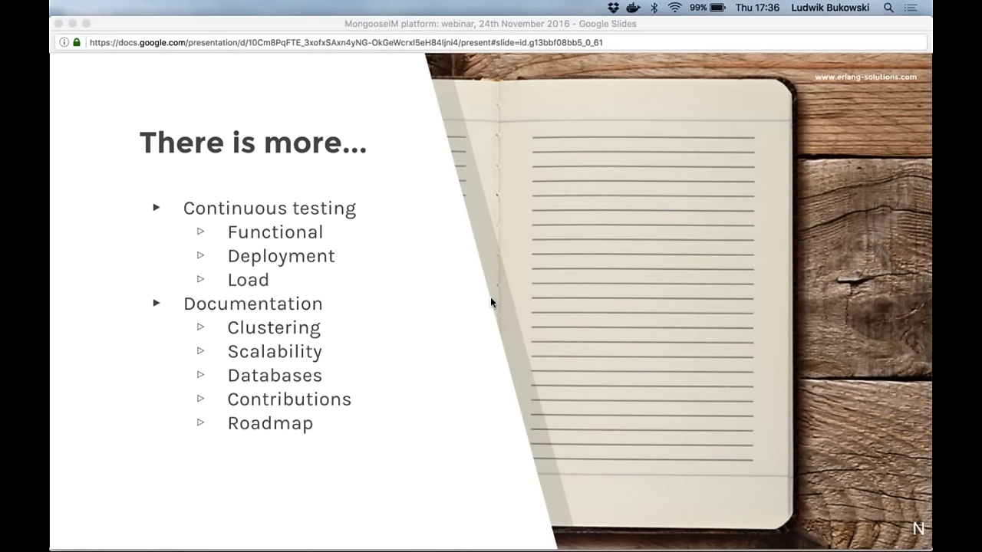
pyautogui.moveTo(560, 286)
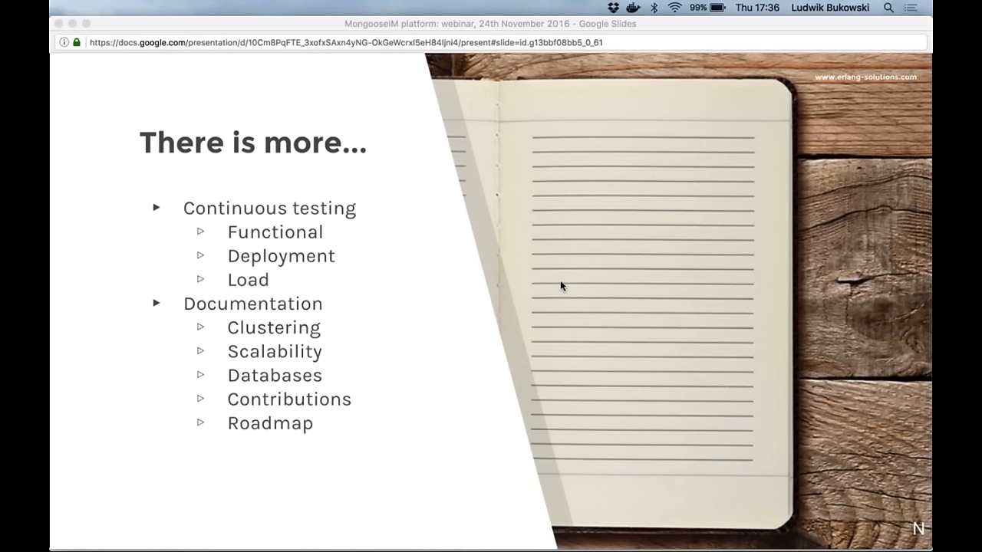
pyautogui.moveTo(540, 286)
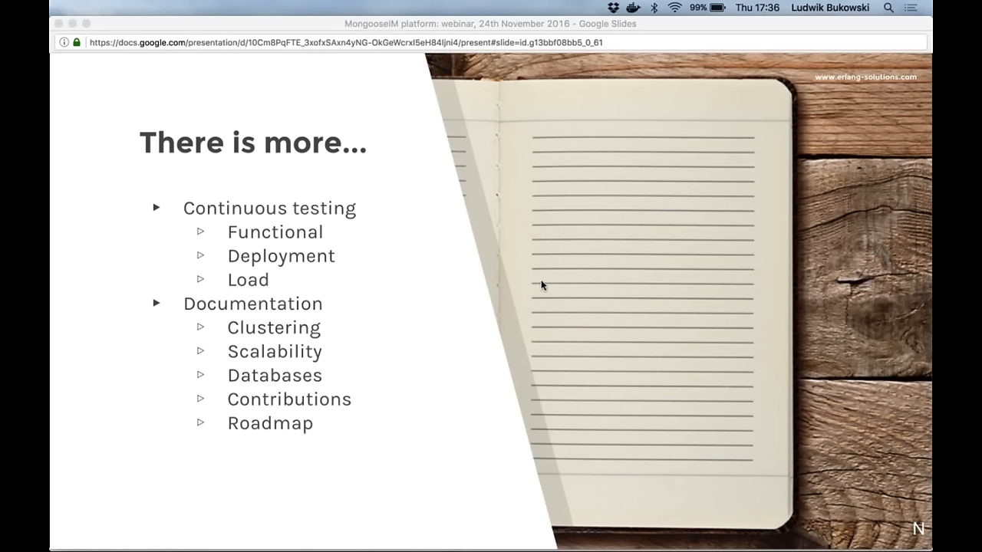